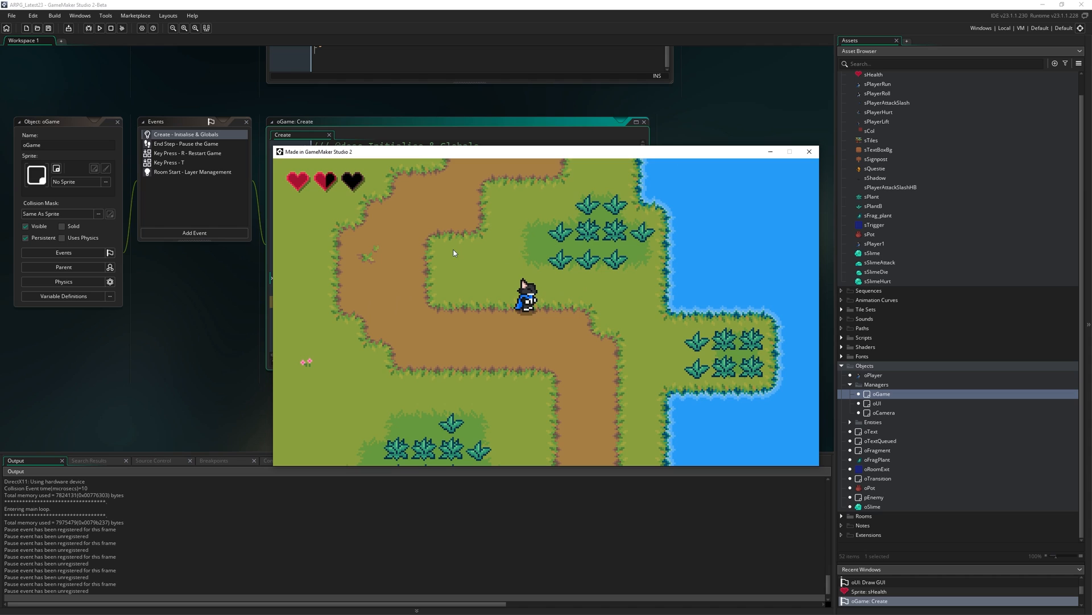
mouse_move(583, 321)
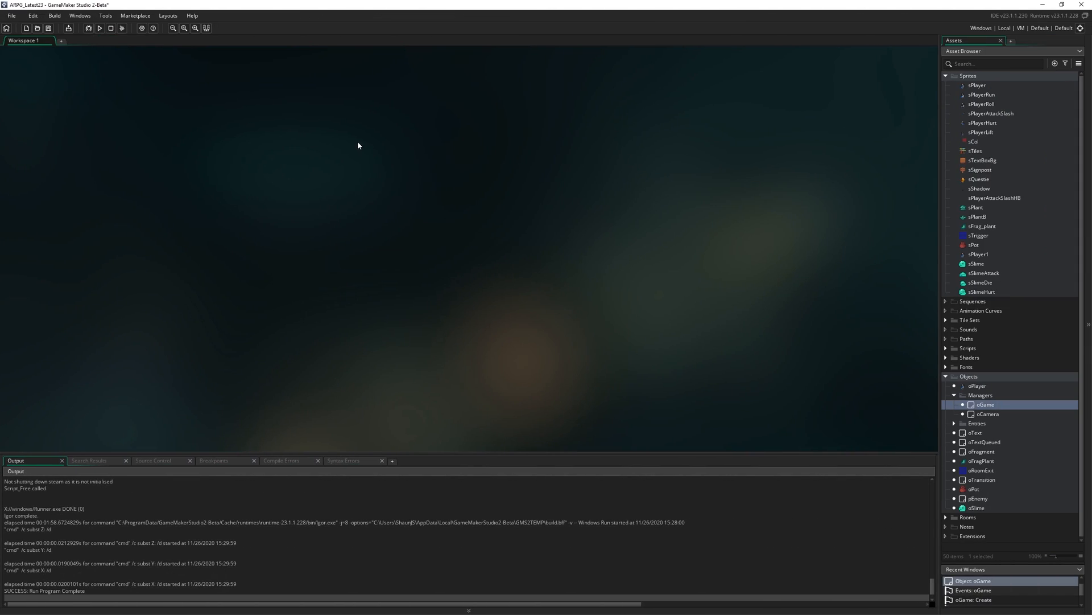
- Create a sprite named sHealth and import sHealth_strip5.png as its five heart frames
right_click(358, 146)
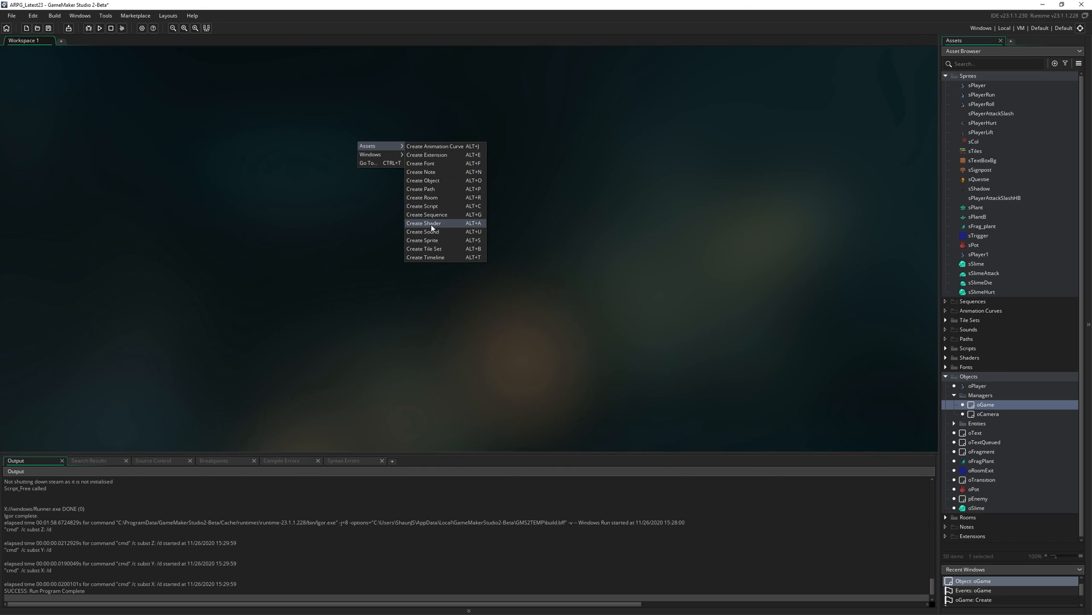
left_click(421, 239)
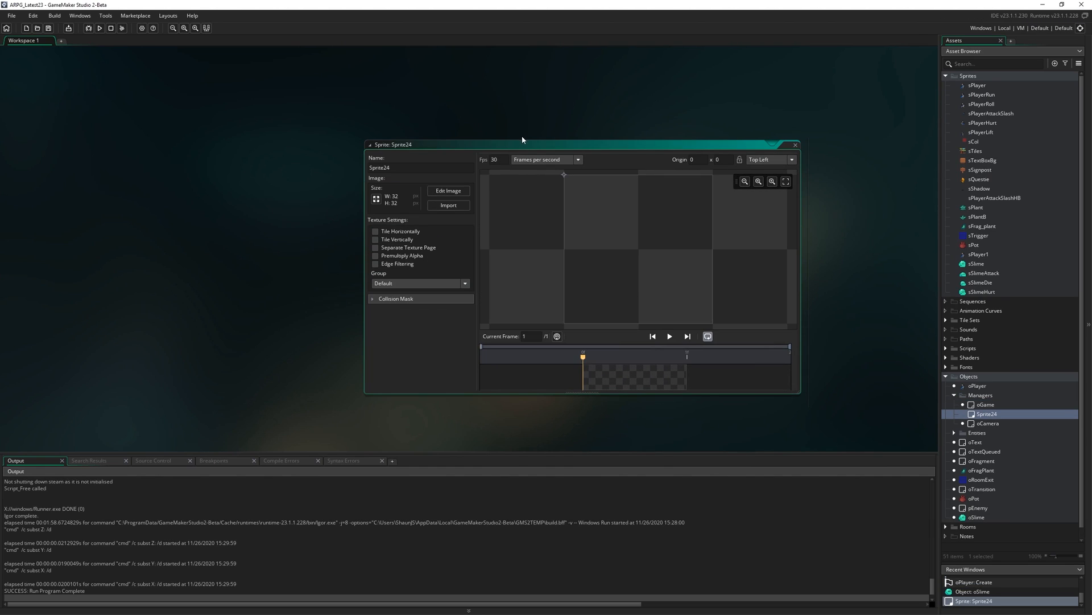
type("sHealth")
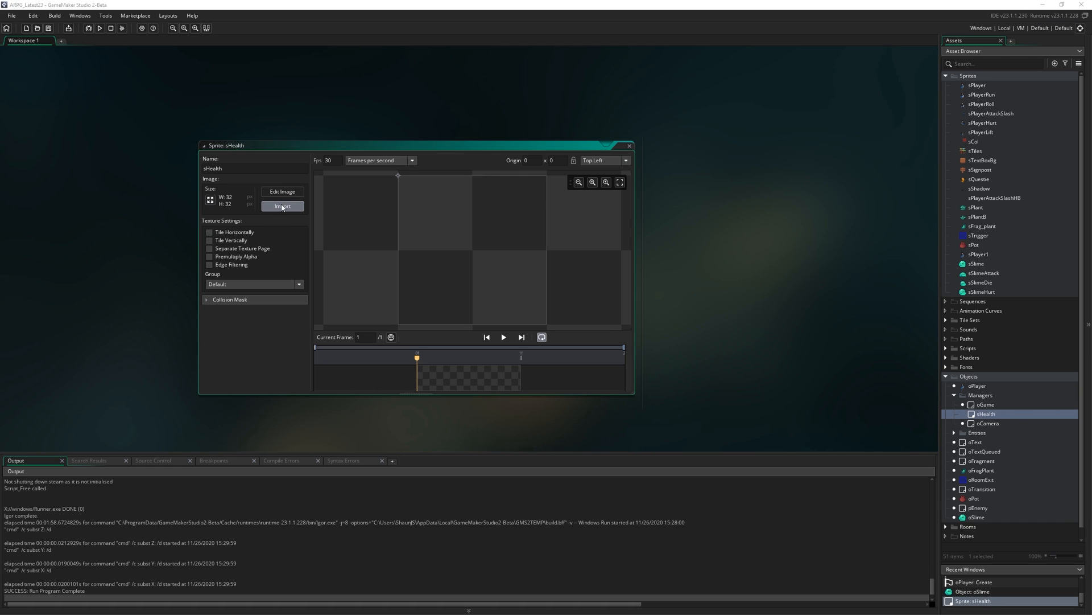
left_click(282, 206)
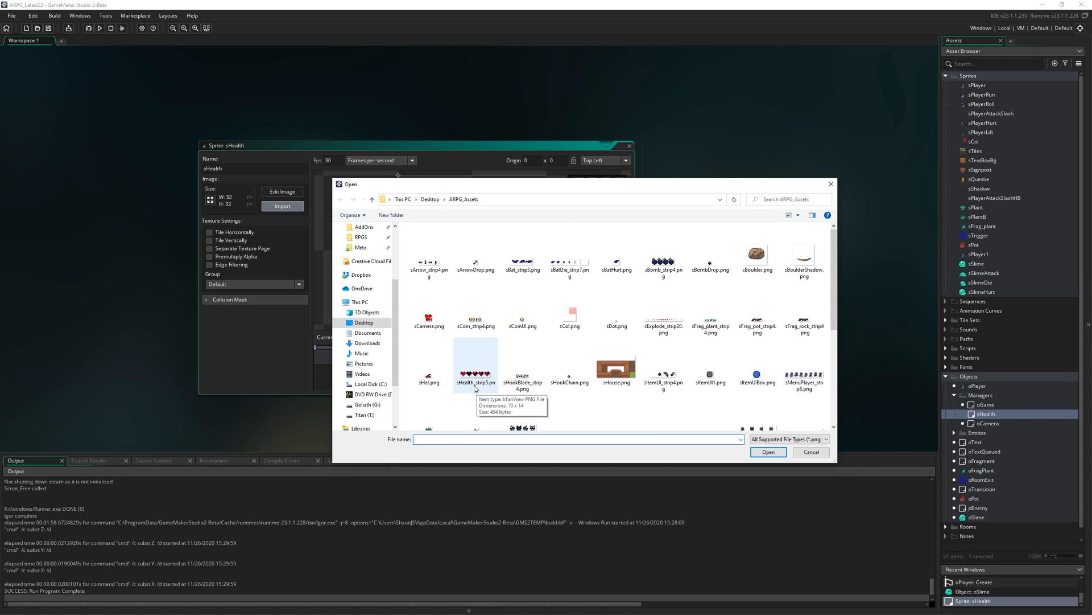
left_click(476, 374)
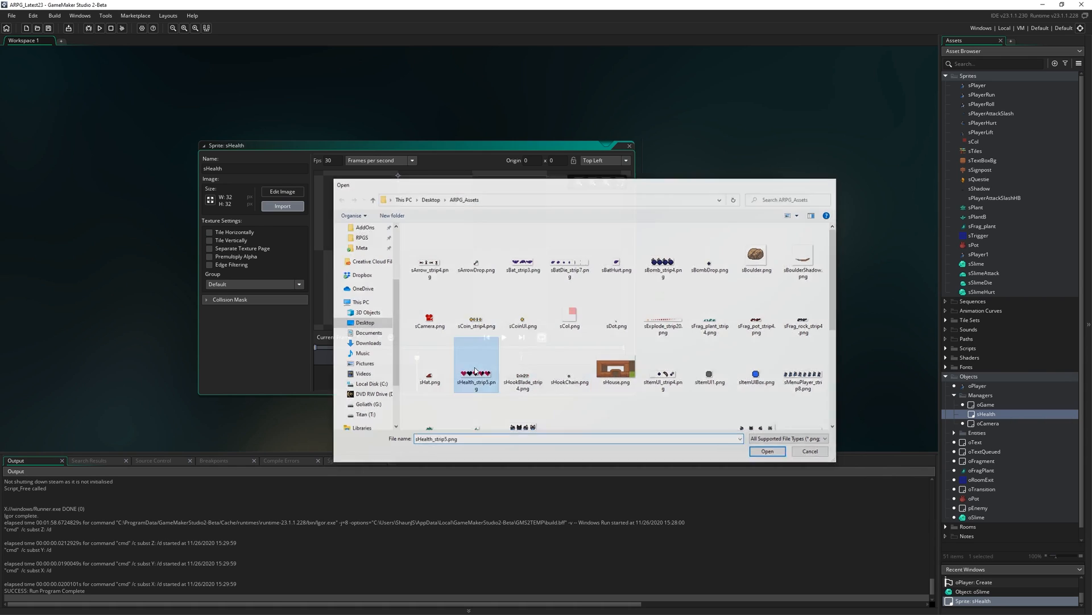
left_click(767, 451)
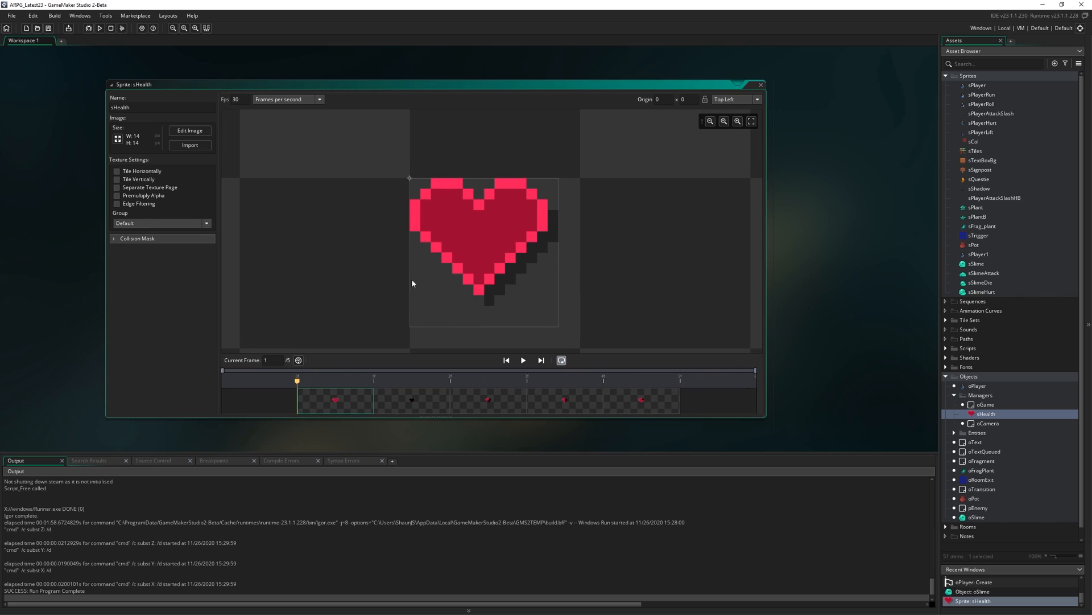
mouse_move(553, 216)
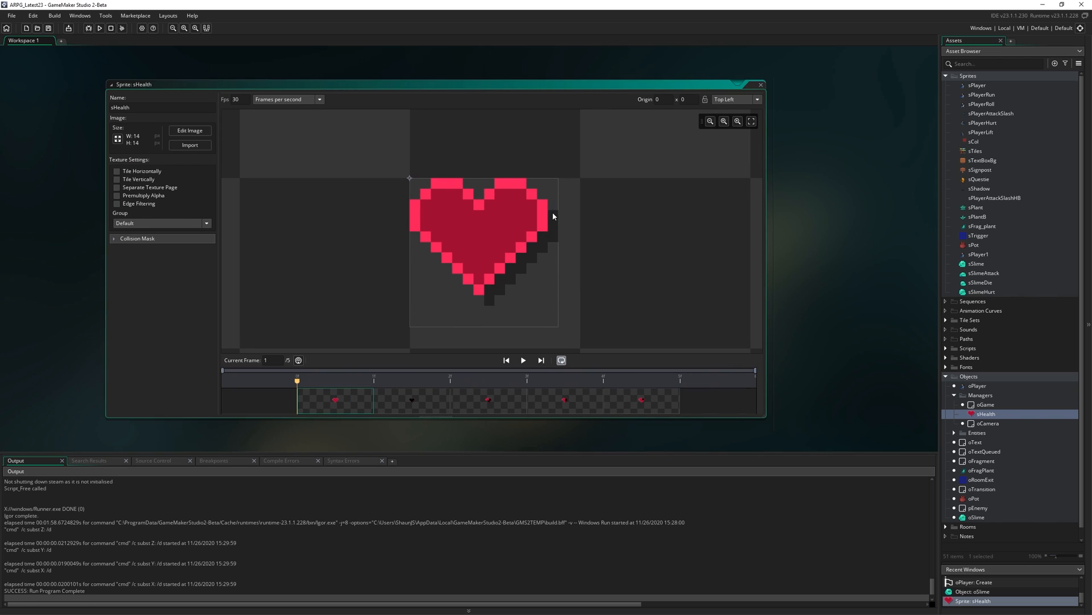
mouse_move(367, 407)
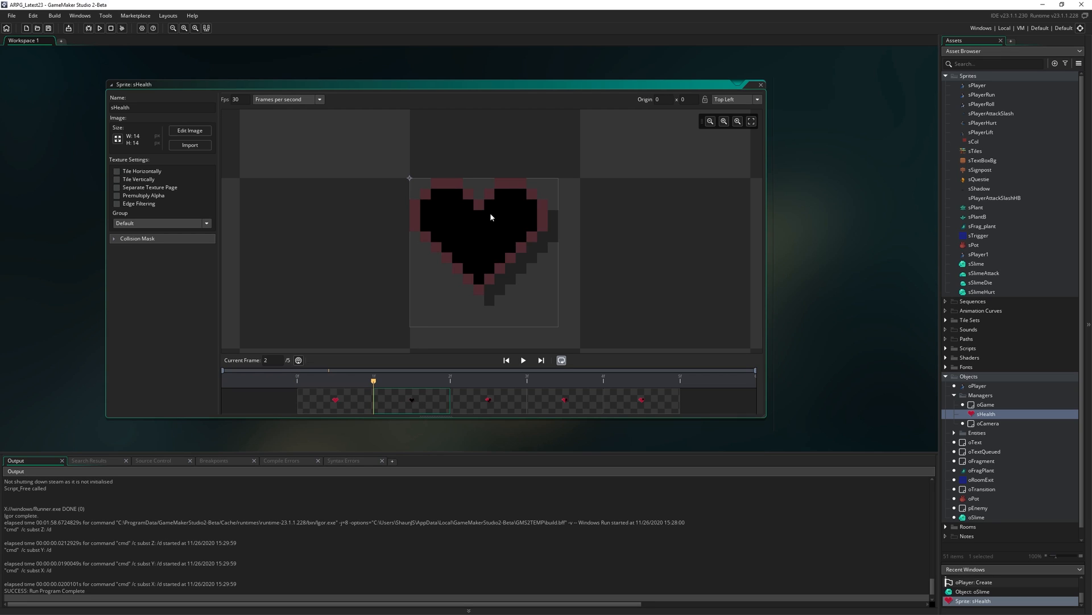
mouse_move(458, 248)
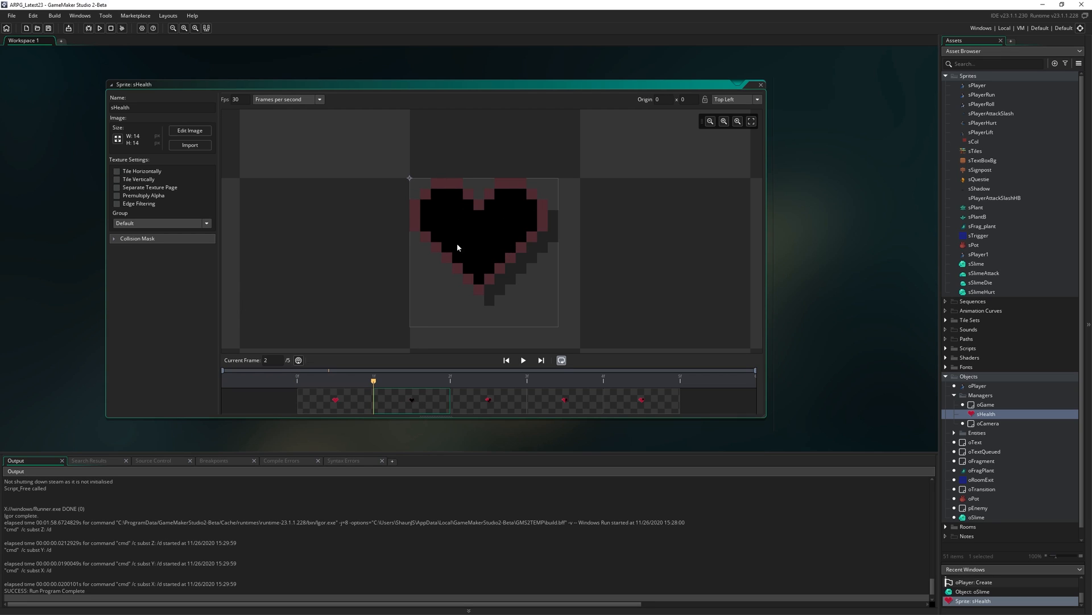
mouse_move(220, 186)
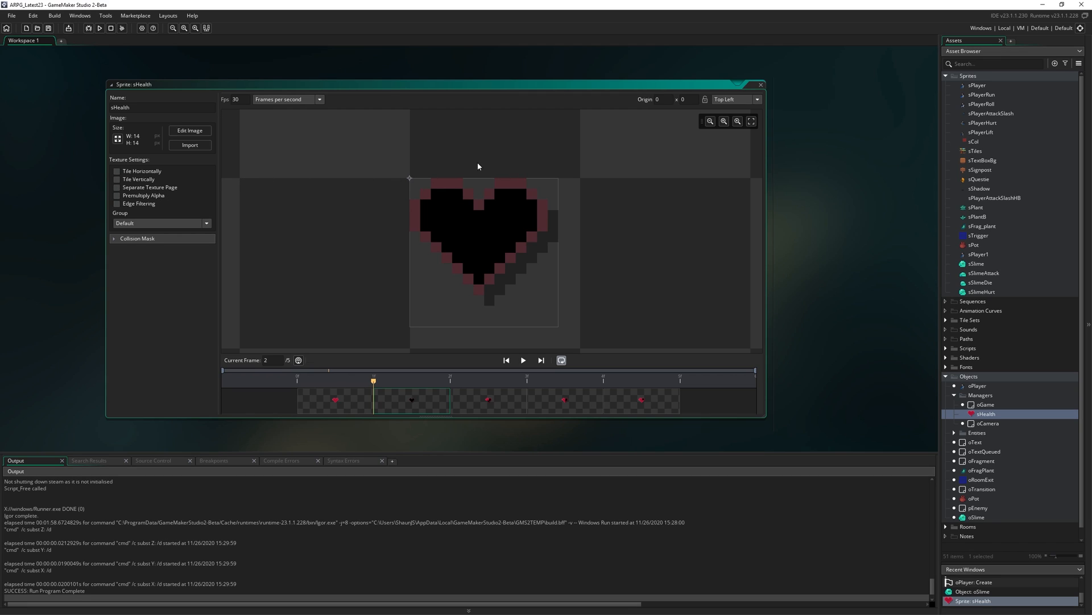
mouse_move(503, 243)
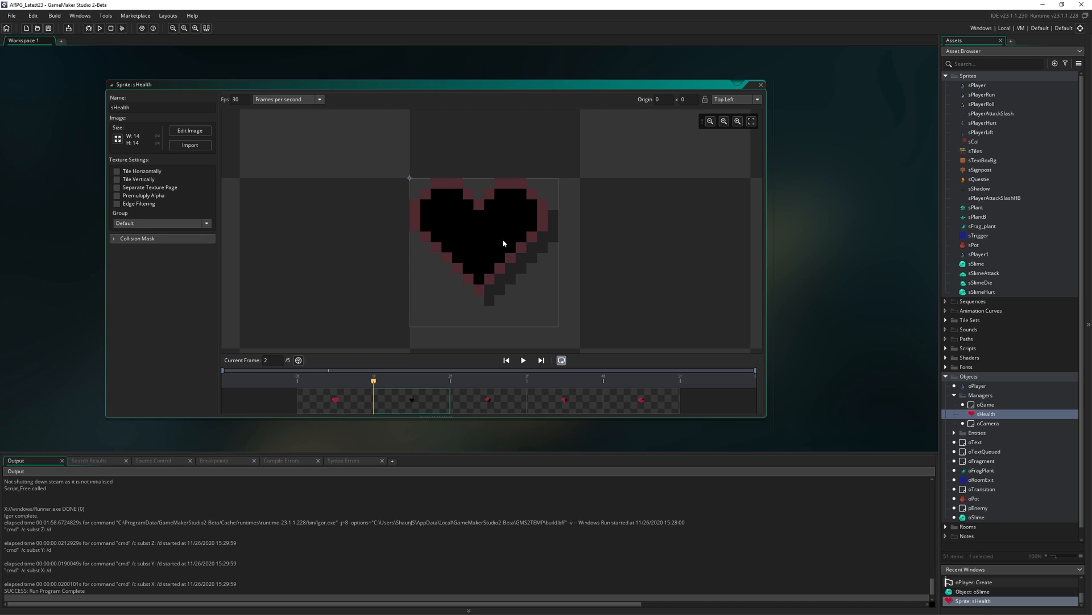
mouse_move(477, 406)
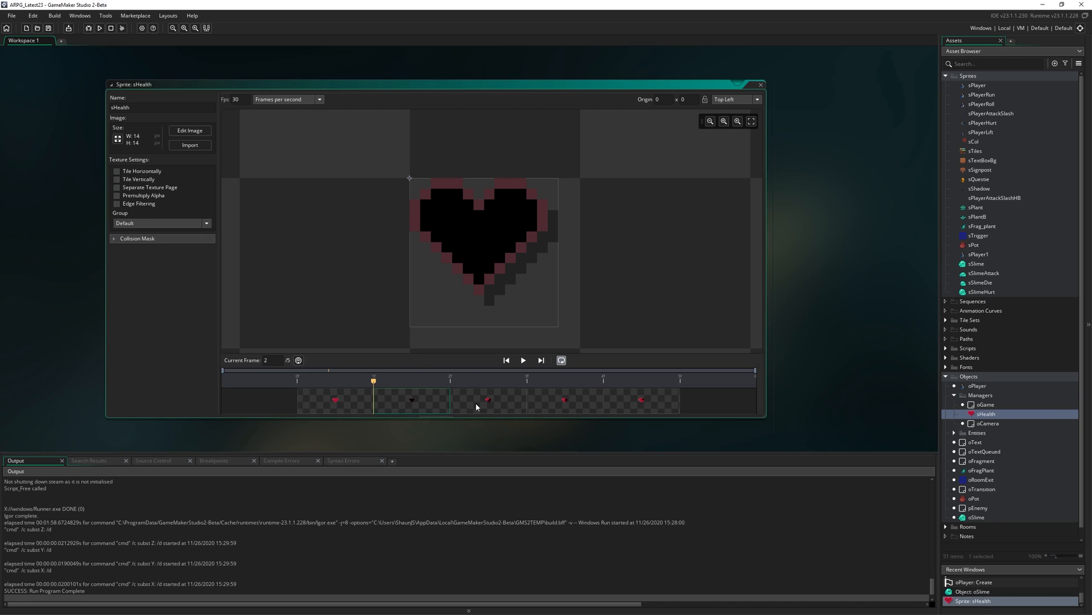
mouse_move(485, 410)
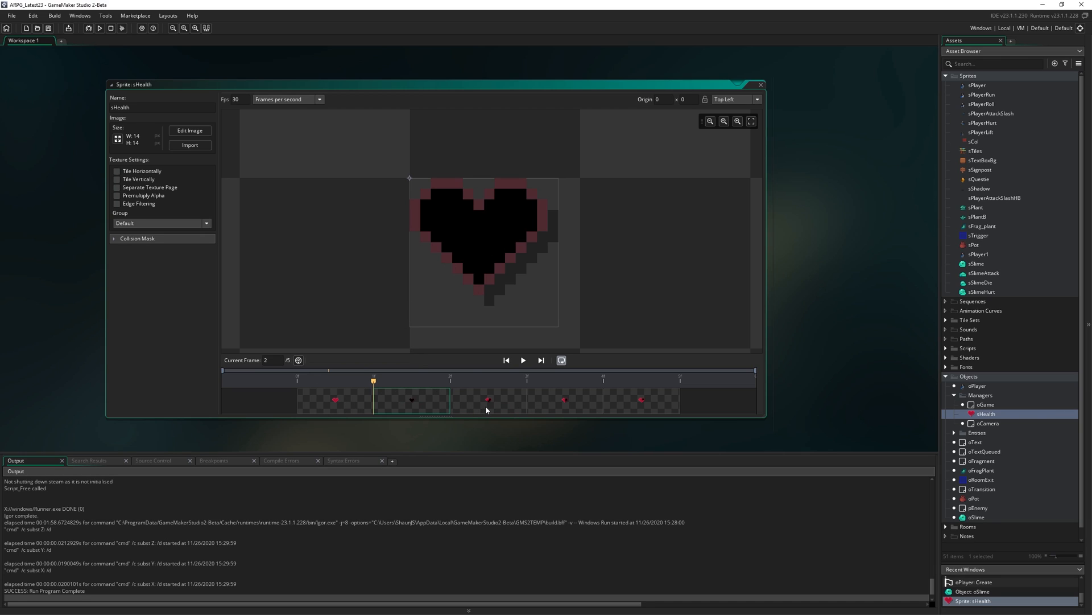
left_click(564, 400)
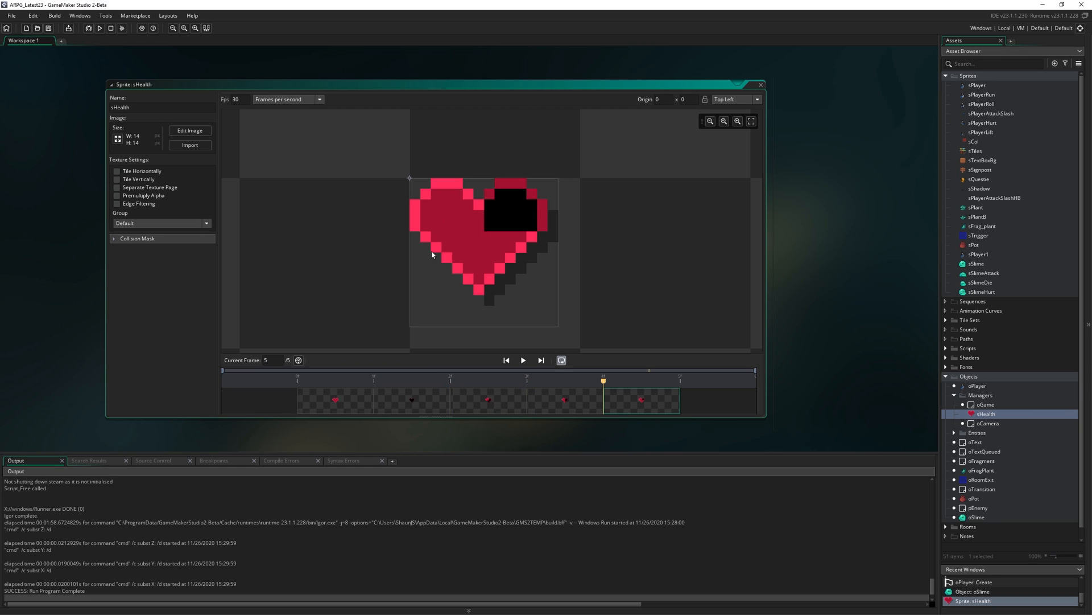
mouse_move(315, 407)
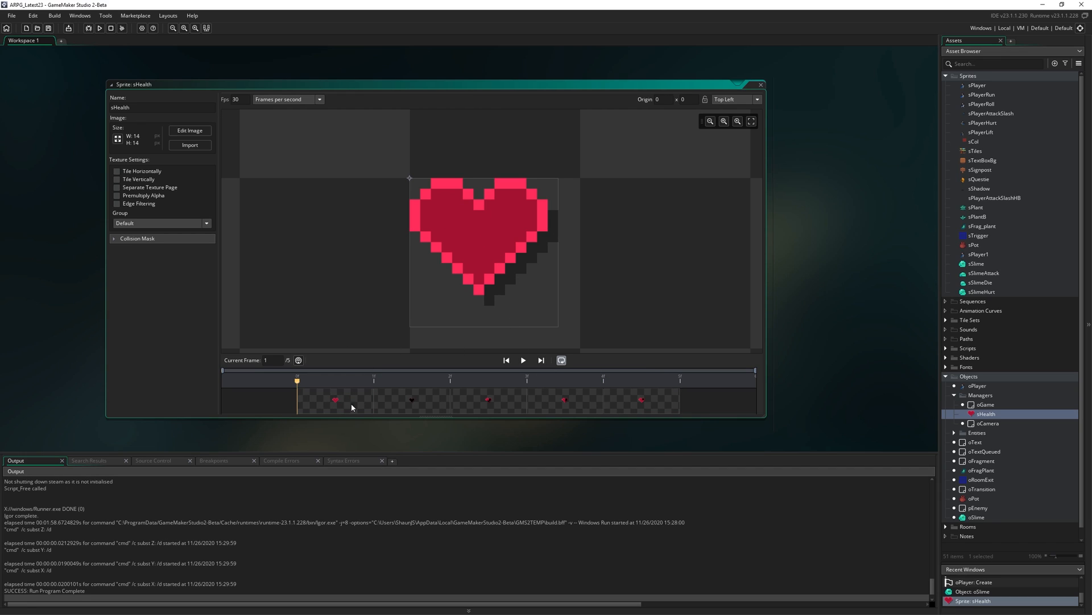
left_click(565, 401)
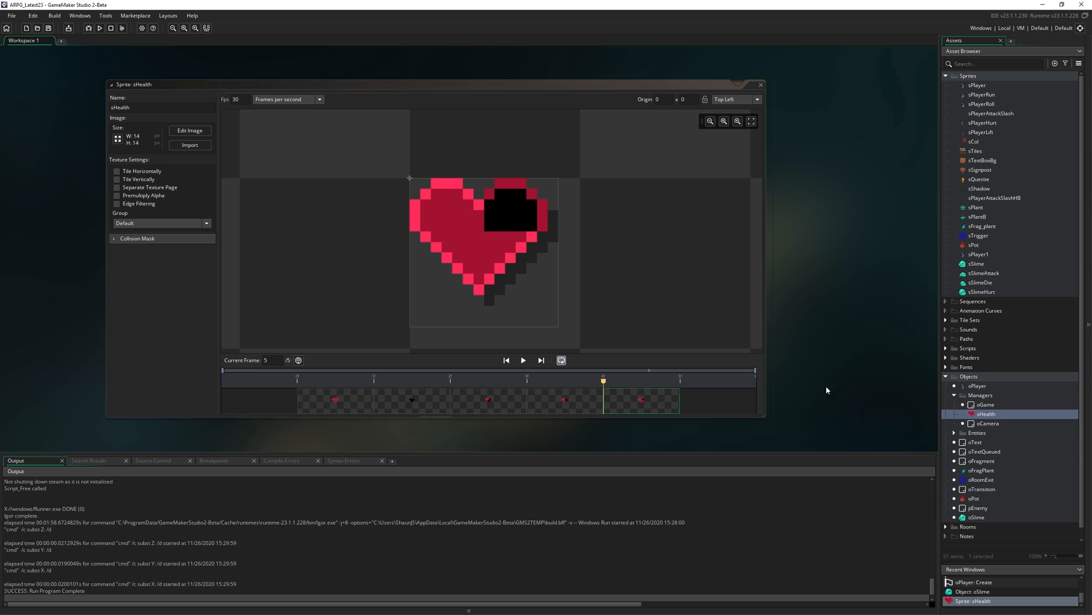
mouse_move(863, 308)
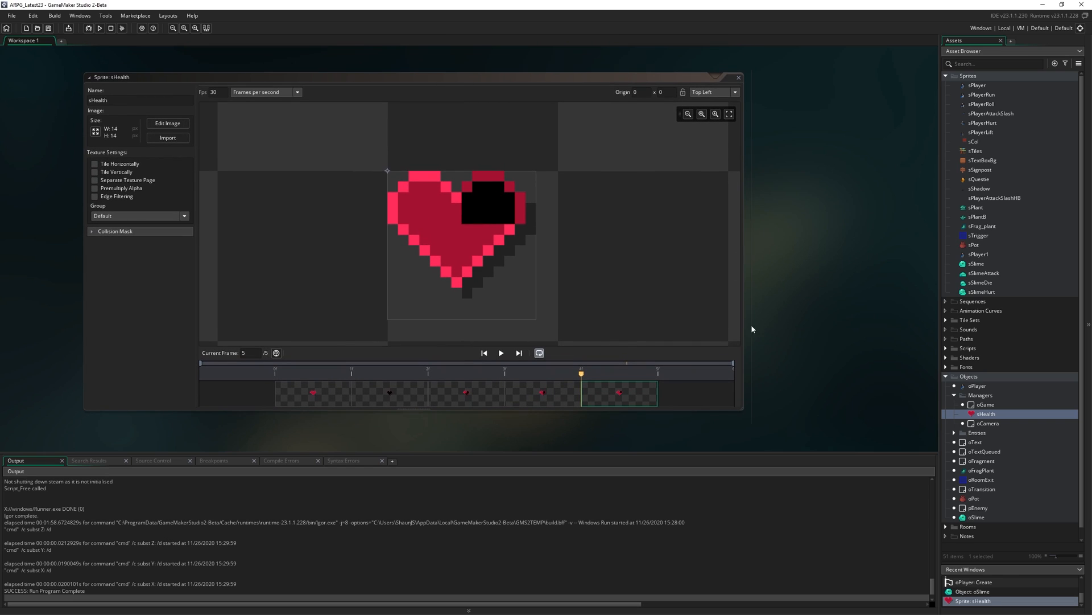
- Add global.playerHealthMax = 3; to oGame's Create event
double_click(985, 404)
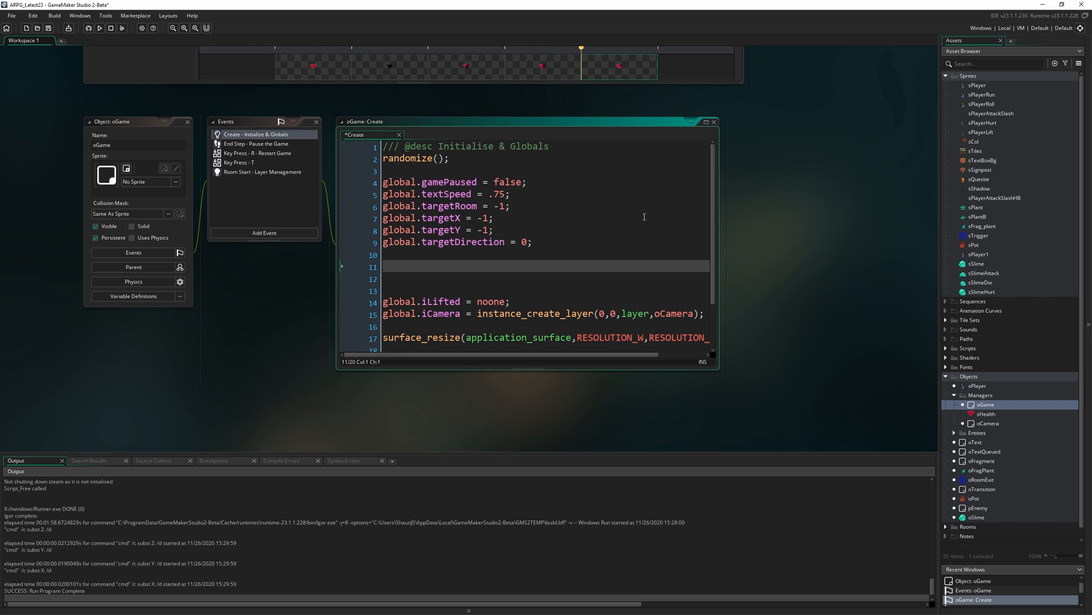
type("global.")
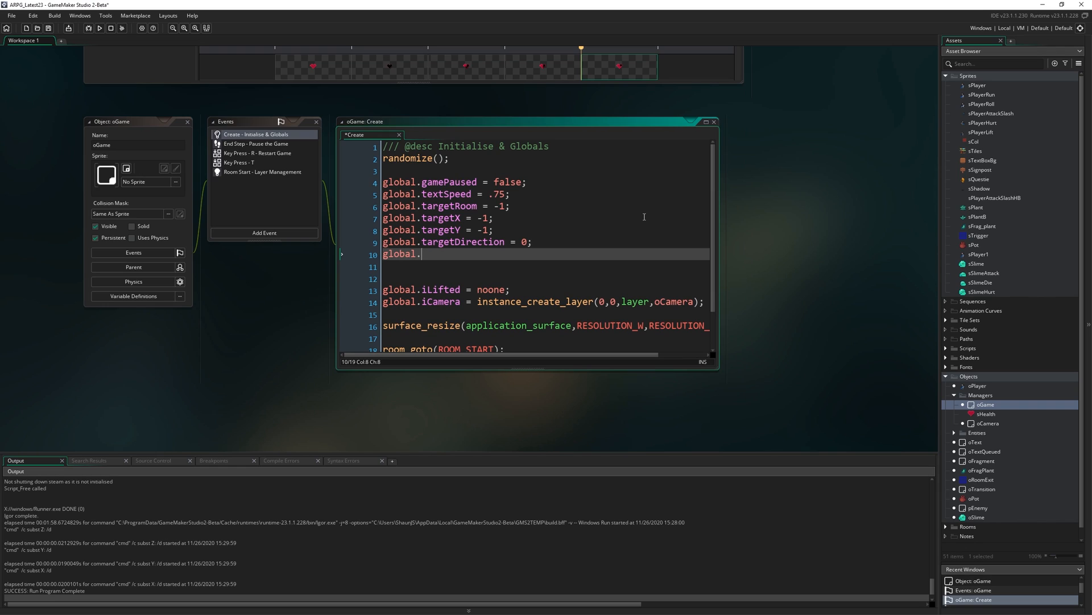
type("playerHealth")
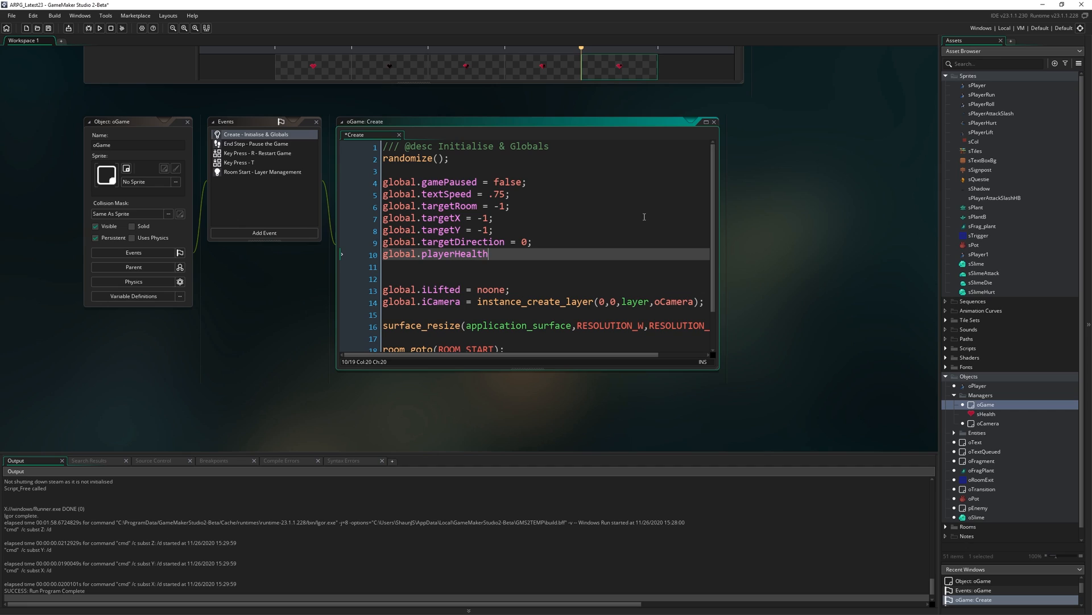
type("Max")
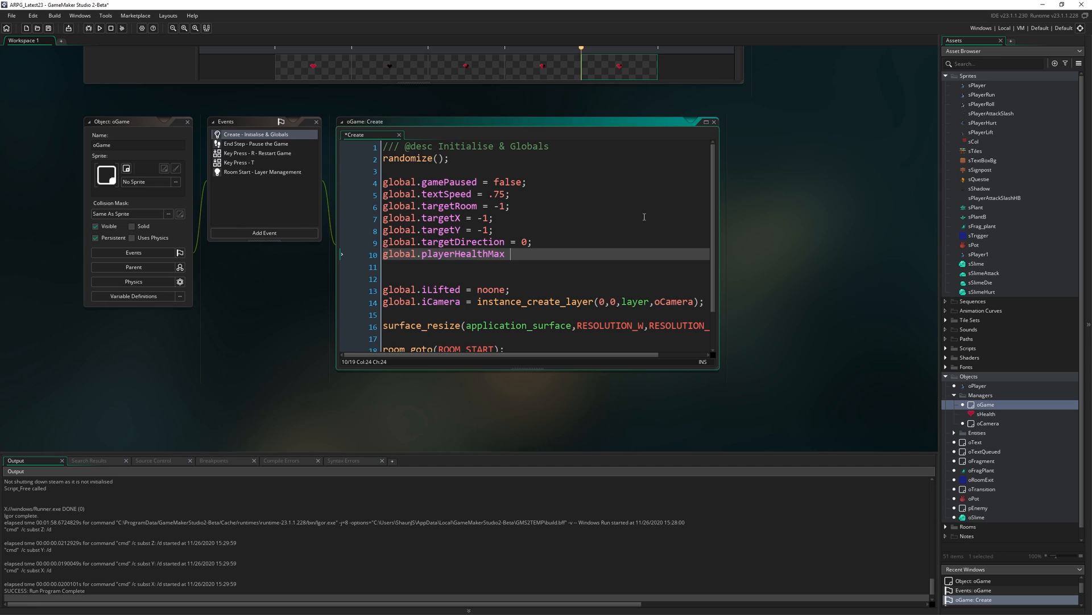
type("= 3;")
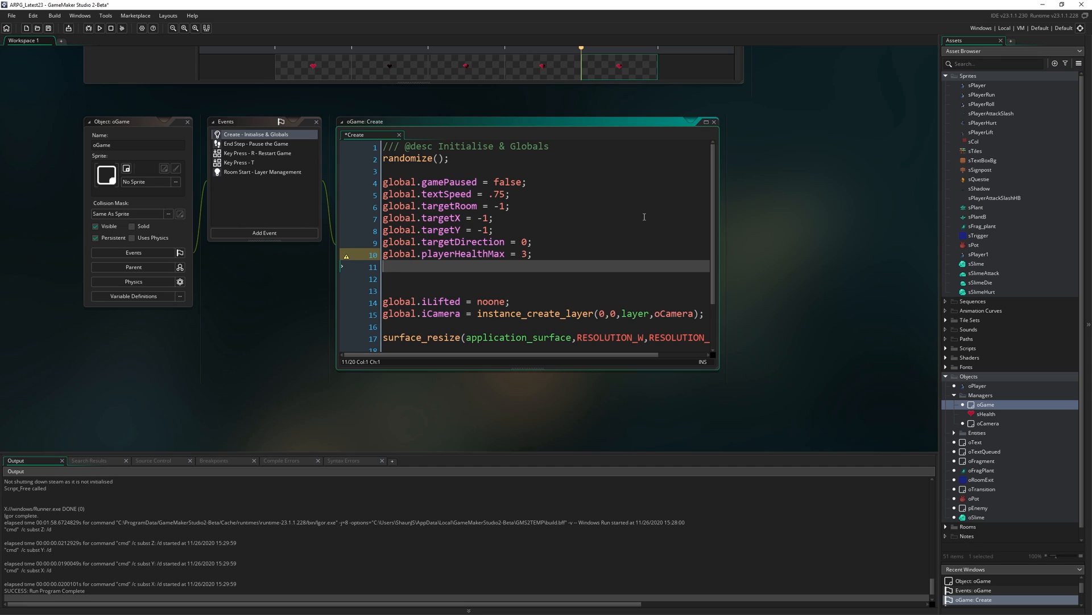
- Add global.playerHealth = global.playerHealthMax; on the following line
type("gl")
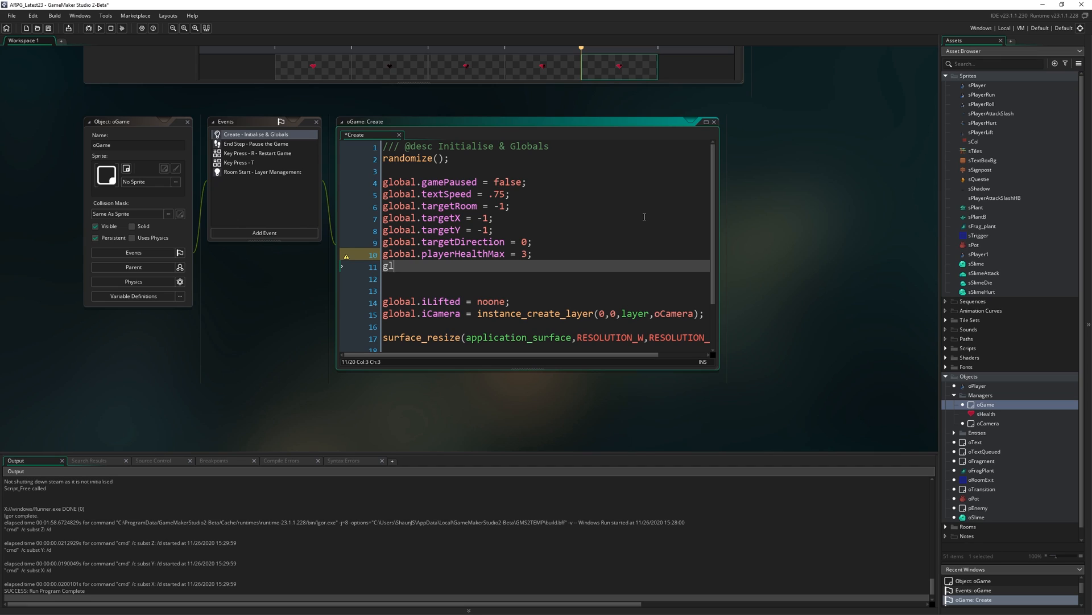
type("obal.player")
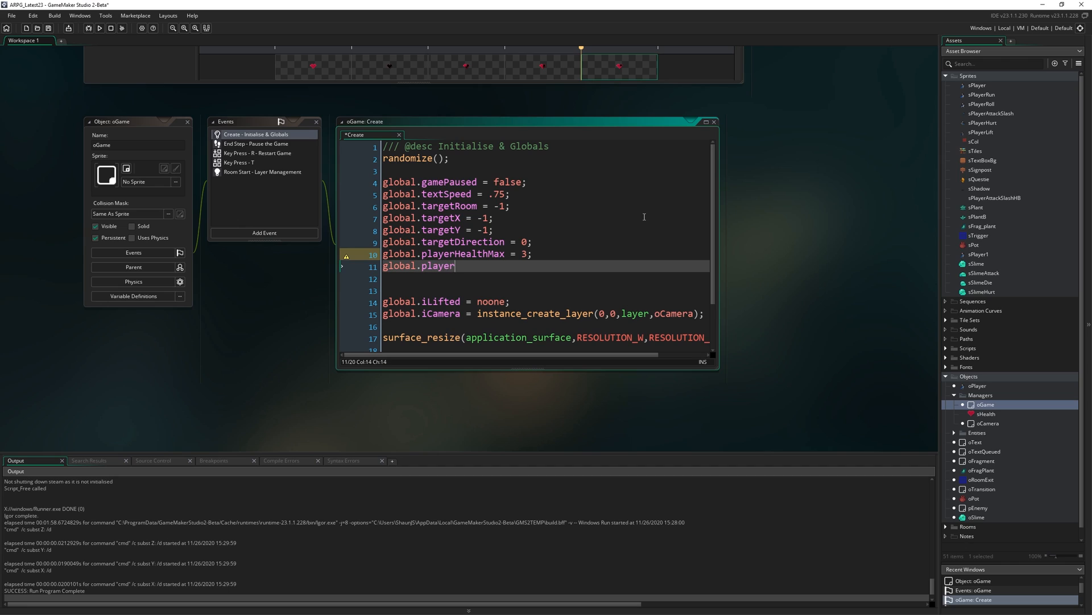
type("Health =")
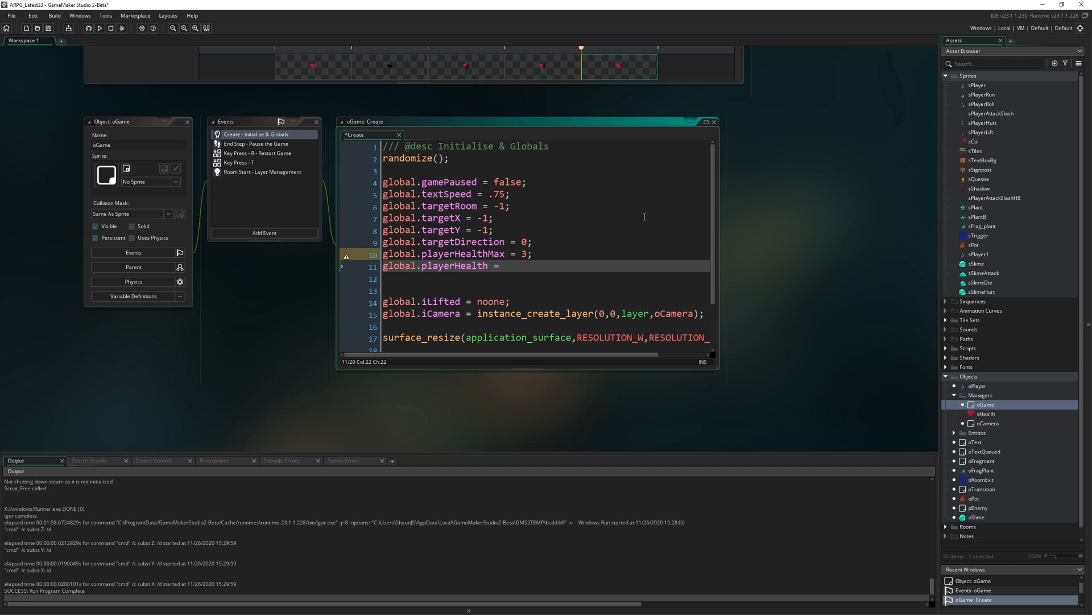
type("global.")
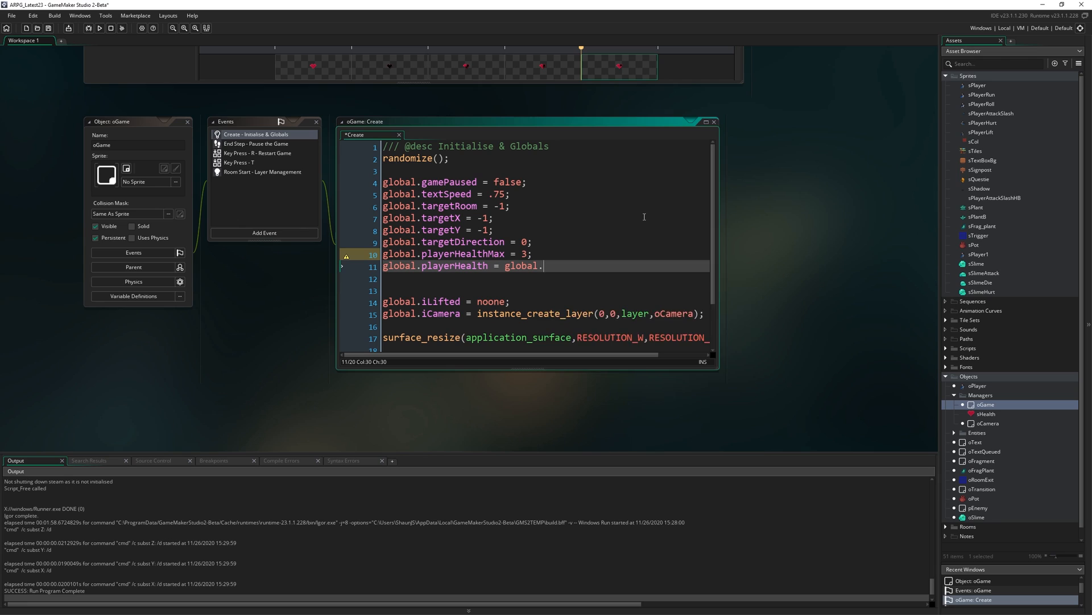
type("playerHealthMax;")
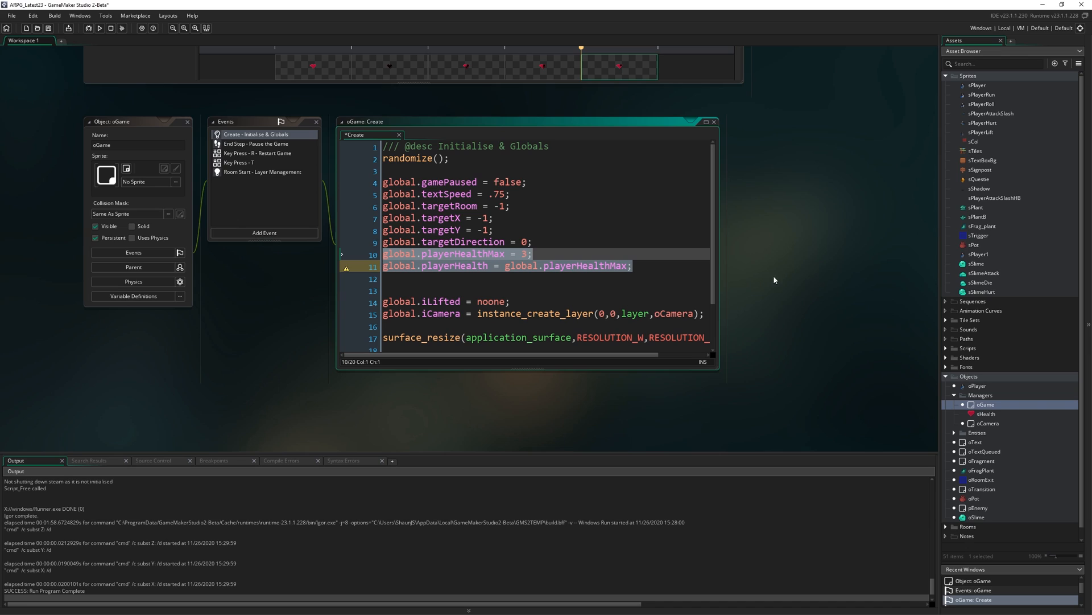
mouse_move(397, 420)
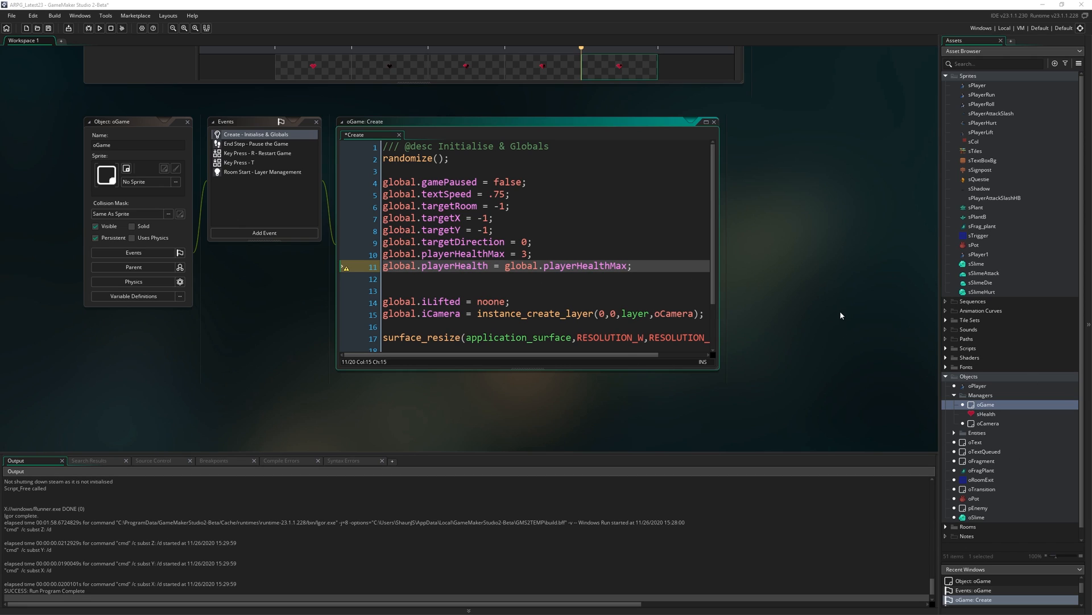
- Add a new object to the Managers group, name it oUI and tick Persistent
right_click(982, 395)
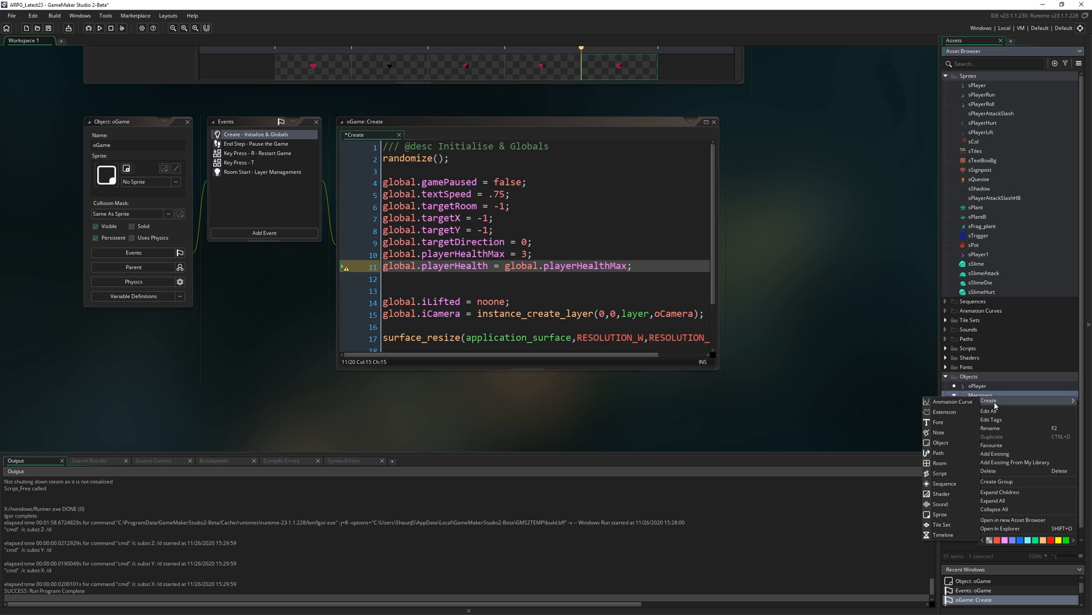
left_click(990, 408)
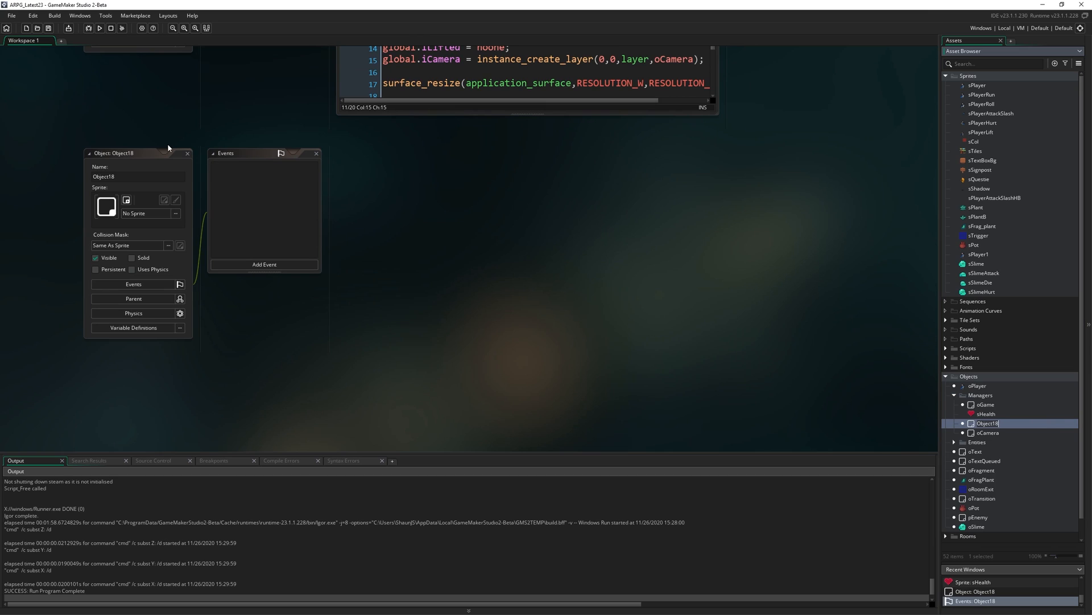
type("oUI")
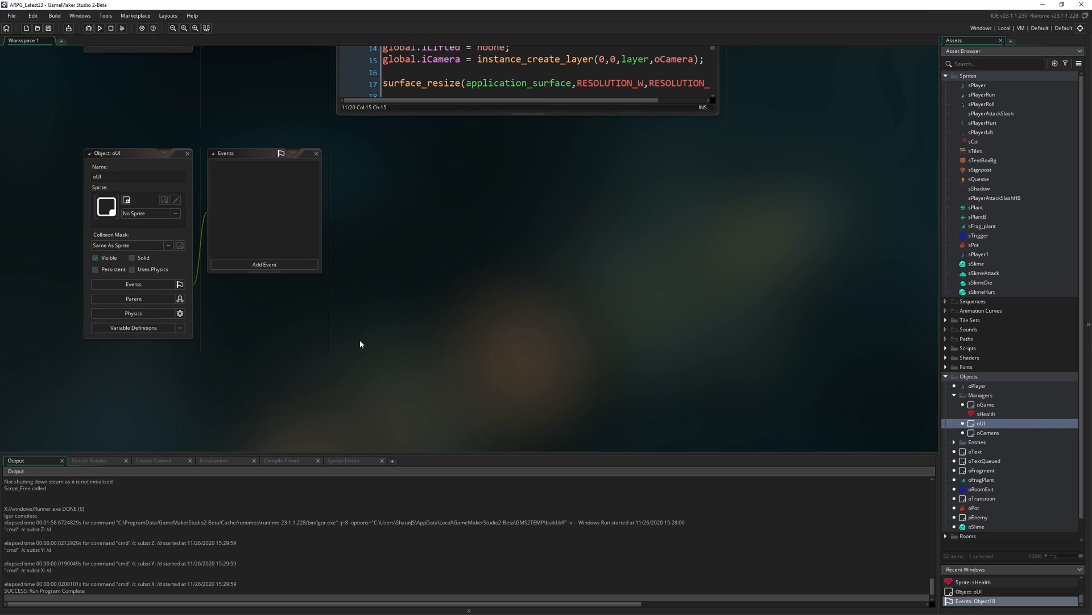
mouse_move(313, 144)
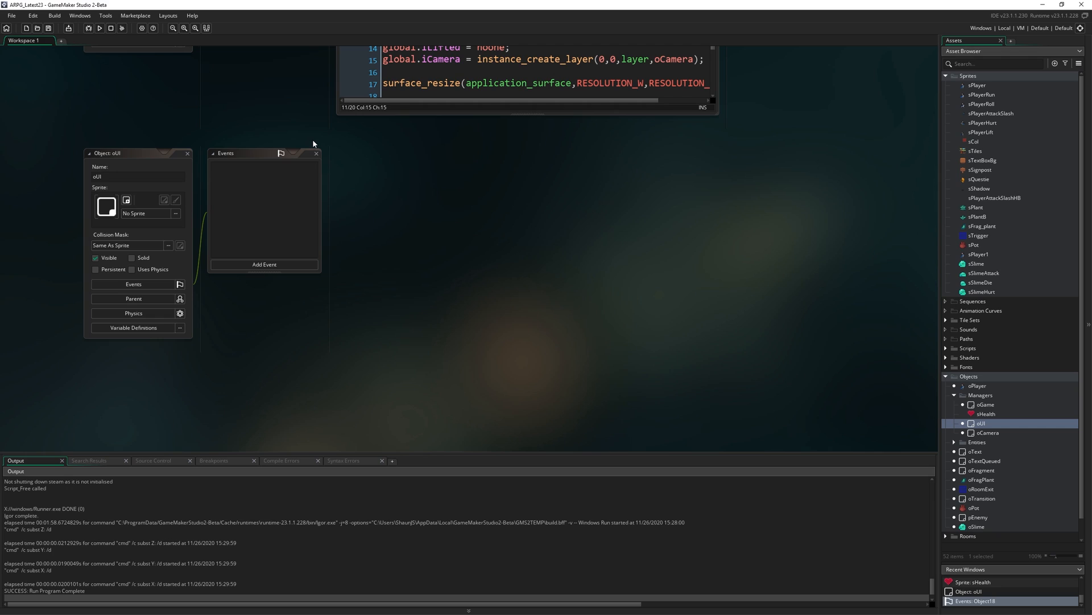
mouse_move(458, 217)
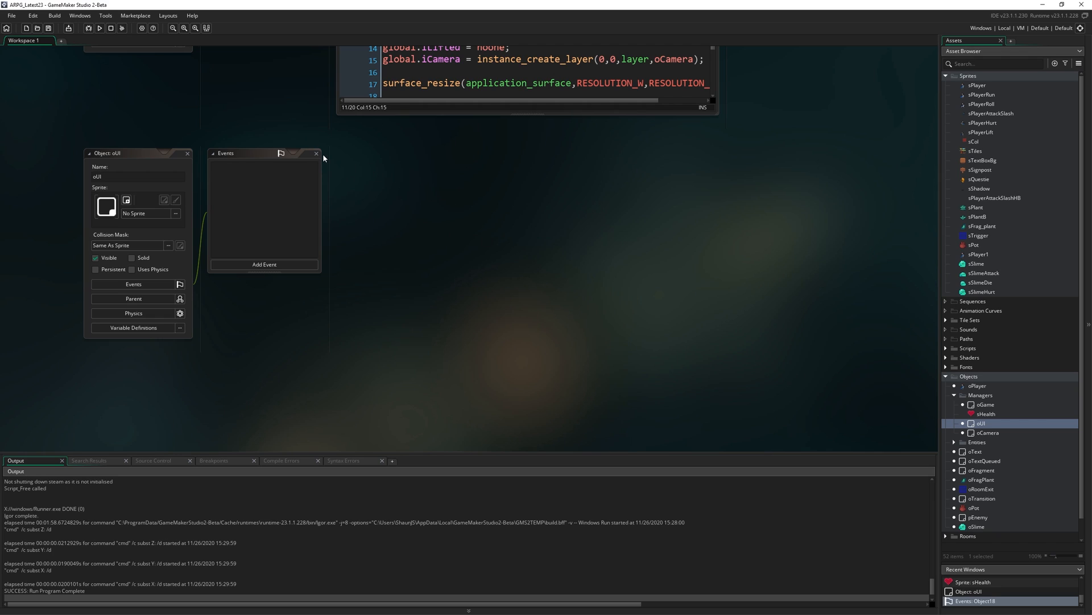
mouse_move(329, 162)
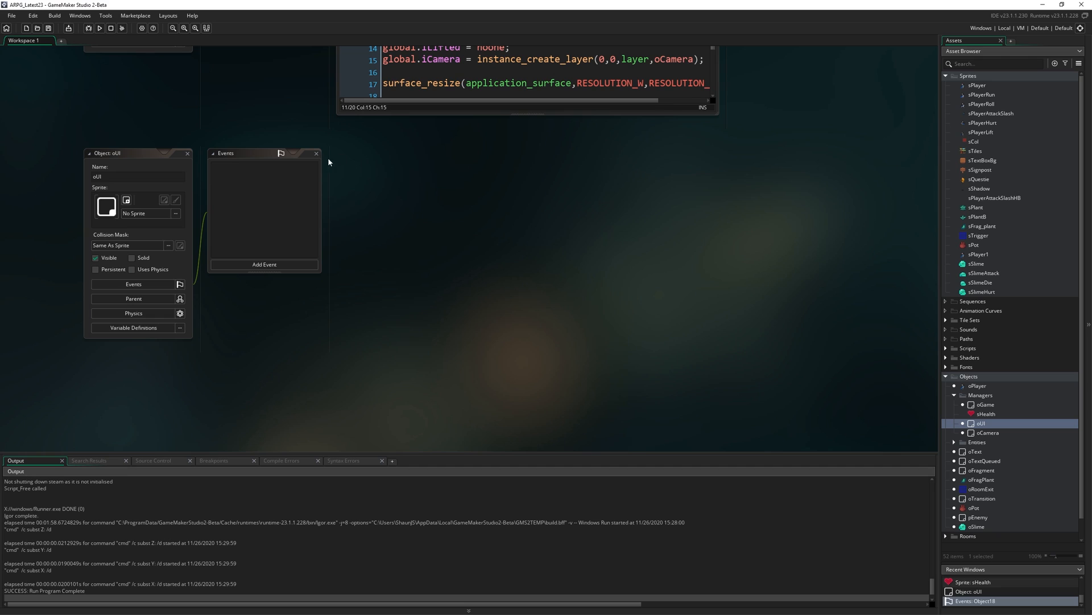
mouse_move(852, 369)
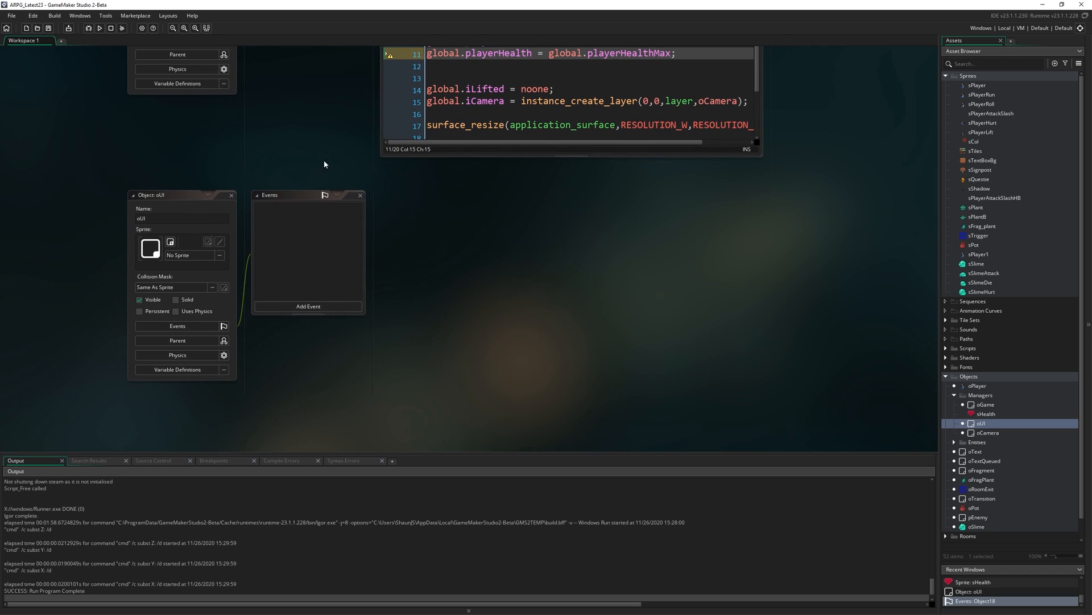
mouse_move(432, 244)
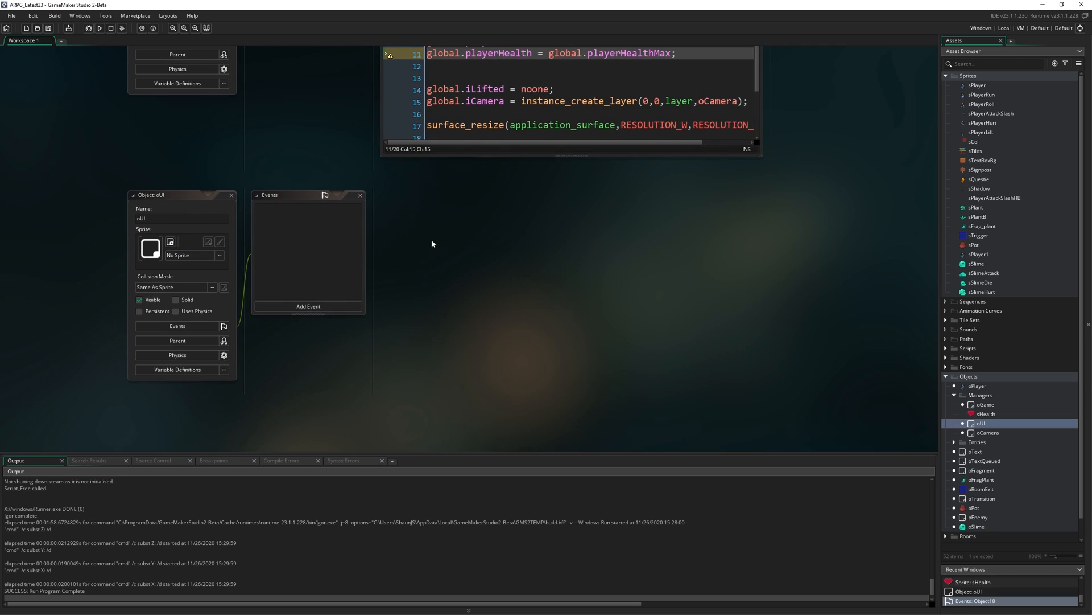
left_click(140, 310)
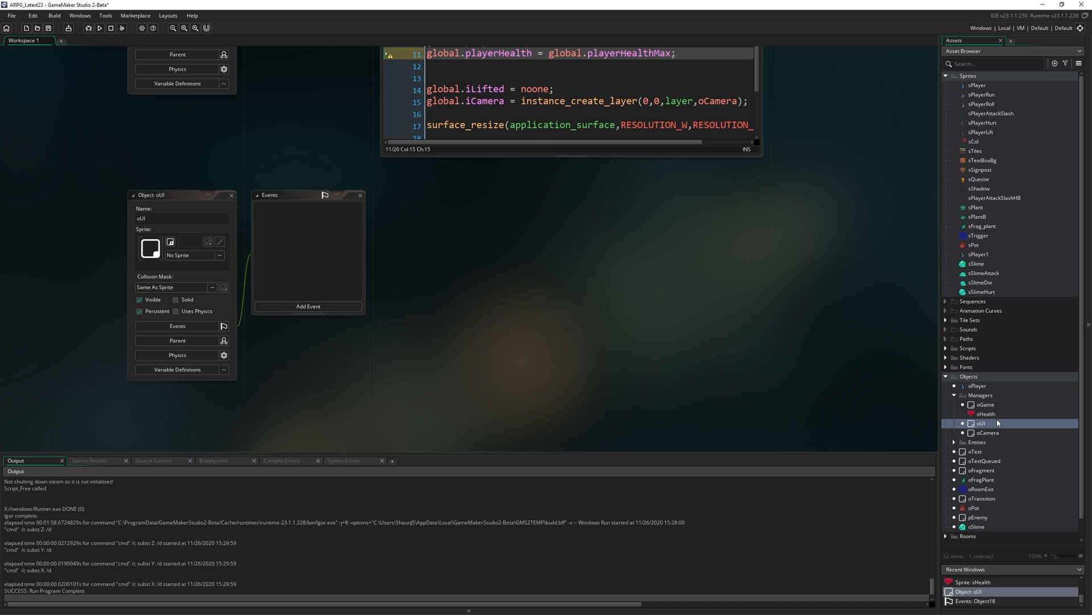
- Drag sHealth from Managers into the Sprites folder, then collapse Sprites
left_click(986, 413)
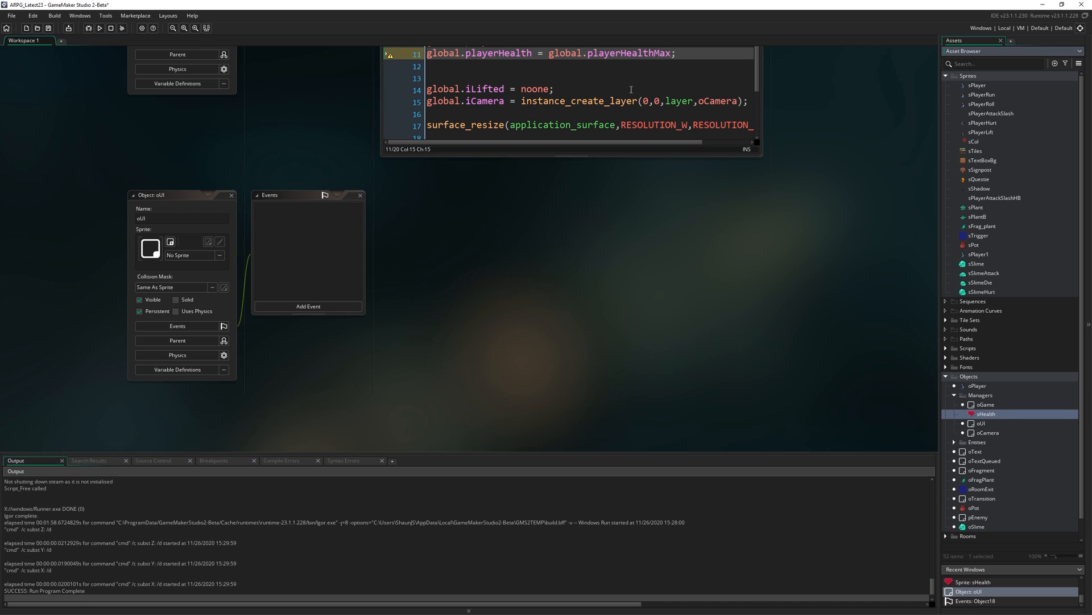
mouse_move(1036, 451)
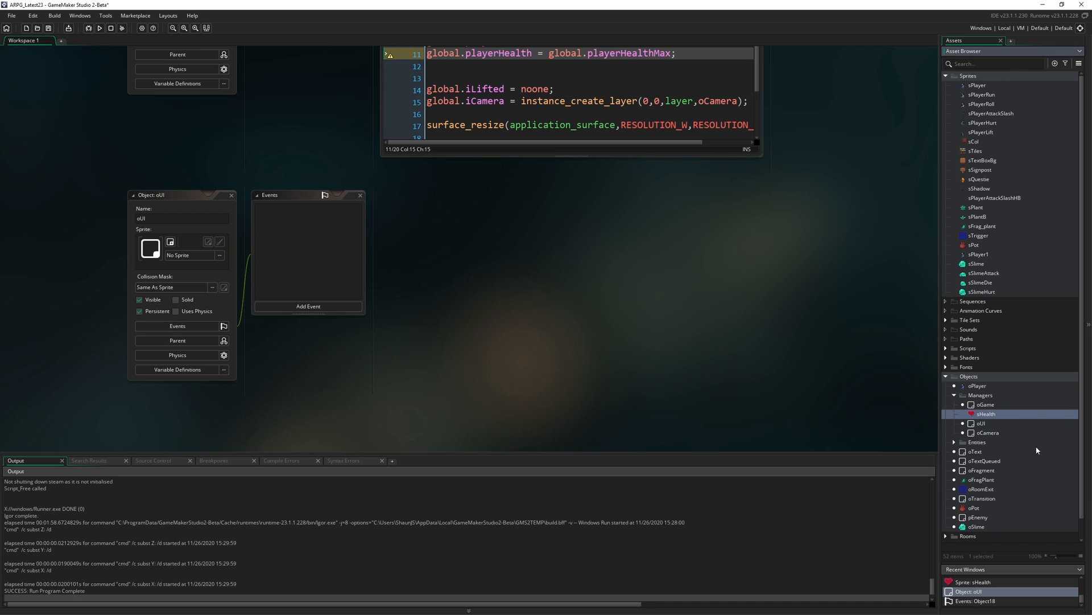
left_click_drag(1038, 555, 1066, 556)
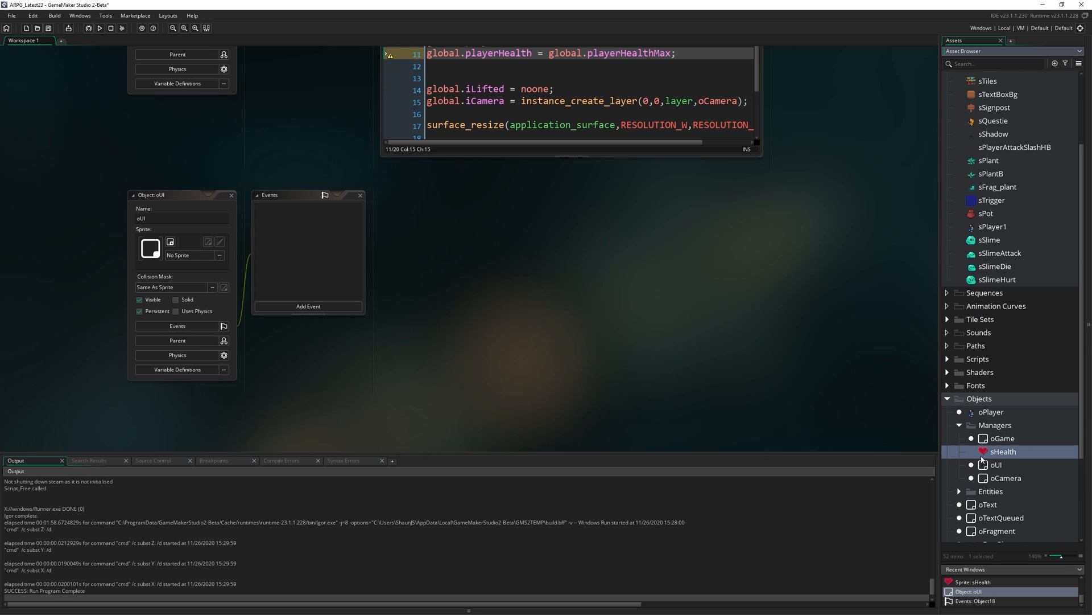
scroll("down", 3)
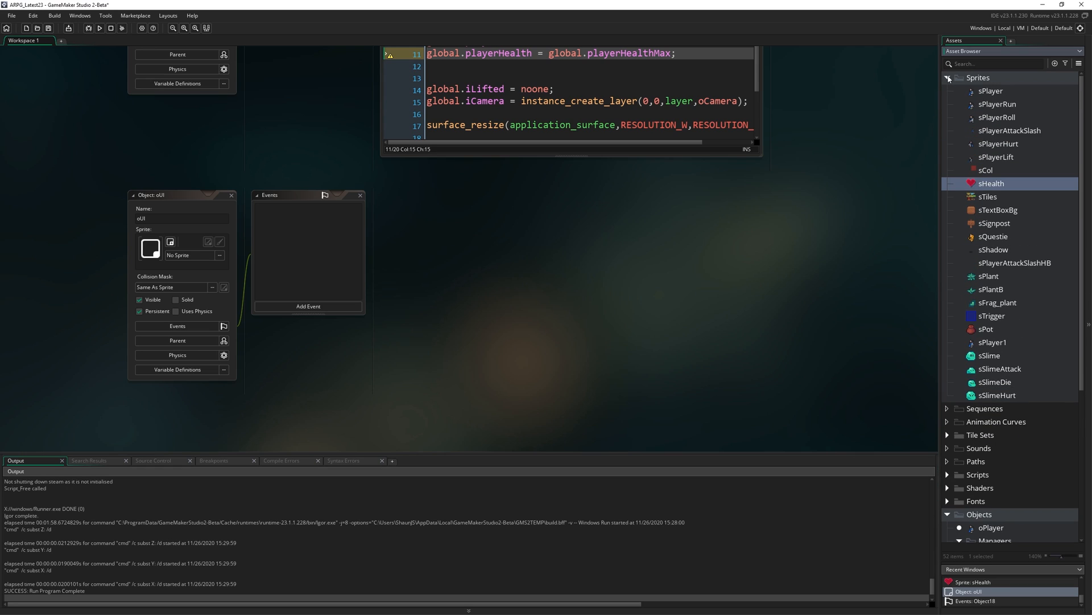
left_click(947, 78)
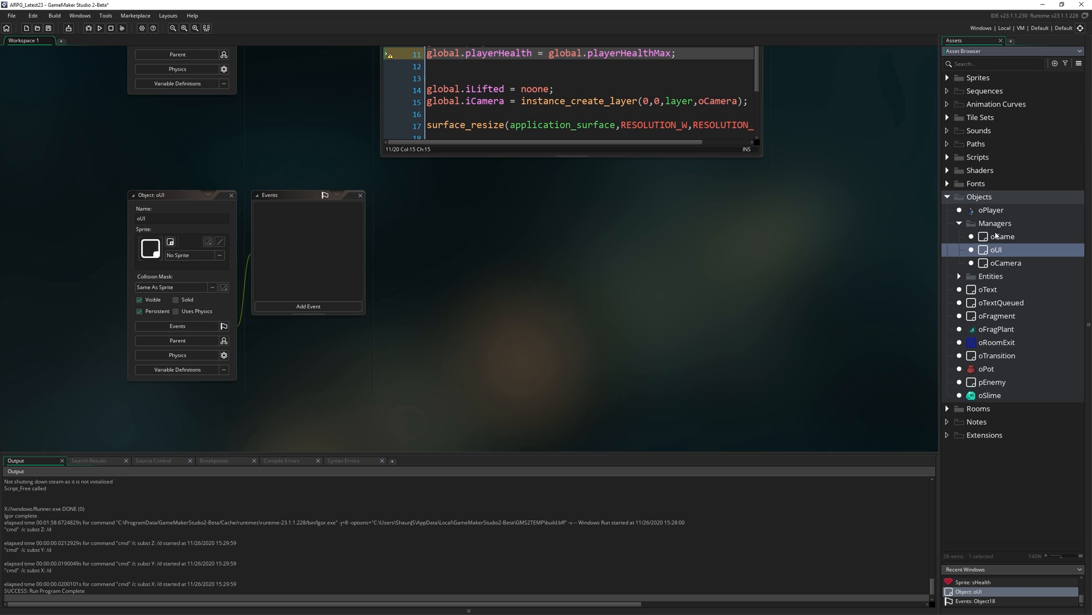
mouse_move(995, 233)
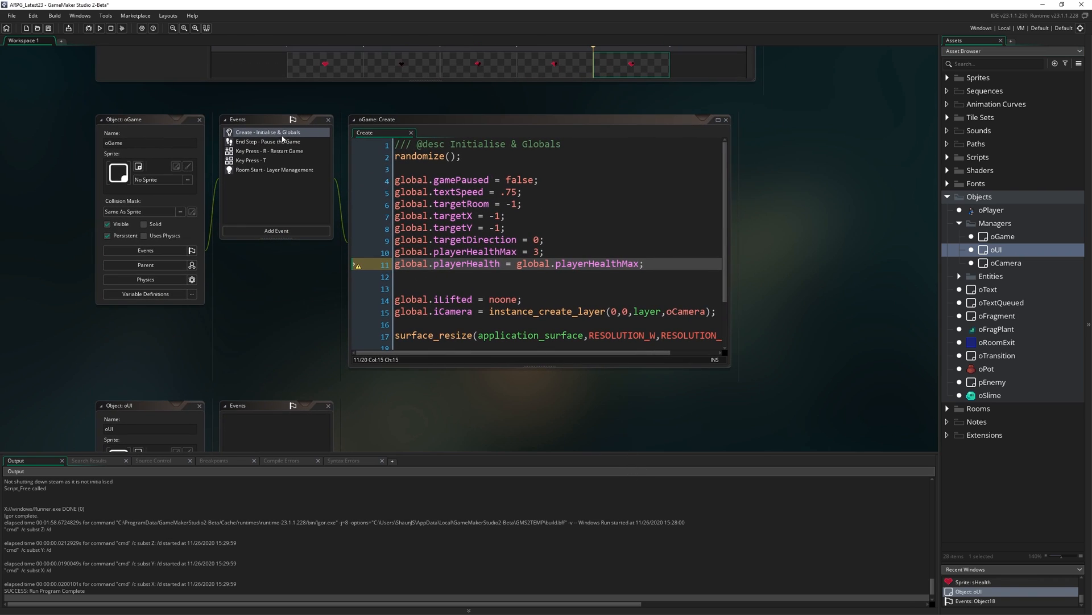
- Duplicate the iCamera line as global.iUI, creating an oUI instance instead of oCamera
left_click(398, 276)
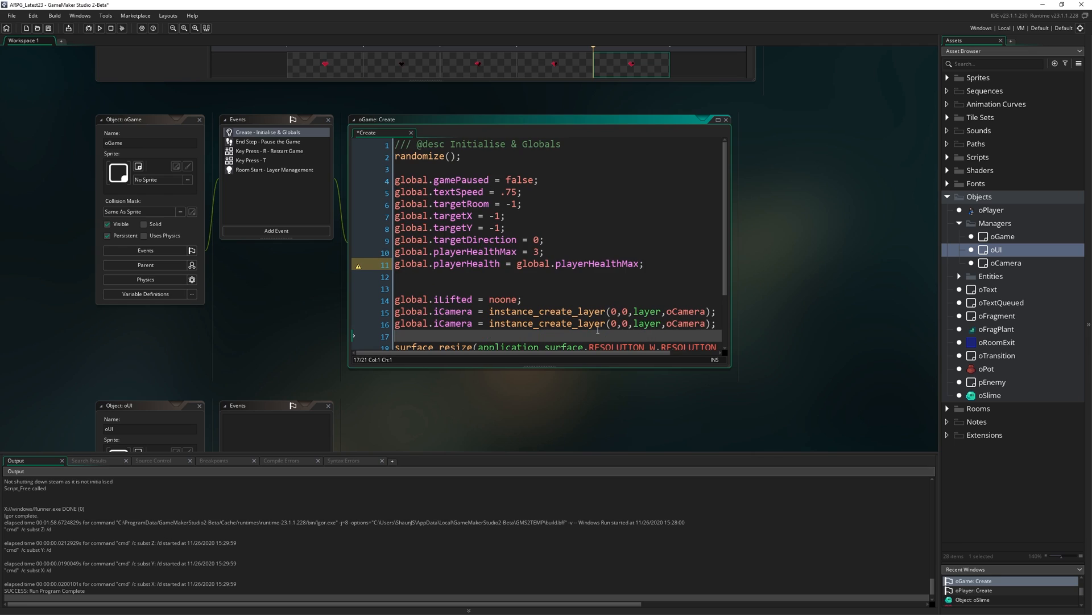
double_click(451, 323)
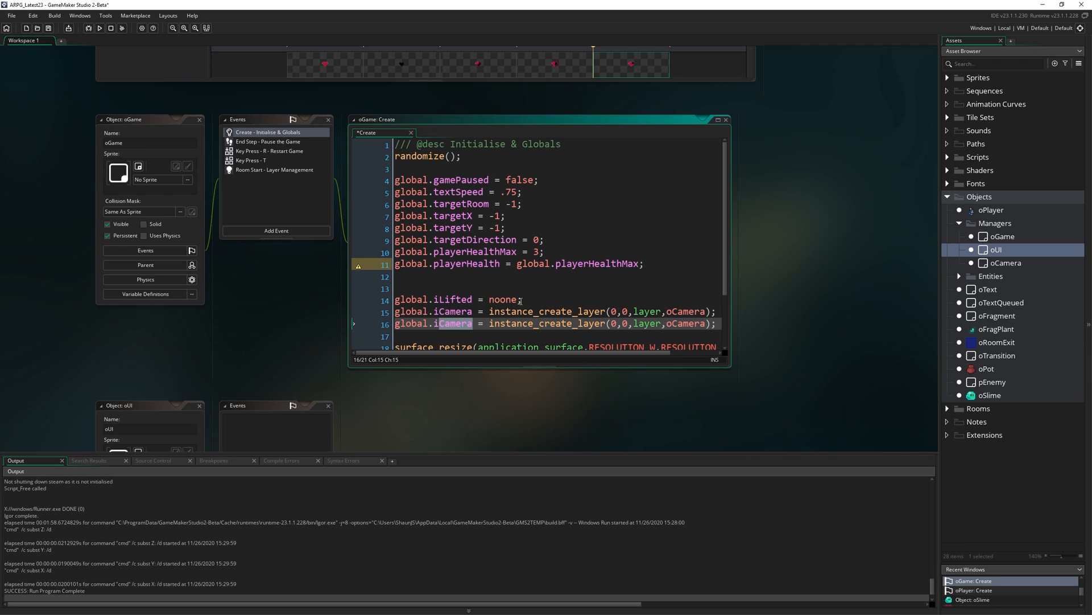
type("iUI")
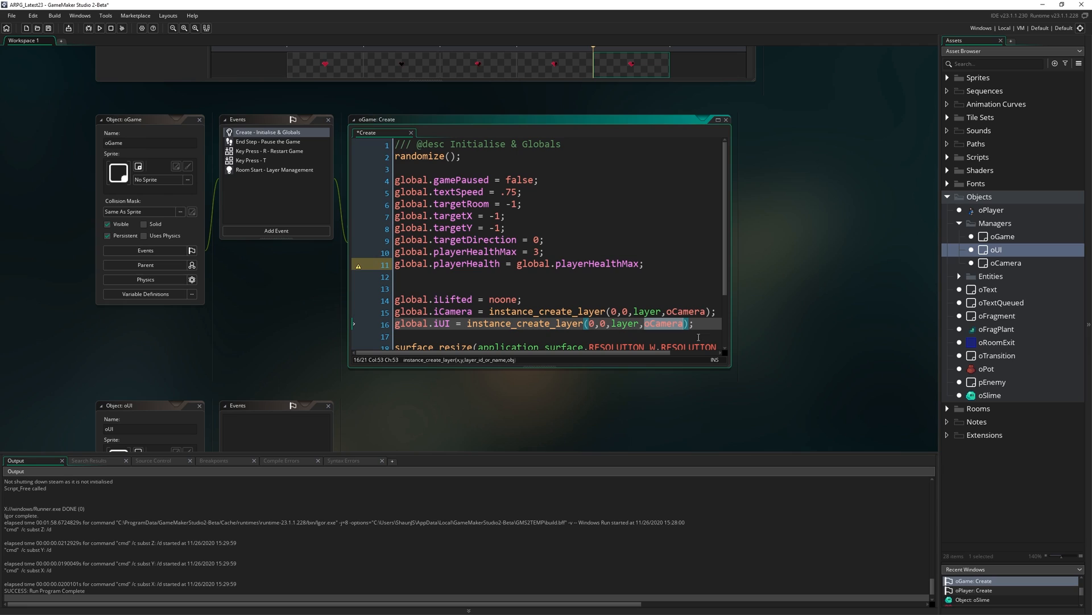
type("oUI")
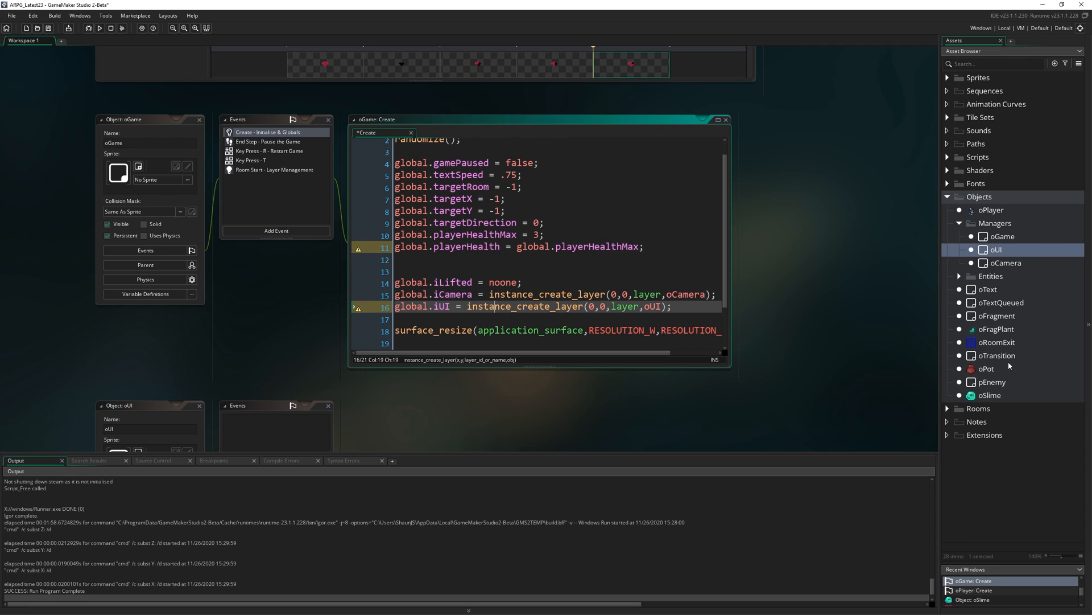
mouse_move(660, 311)
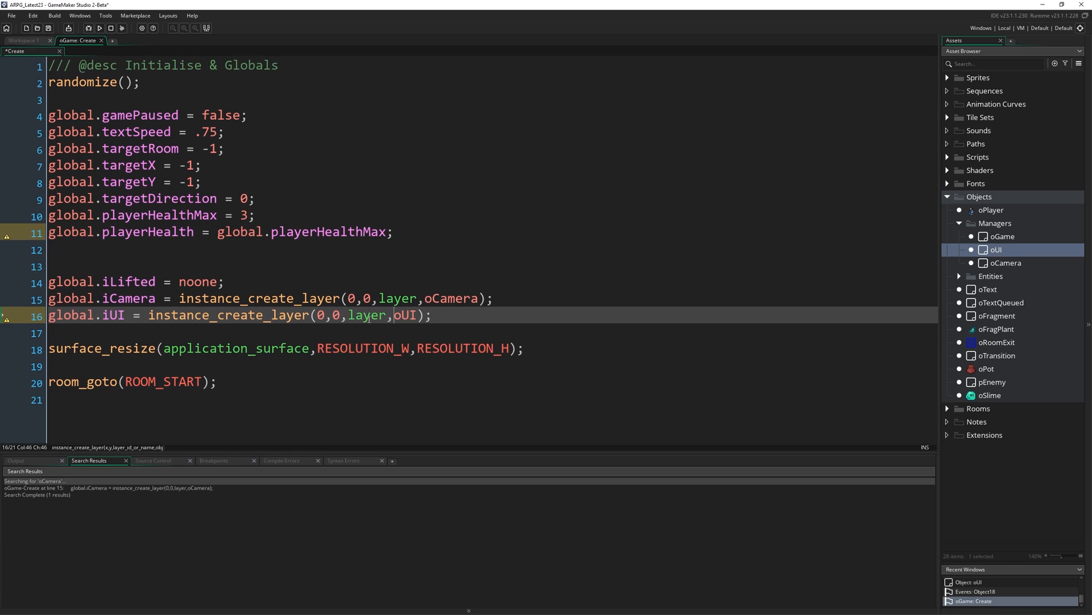
left_click(109, 315)
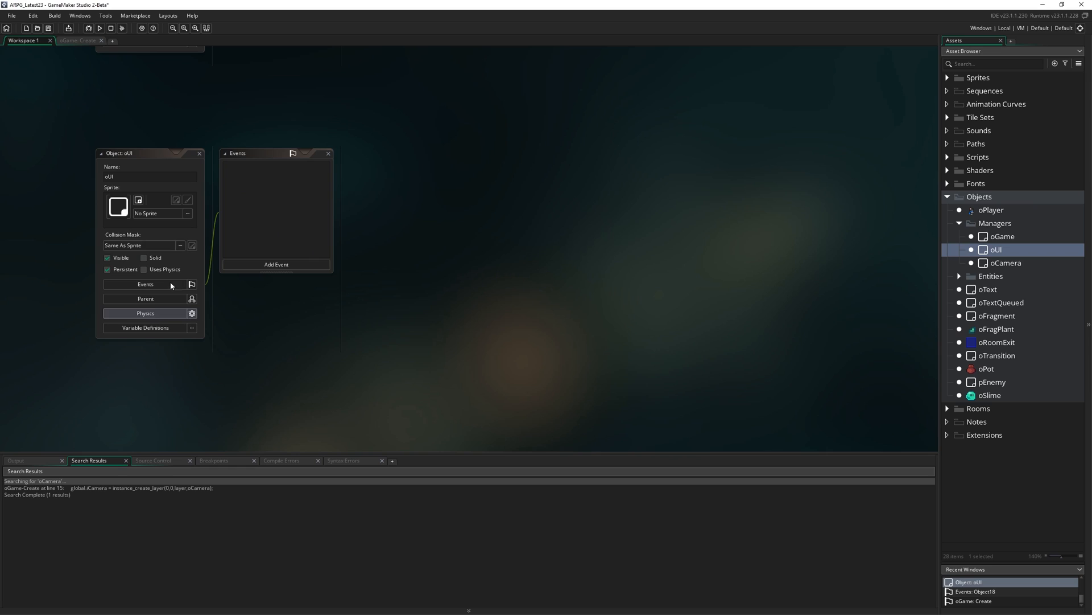
left_click(276, 264)
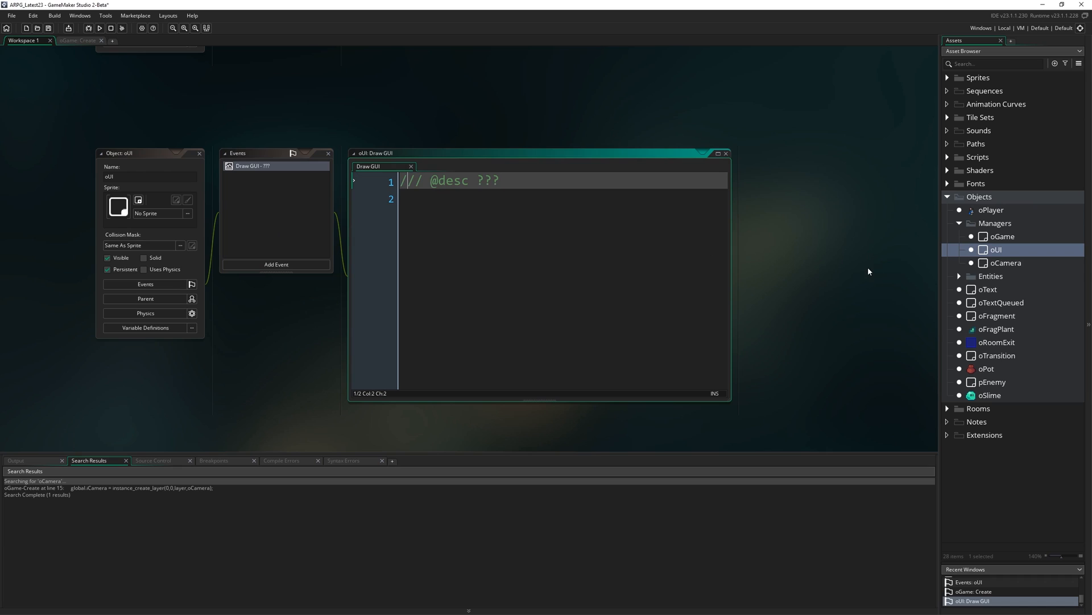
type("Draw Health")
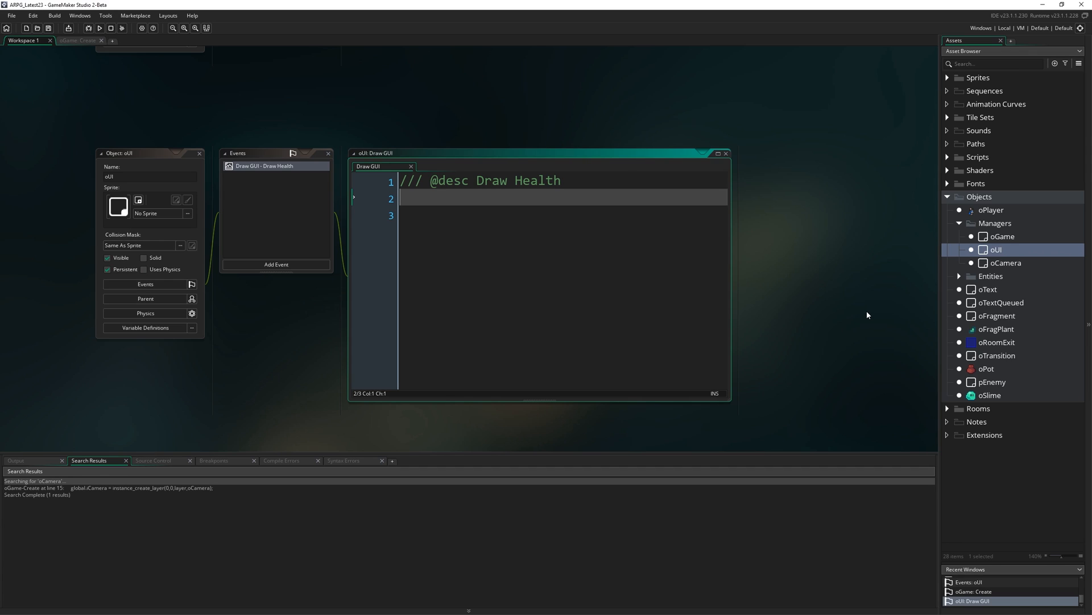
type("V")
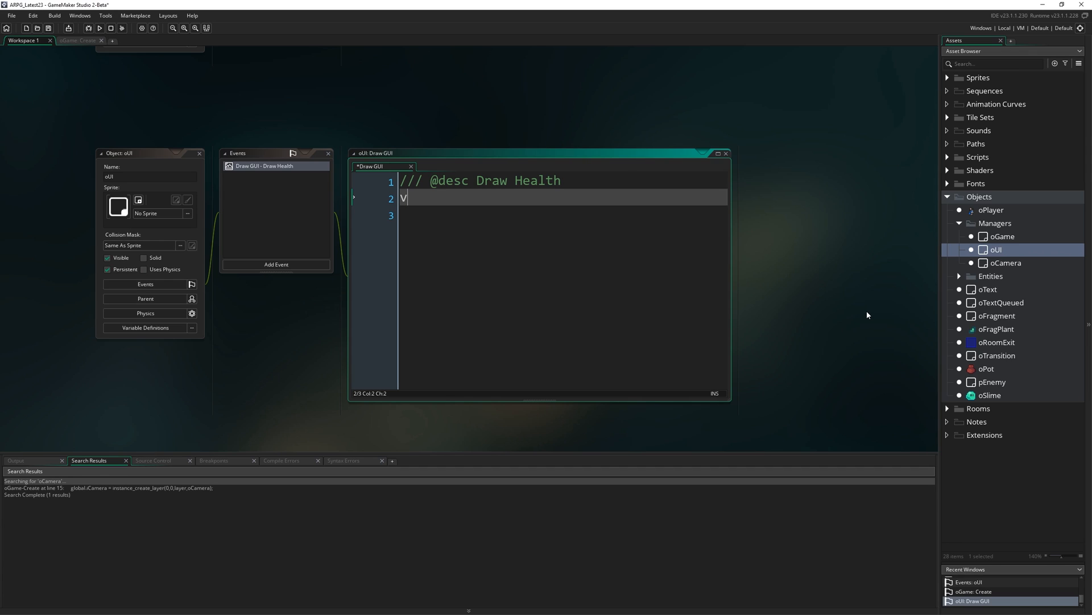
type("var _pl;a")
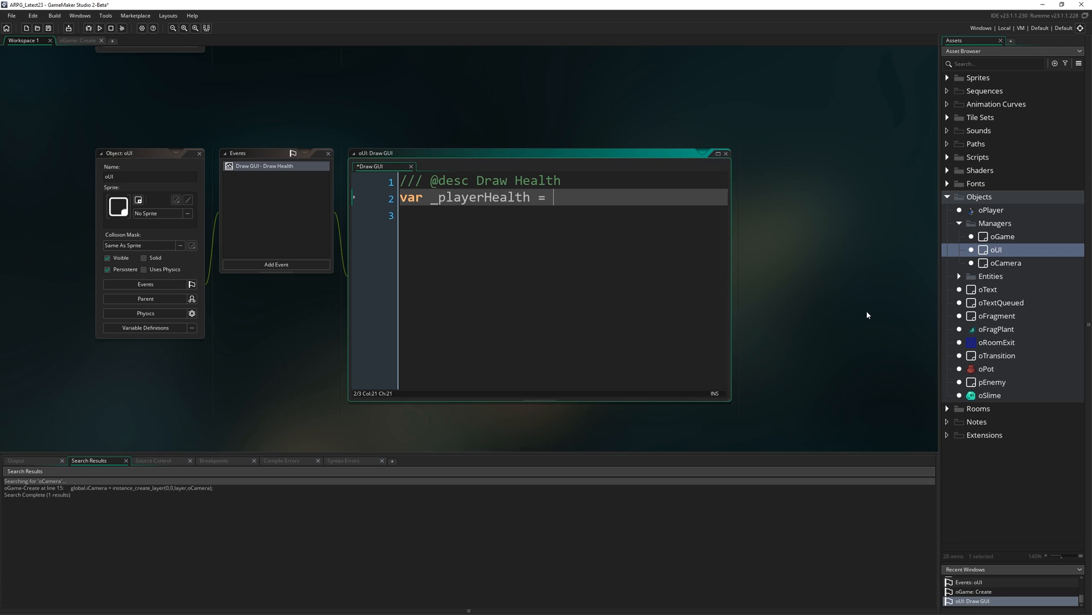
type("global.playerHealth")
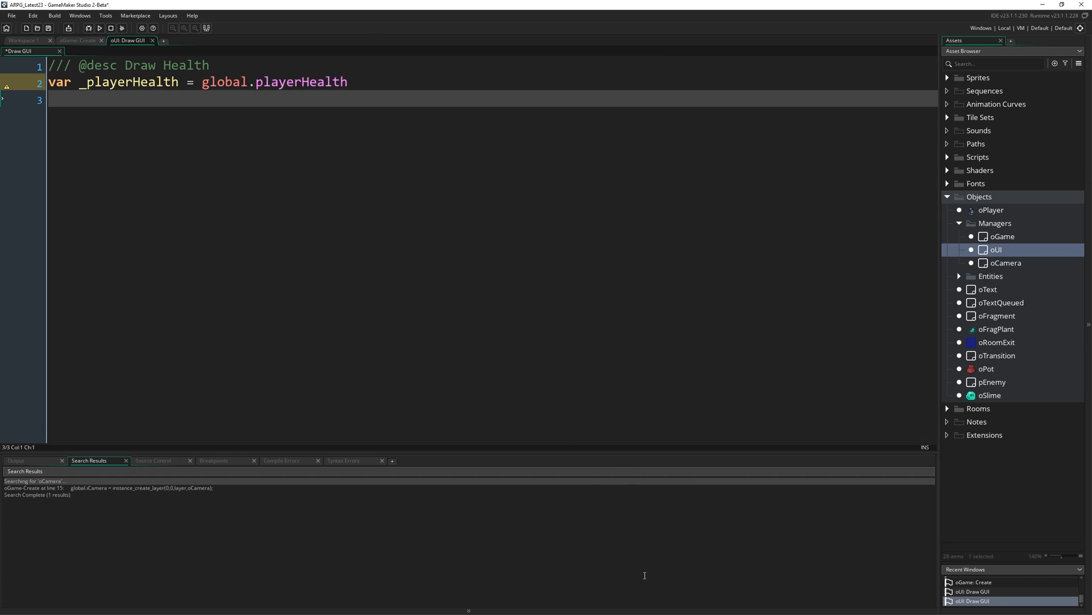
- End line 2 with a semicolon and add var _playerHealthMax = global.playerHealthMax; on line 3
type(";")
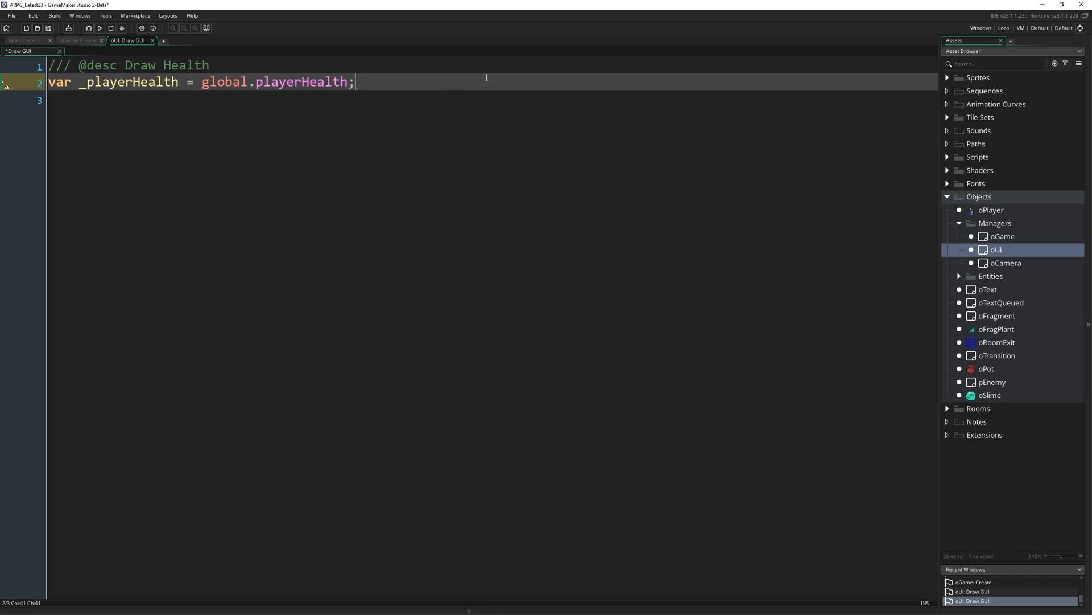
type("var _playerHealthMax")
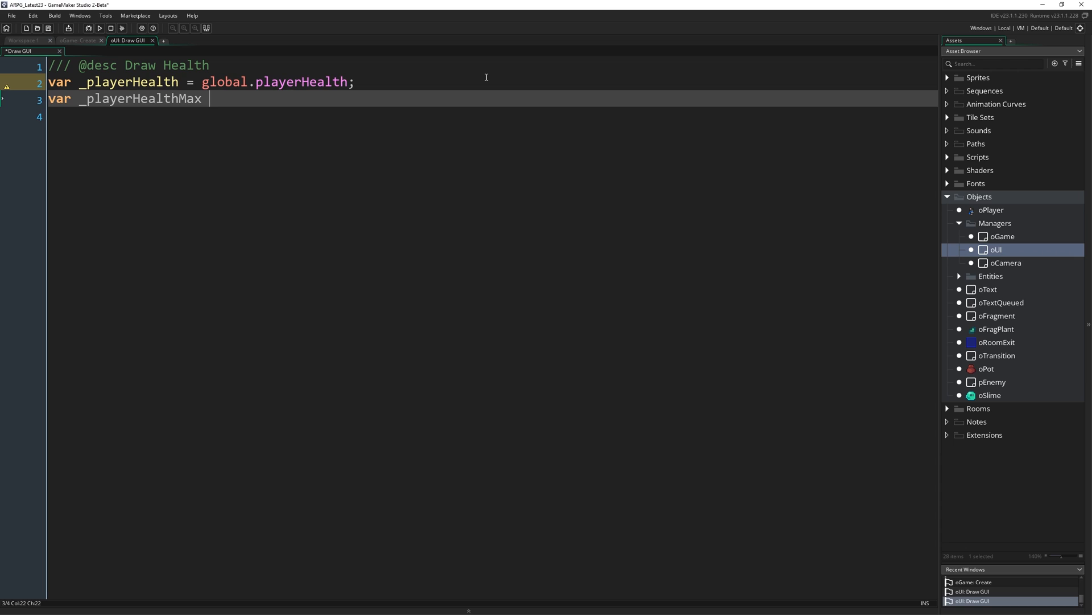
type("= global.playerHealthMax;")
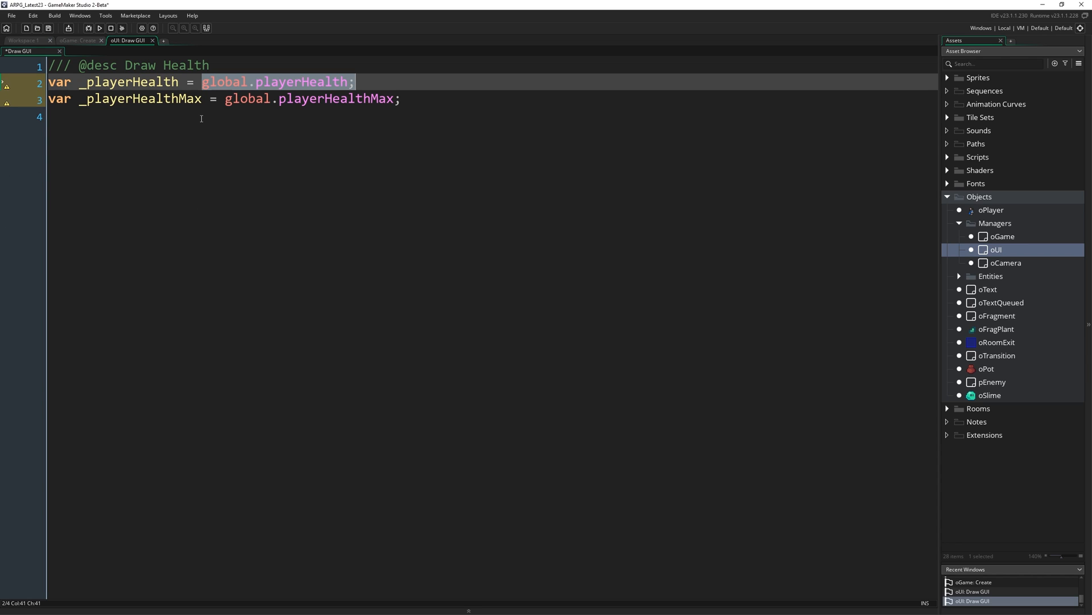
mouse_move(129, 444)
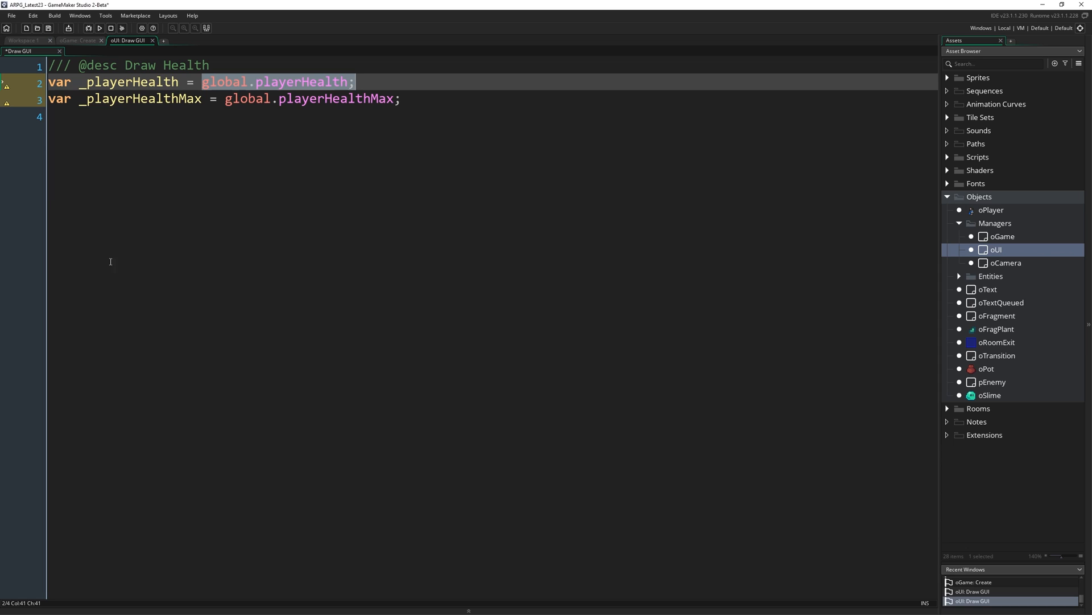
mouse_move(191, 269)
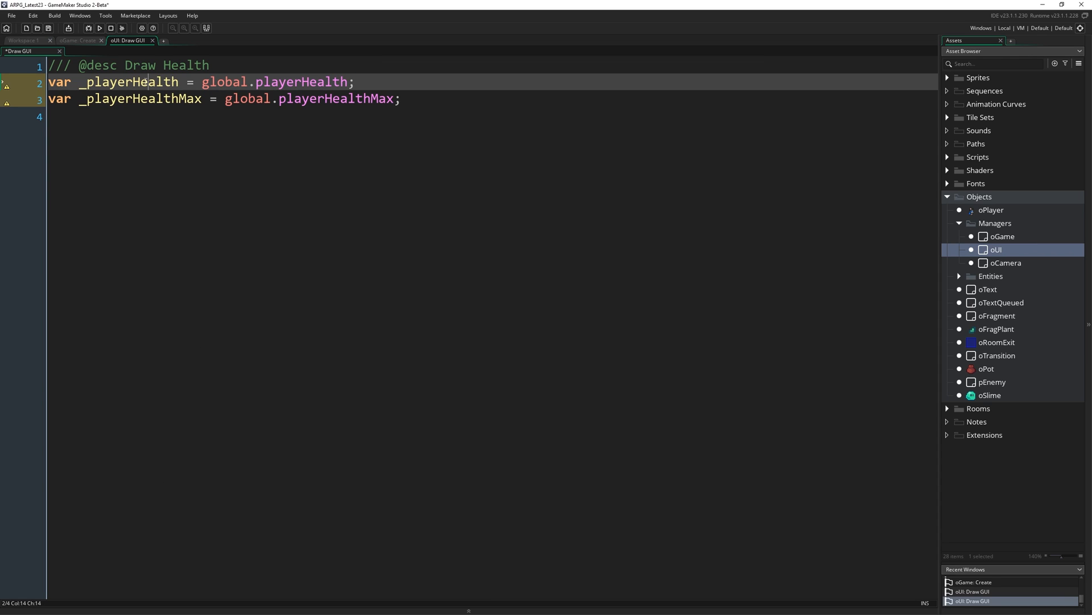
double_click(129, 81)
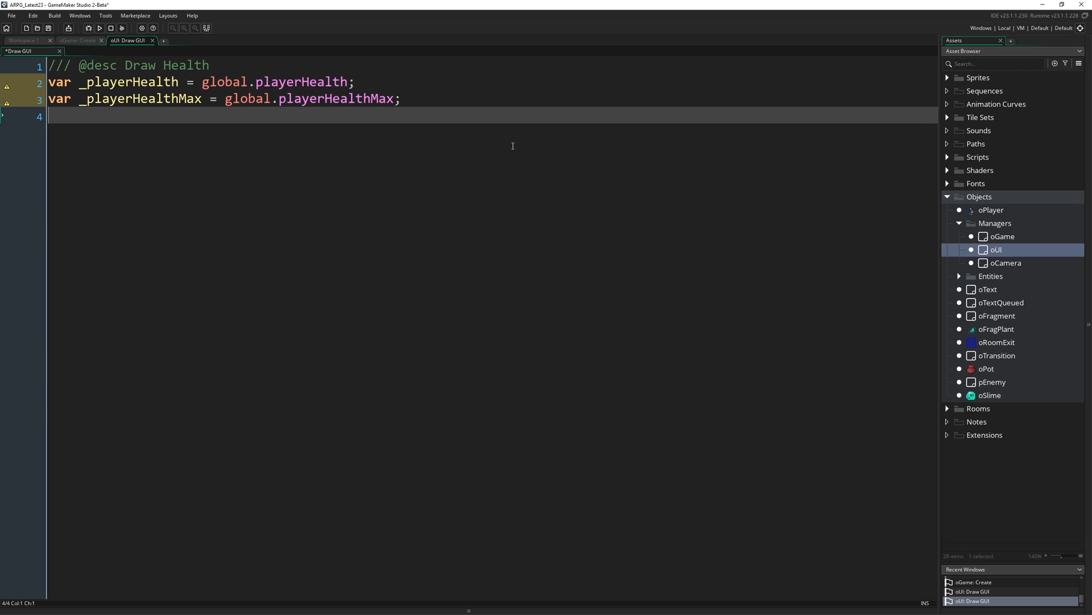
mouse_move(460, 149)
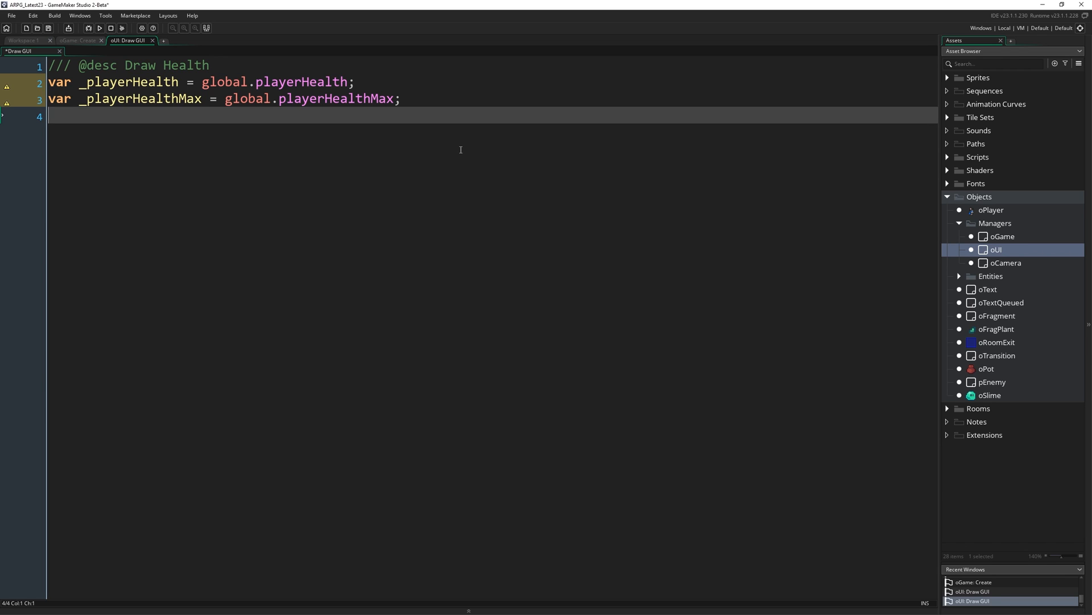
- Type var _playerHealthFrac = frac(_playerHealth); as the fourth Draw GUI line
type("var")
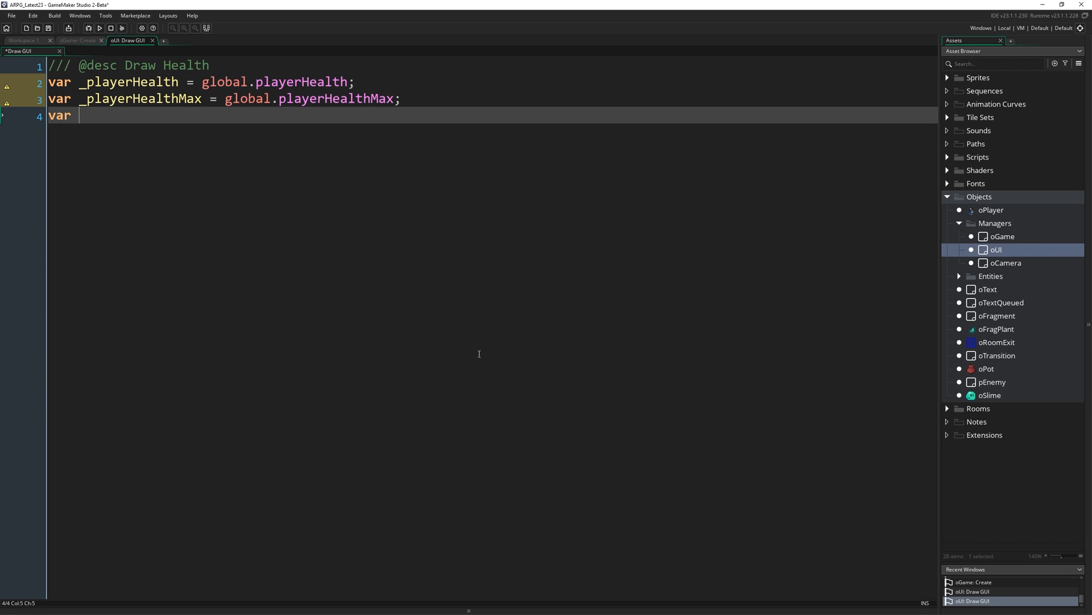
type("_playerHealthF")
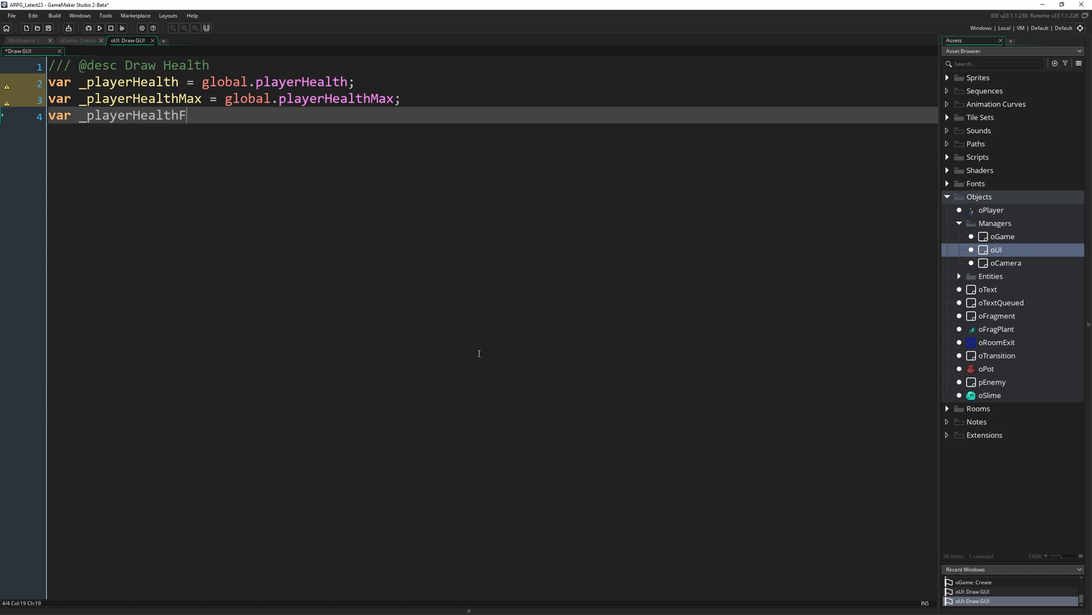
type("rac = frac")
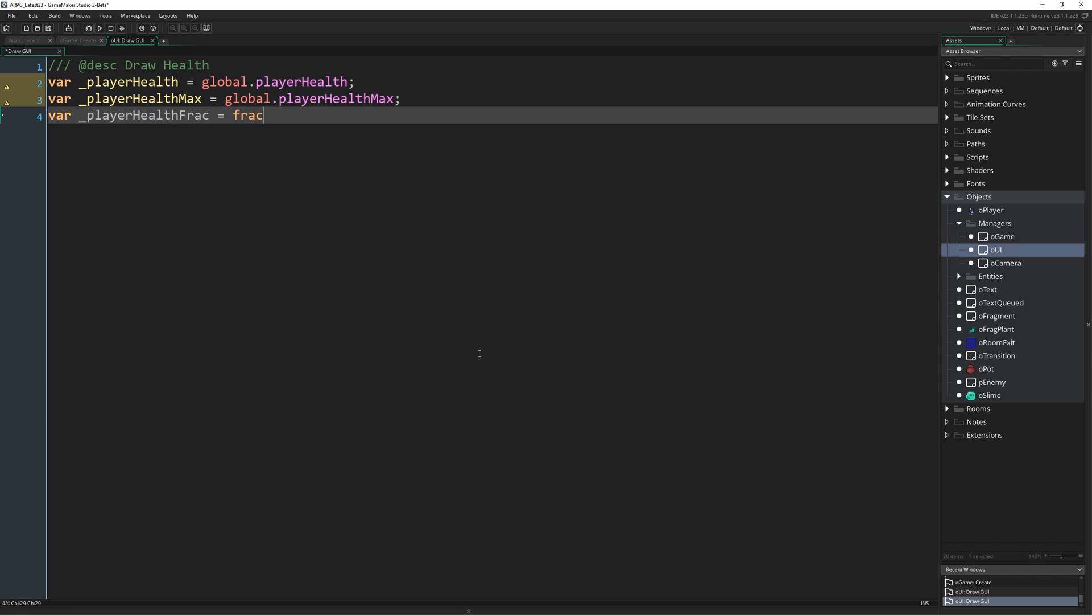
type("(_p")
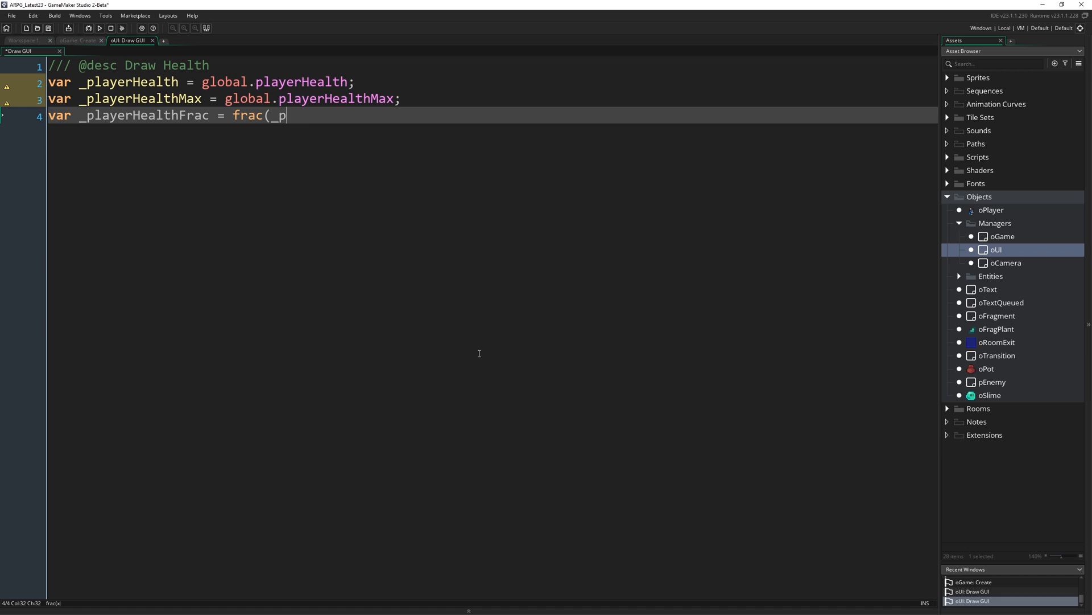
type("layerHealth);")
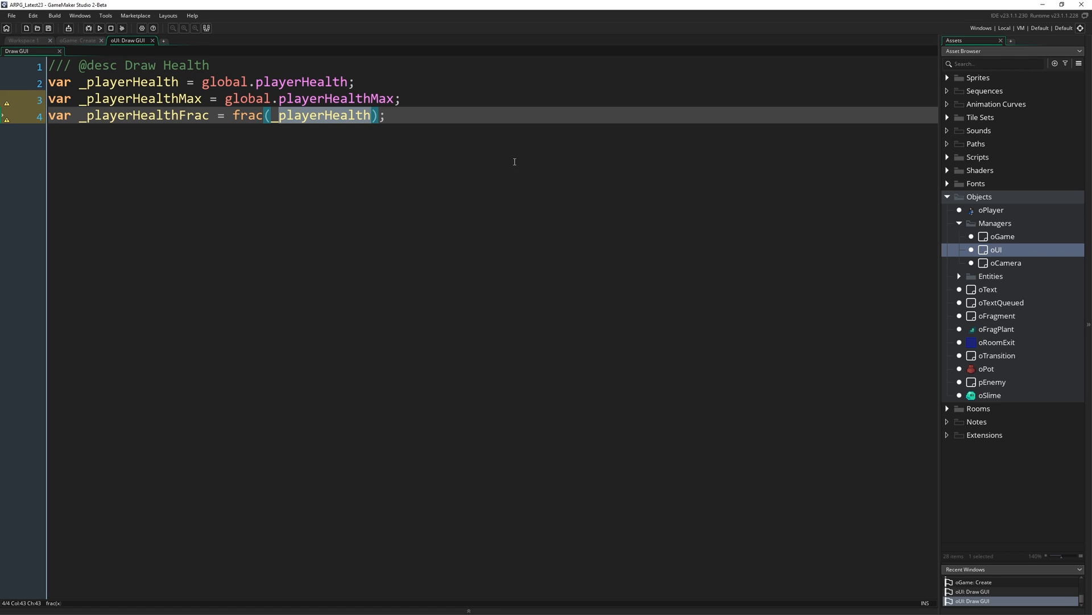
mouse_move(308, 195)
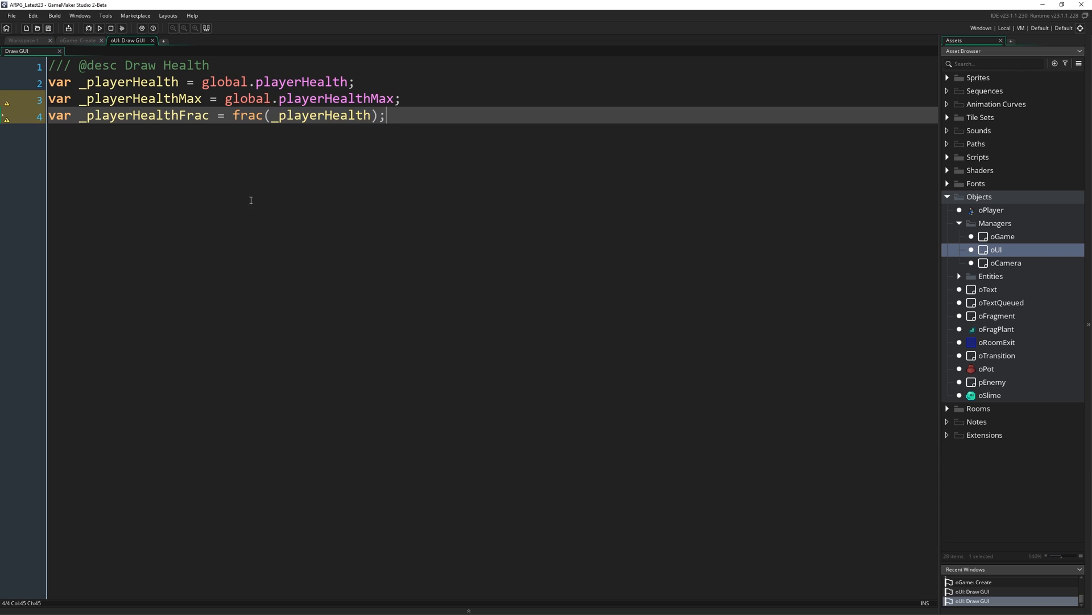
mouse_move(454, 192)
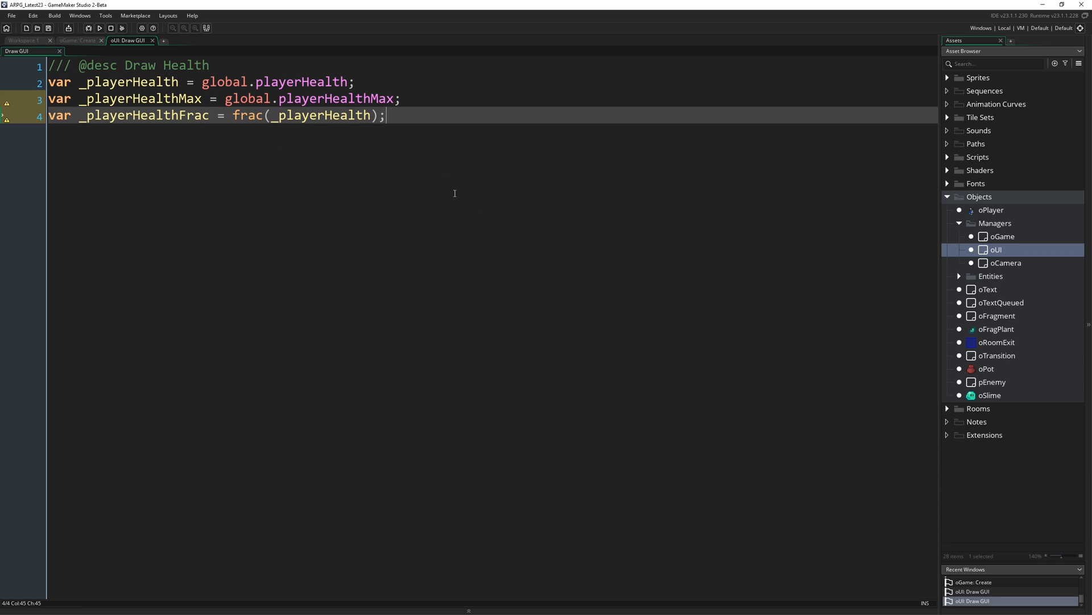
mouse_move(345, 193)
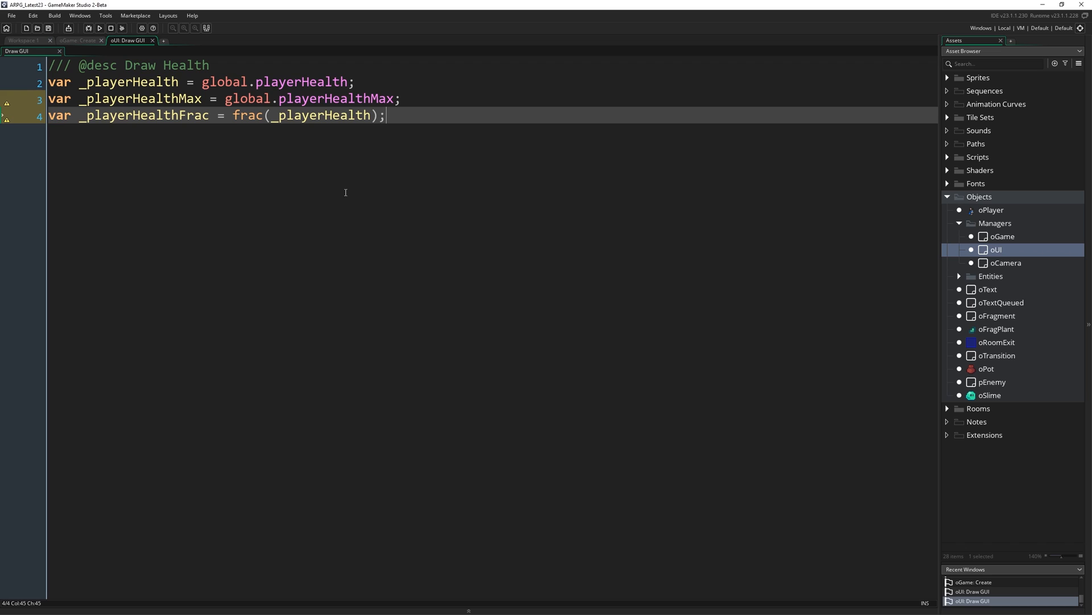
mouse_move(358, 174)
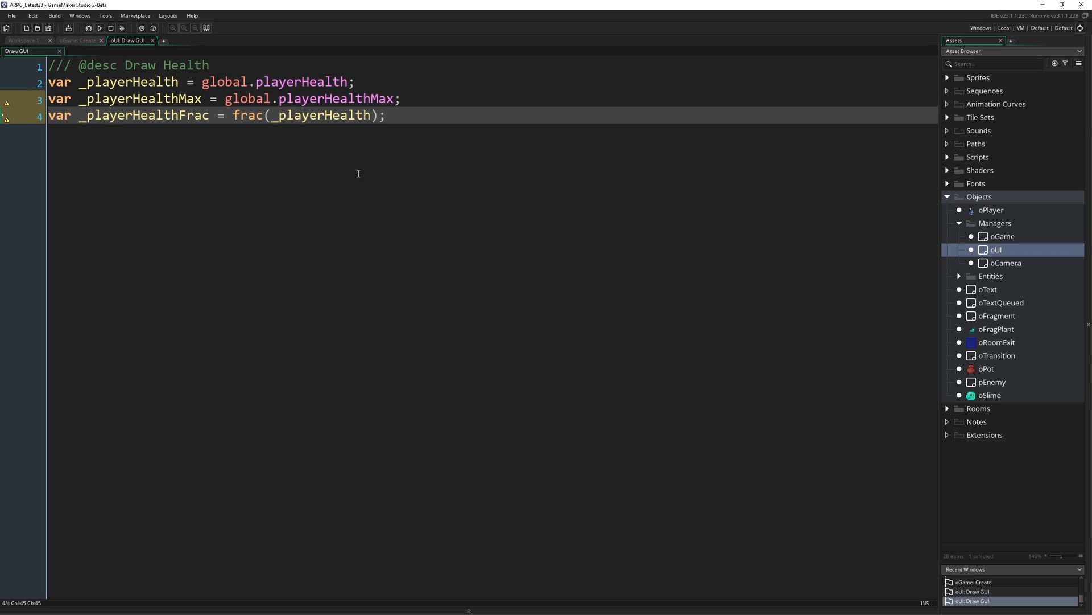
mouse_move(413, 150)
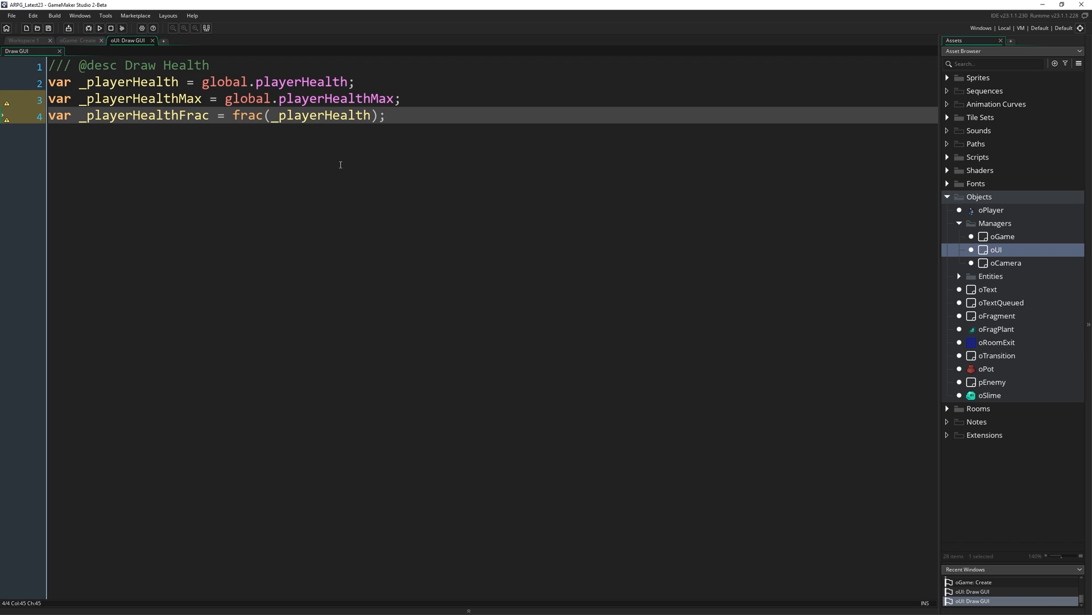
mouse_move(363, 181)
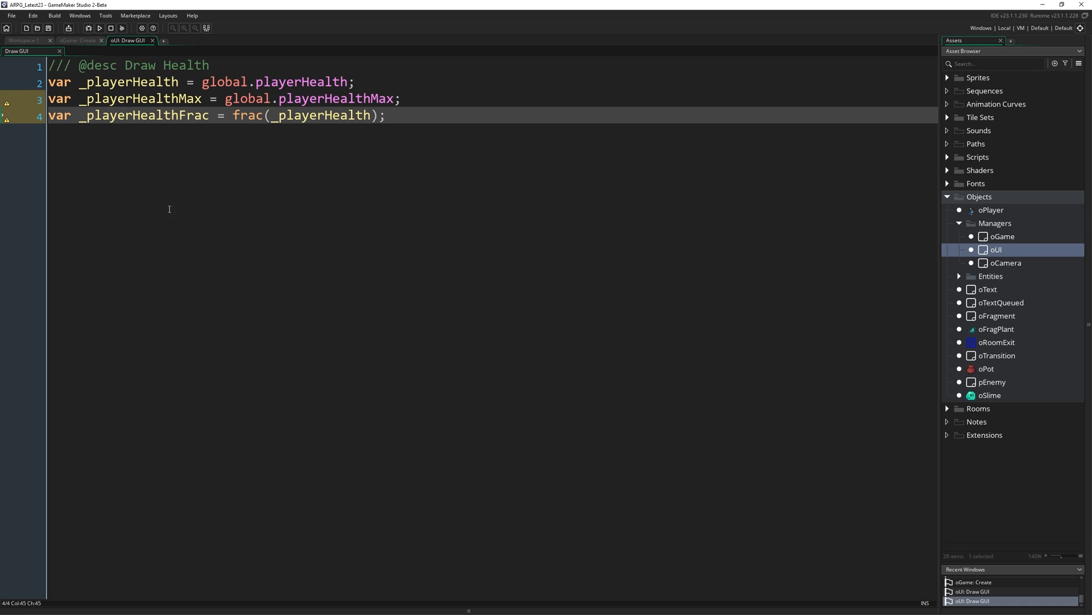
mouse_move(89, 205)
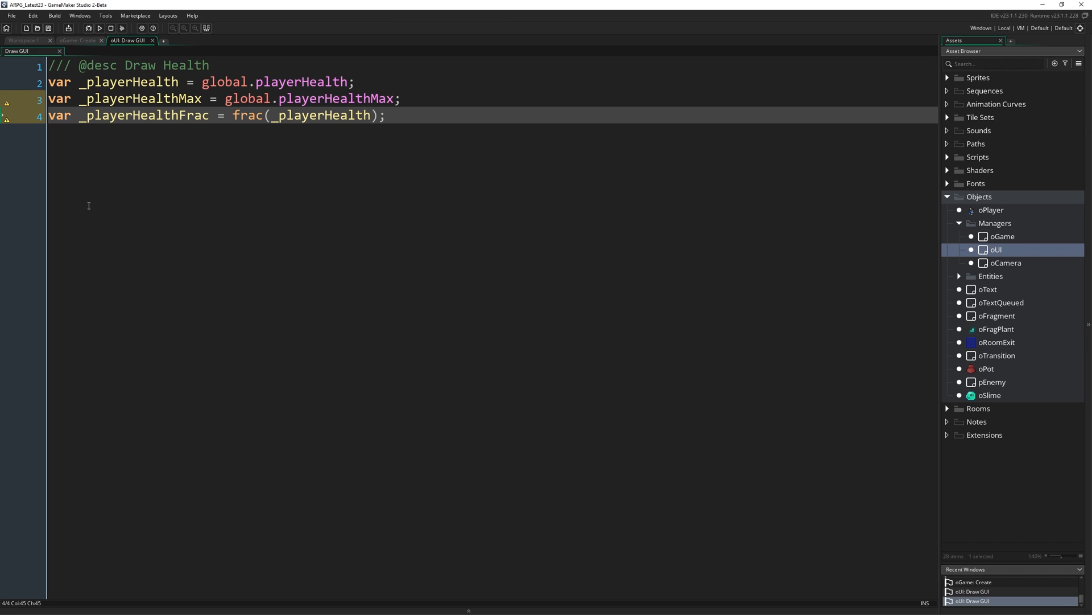
mouse_move(145, 198)
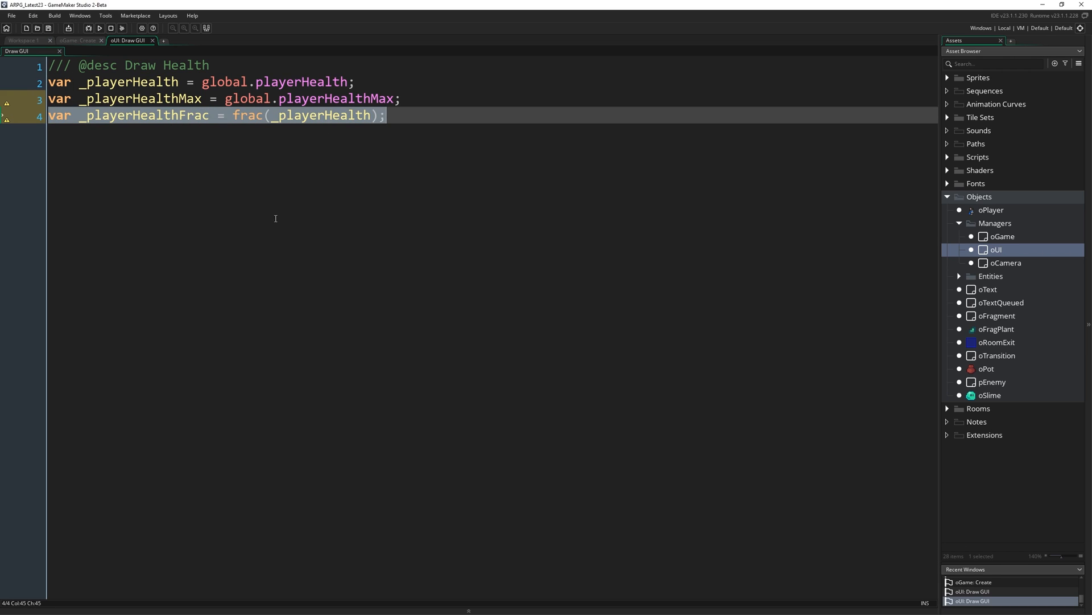
mouse_move(382, 187)
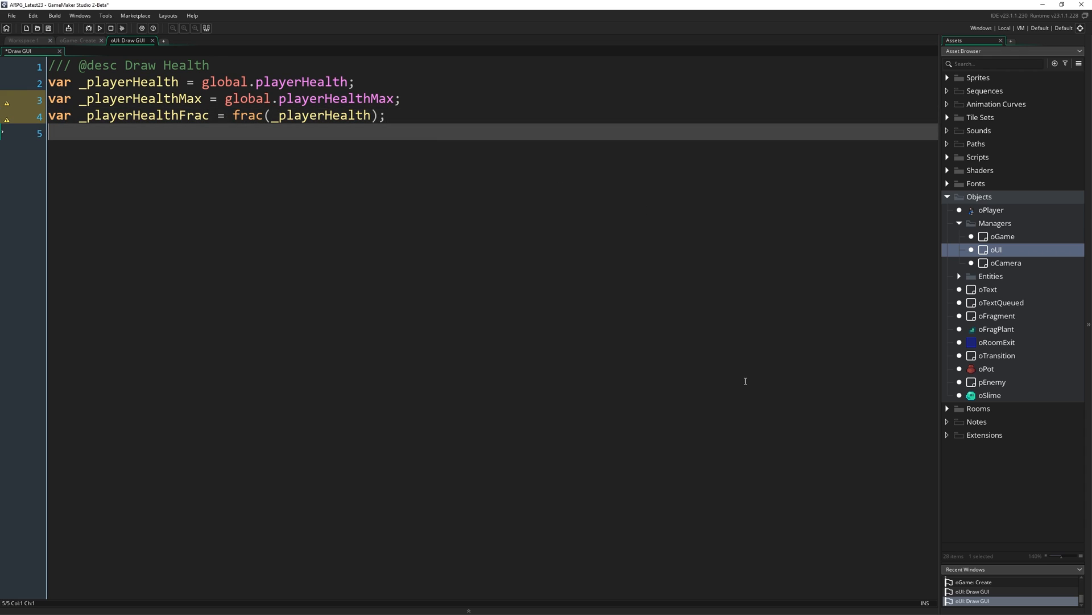
- Write _playerHealth -= _playerHealthFrac; as line 5 of the Draw GUI code
type("_playerHealth")
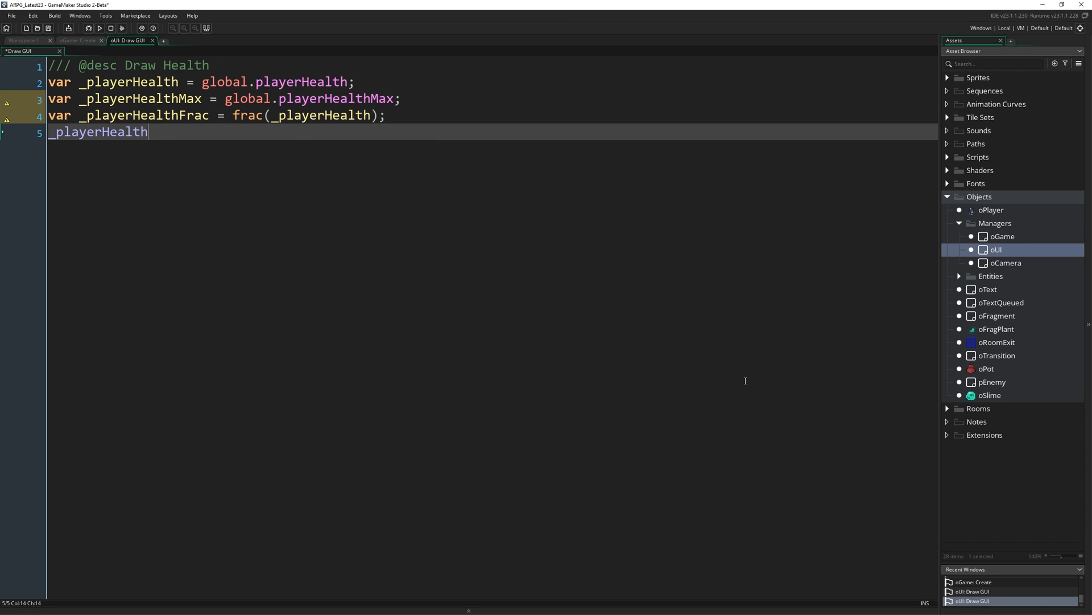
type("-=")
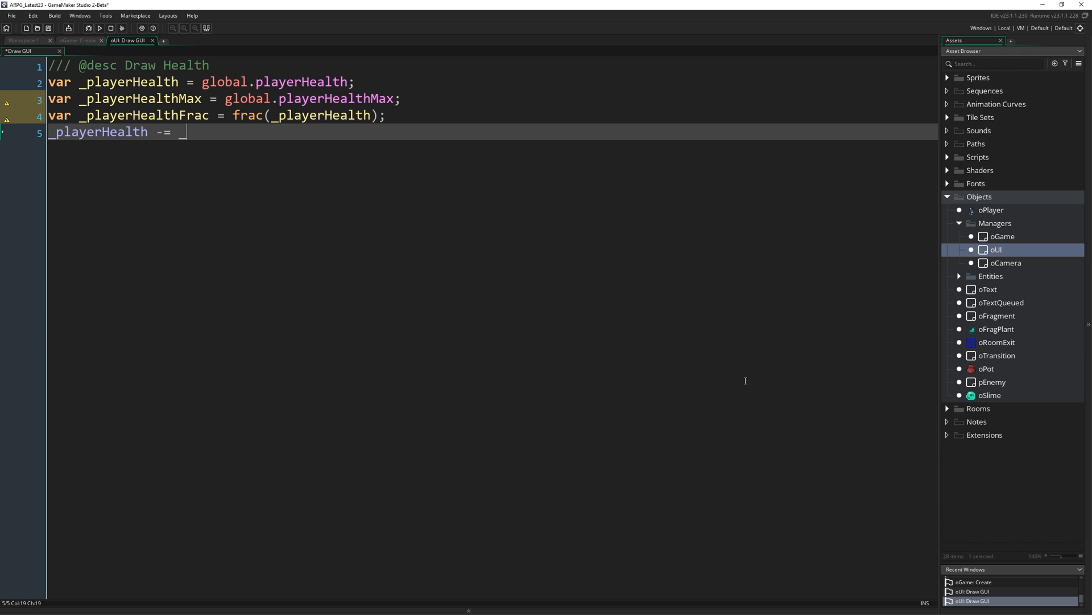
type("_playerHealthF")
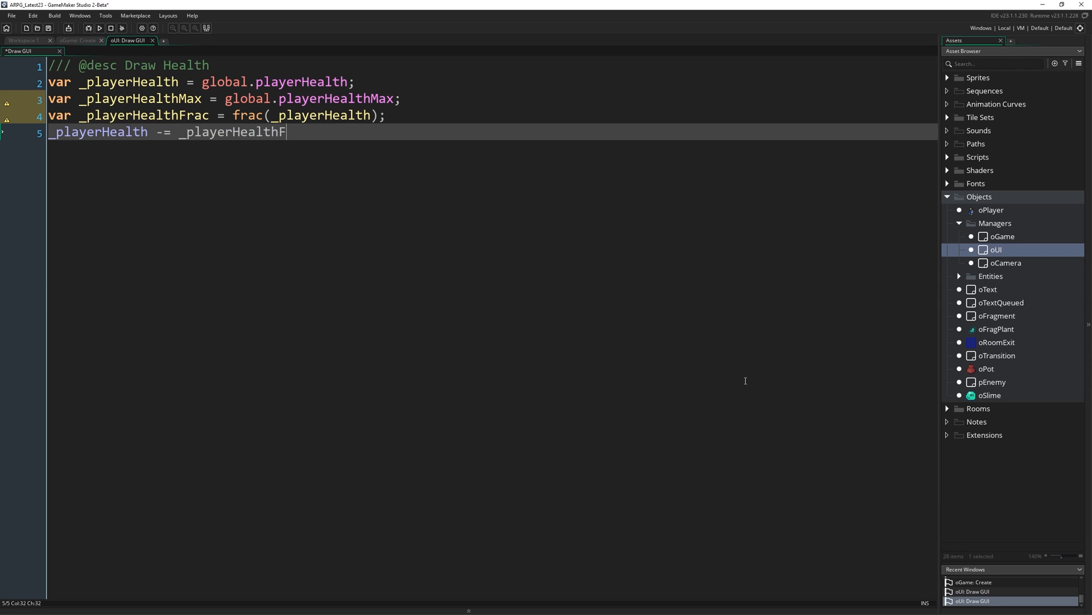
type("rac;")
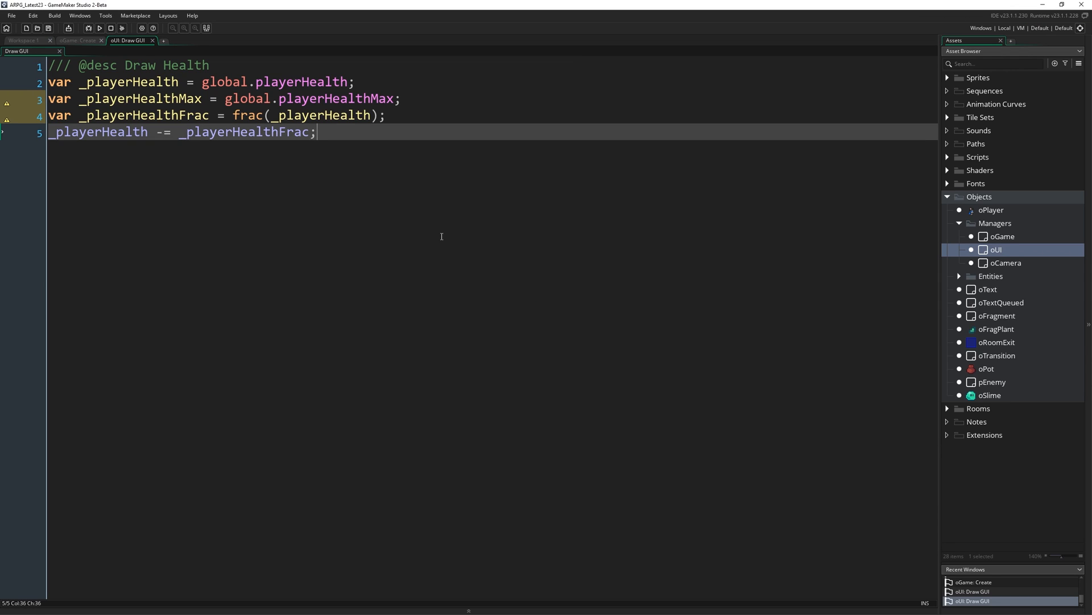
- Highlight the _playerHealth occurrences to review the five-line Draw Health code
double_click(97, 131)
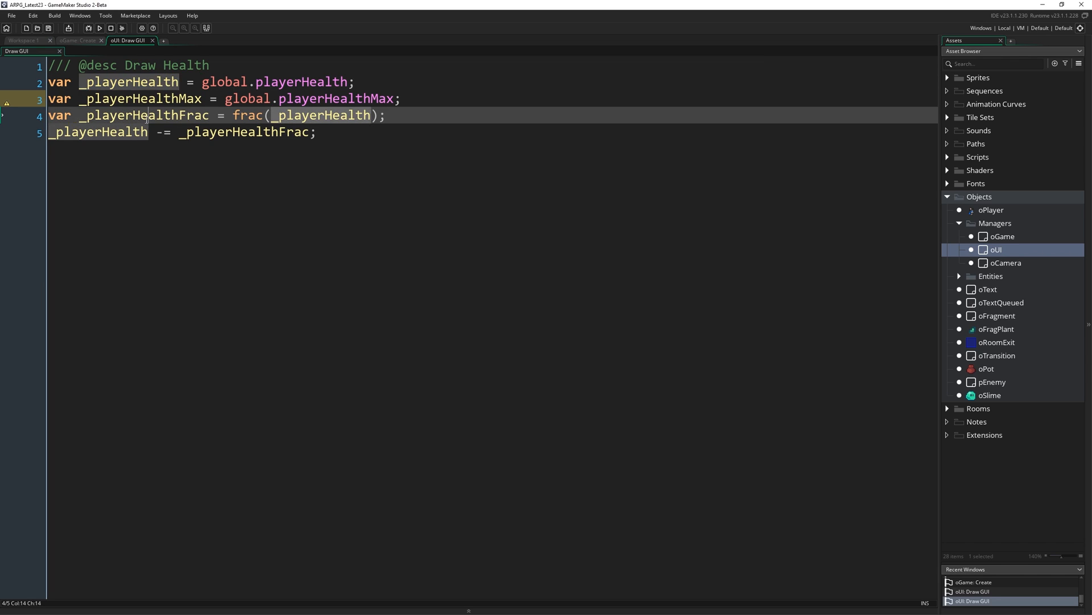
double_click(143, 115)
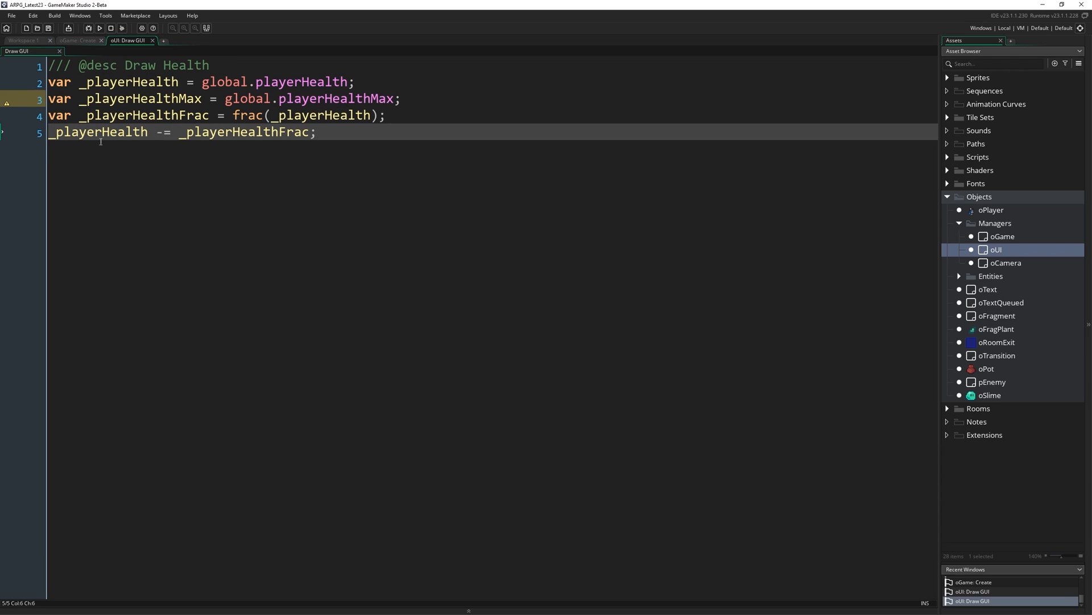
double_click(98, 132)
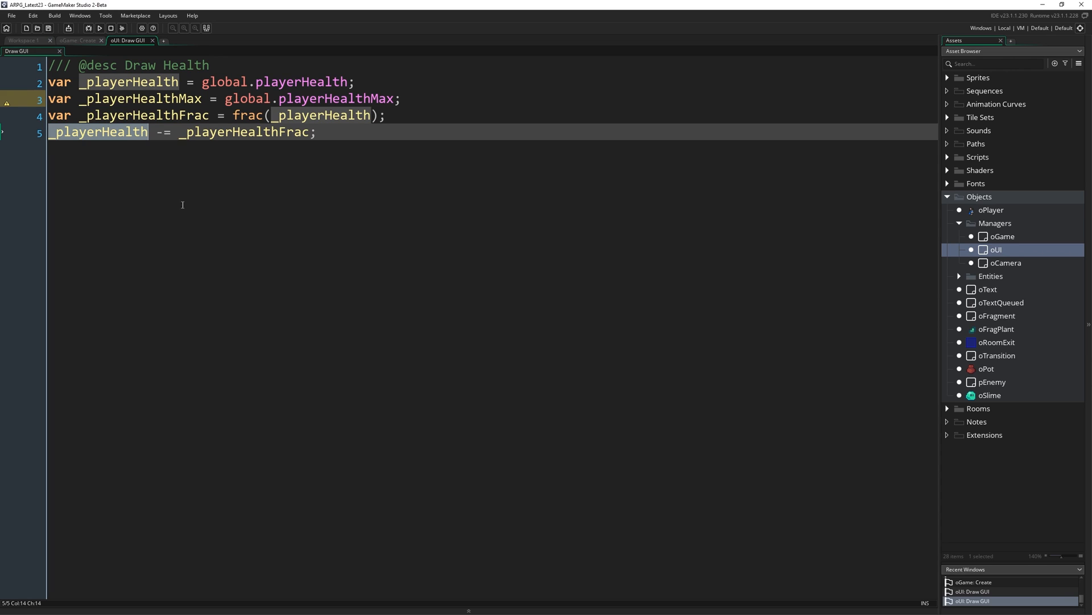
double_click(244, 132)
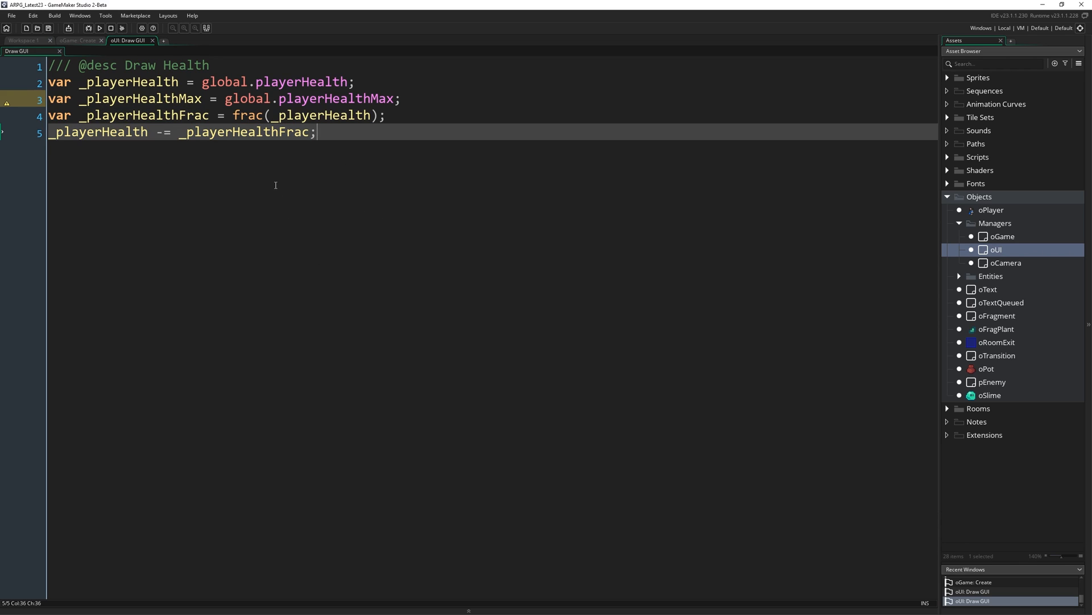
mouse_move(306, 293)
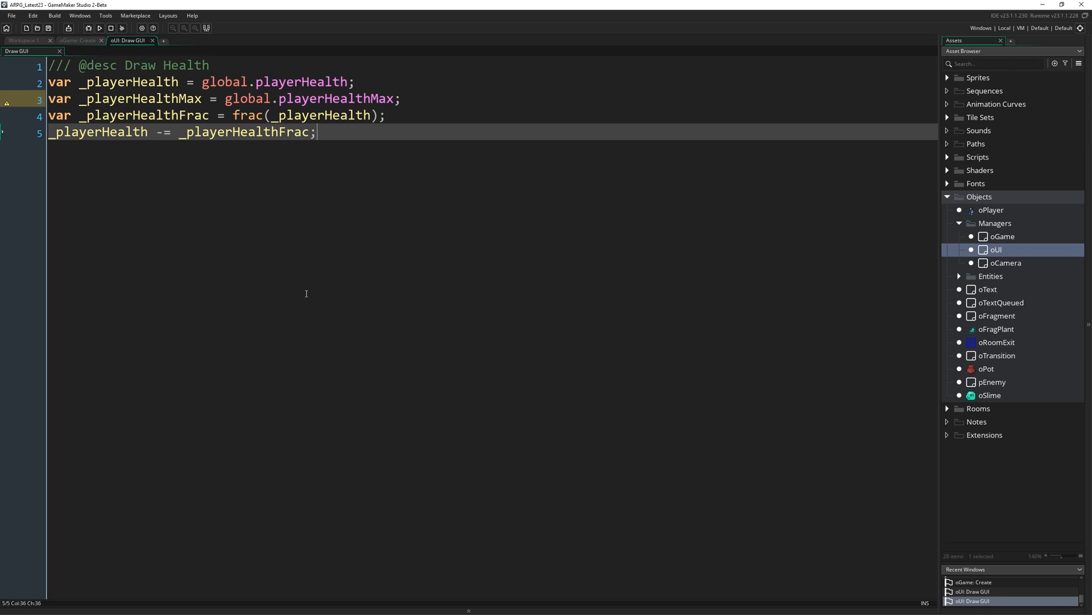
mouse_move(617, 415)
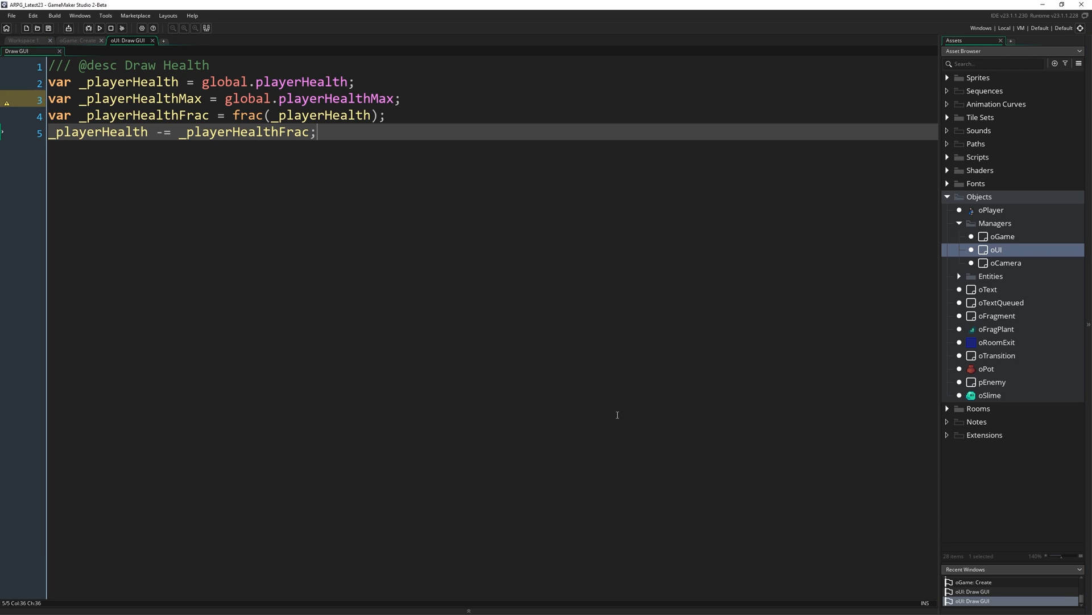
mouse_move(826, 240)
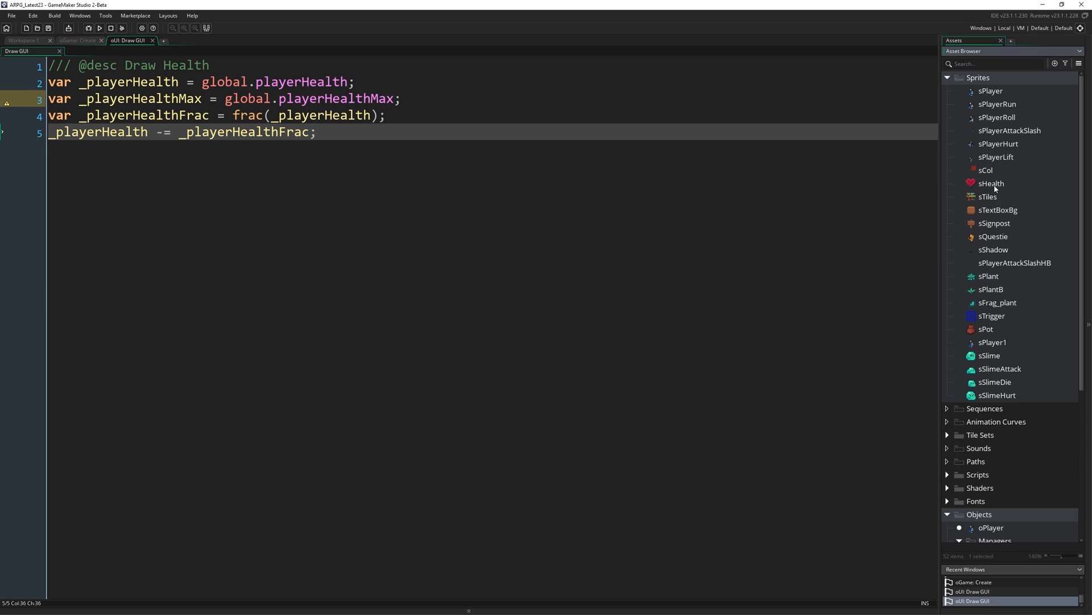
mouse_move(358, 264)
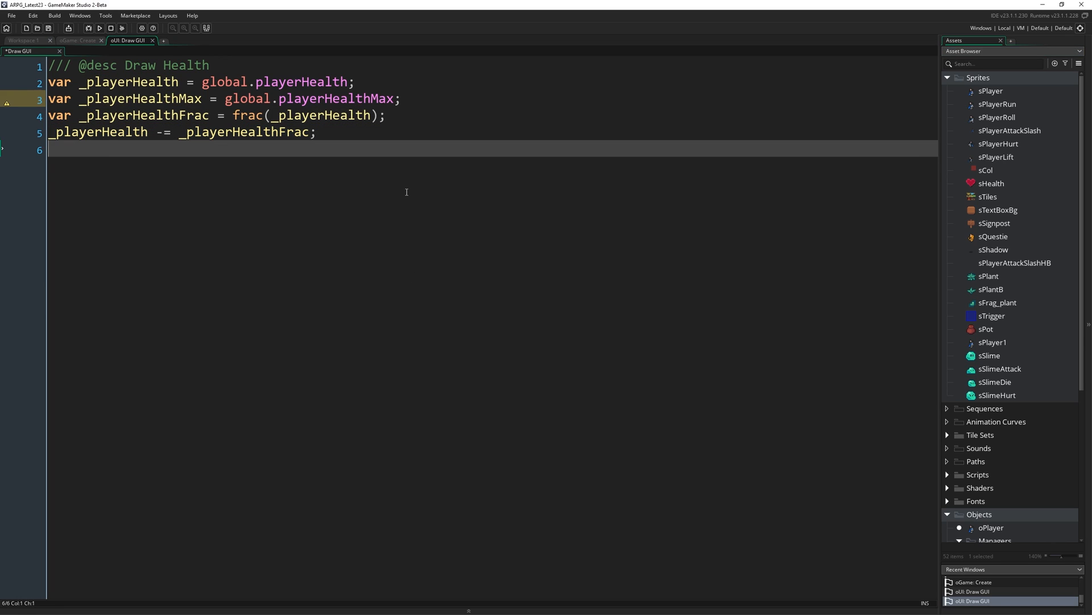
- Write for (var i = 1; i <= _playerHealthMax; i++) { and highlight the _playerHealthMax limit
type("for (")
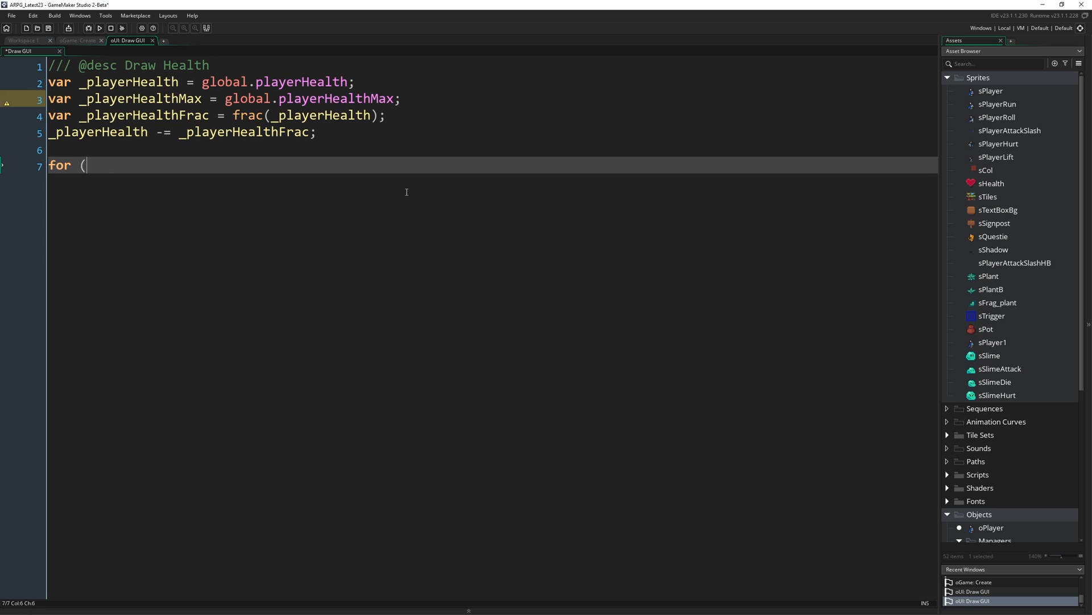
type("var i =")
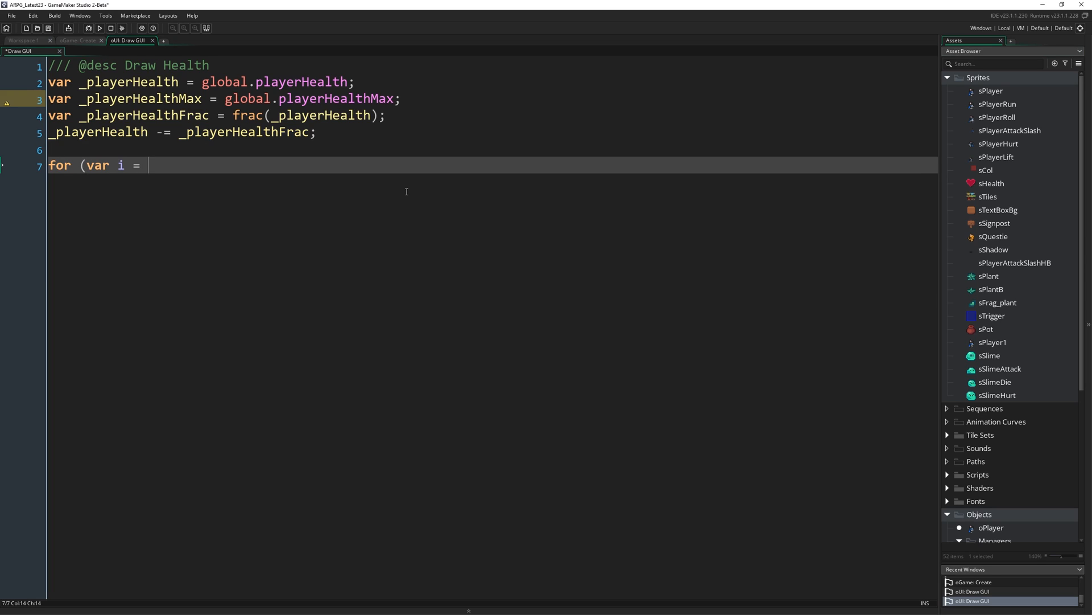
type("1; i")
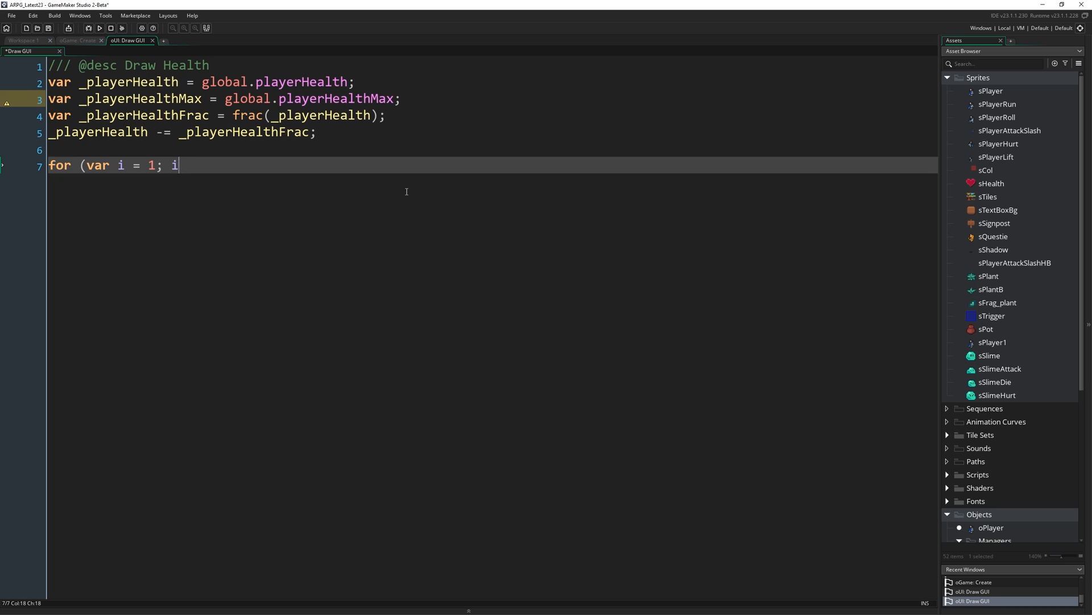
type("<= _")
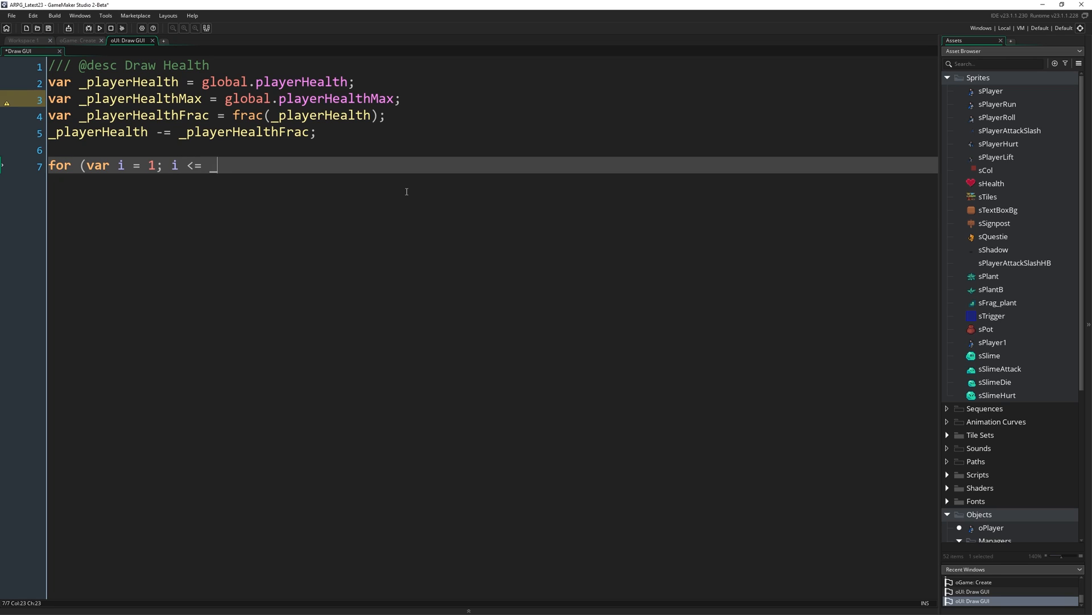
type("playerHealthMa")
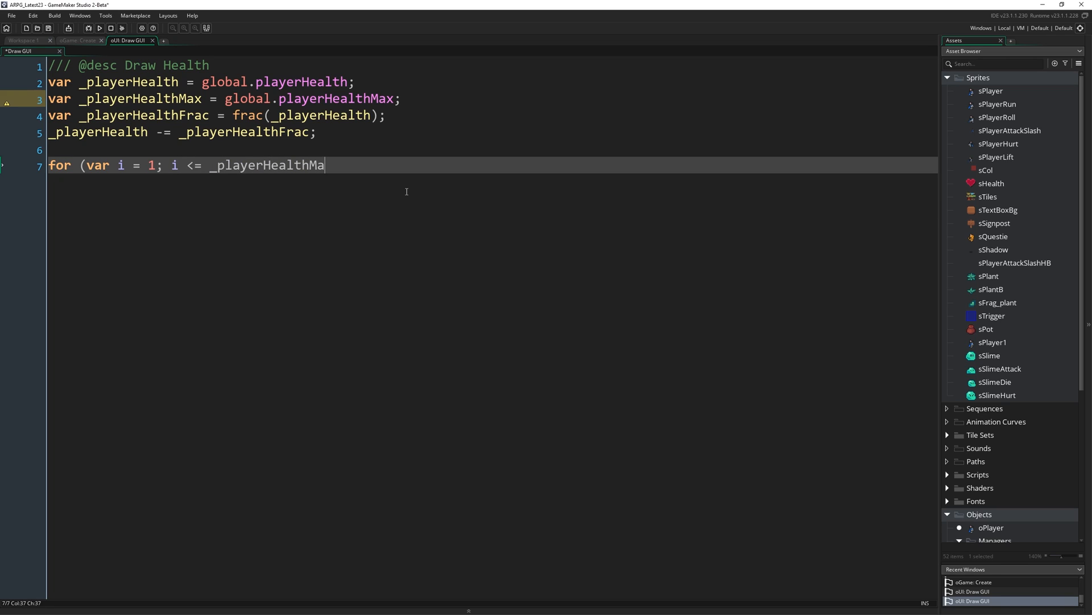
type("x; i+")
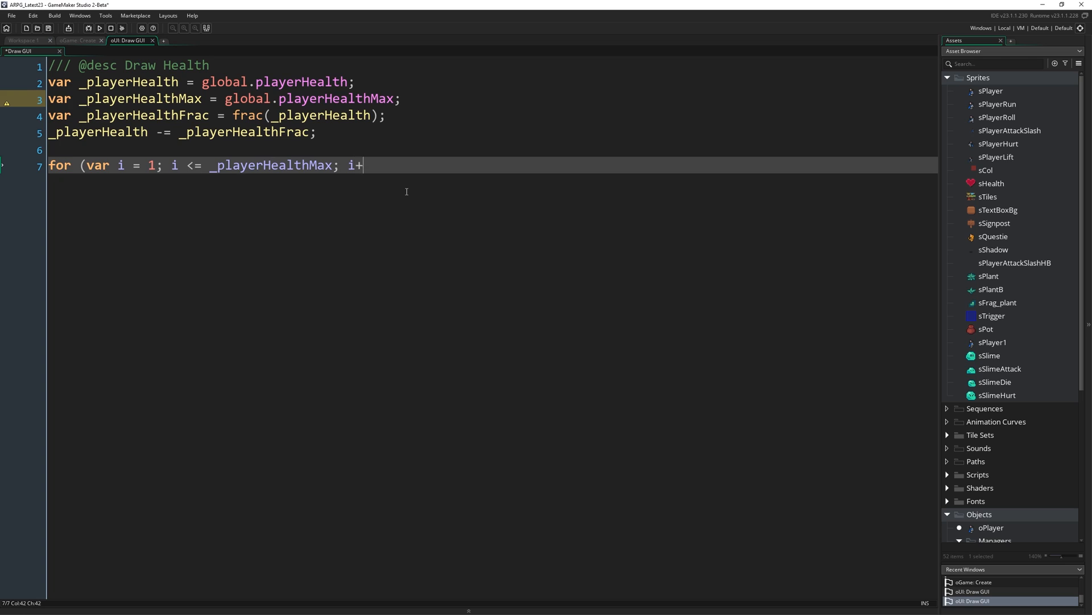
type("+)")
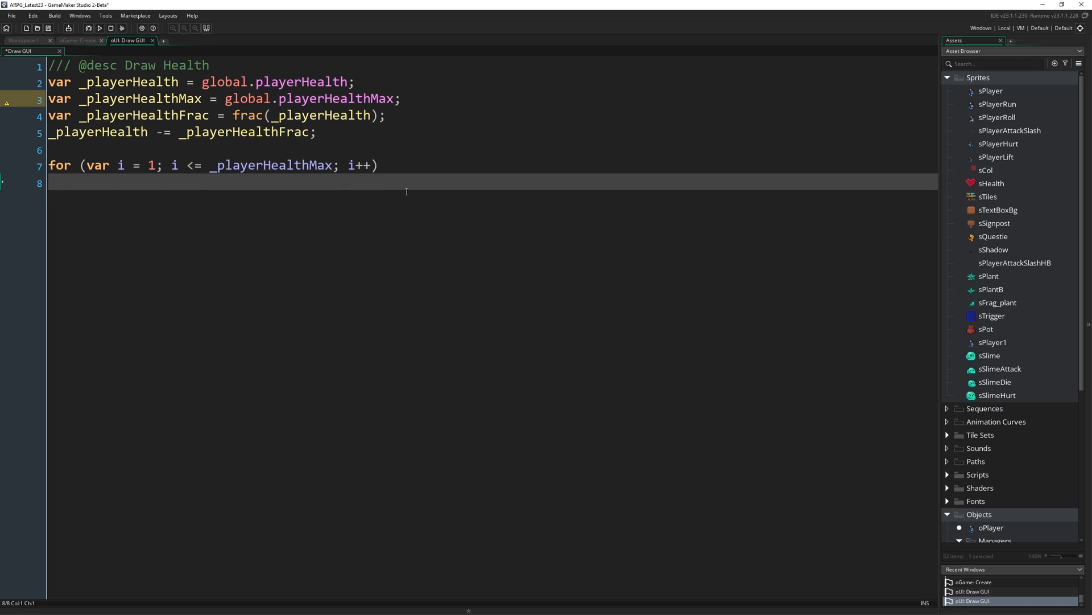
type("{")
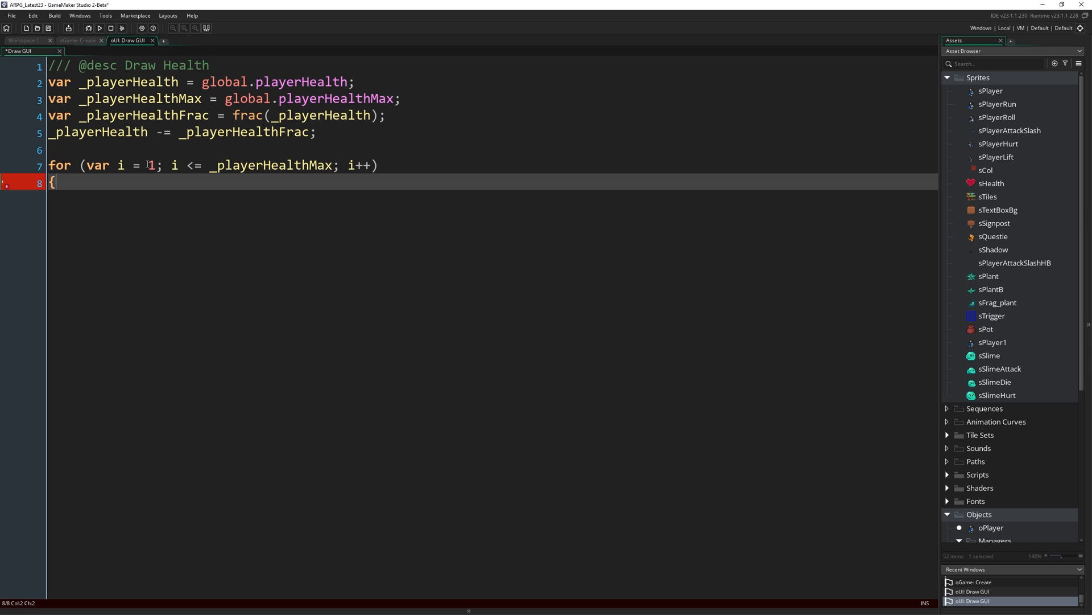
double_click(272, 165)
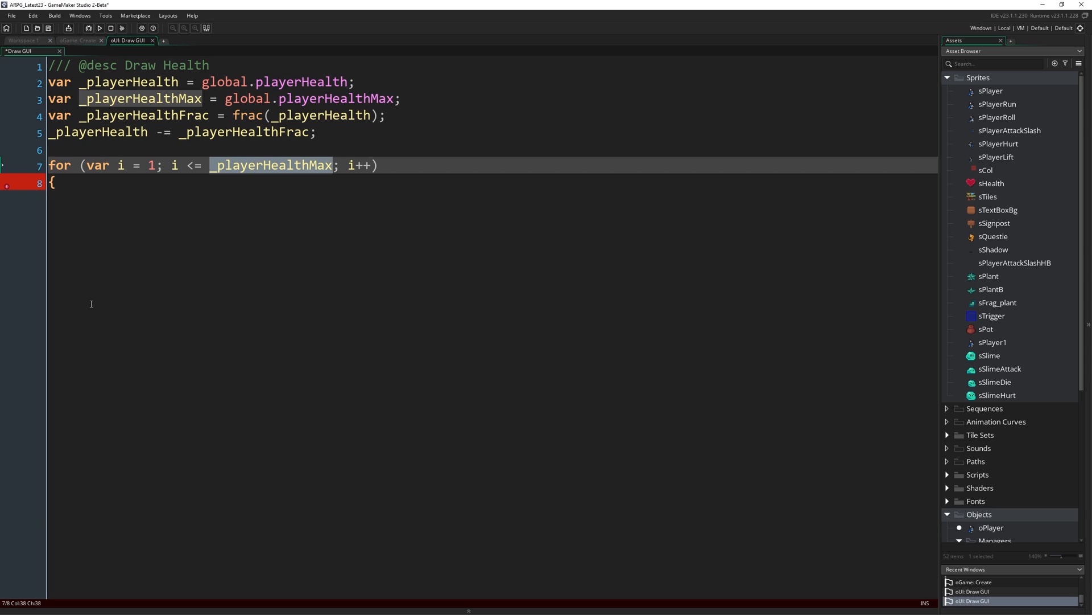
mouse_move(613, 332)
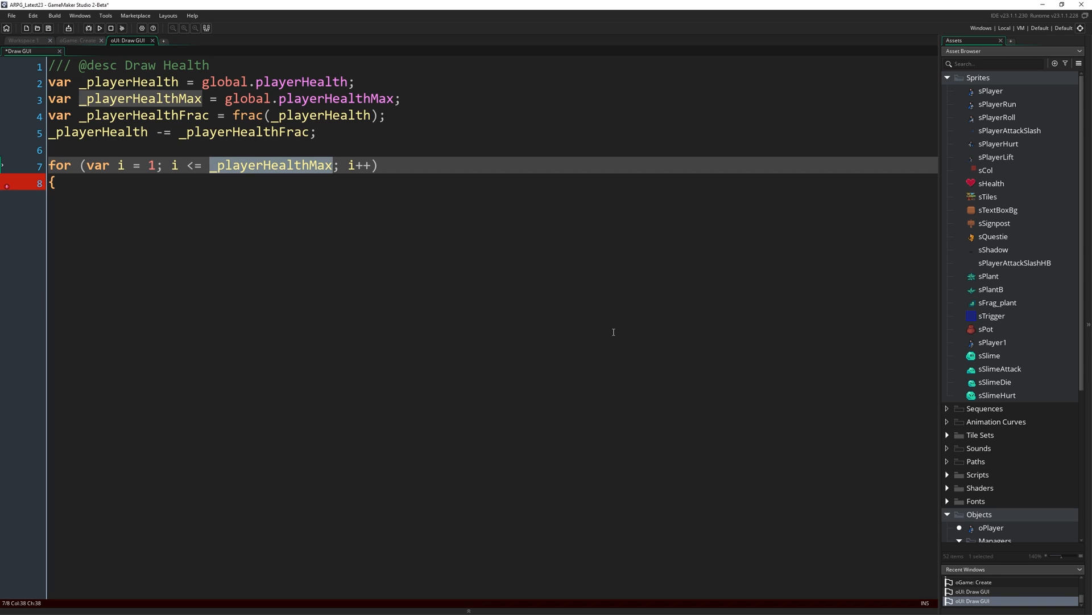
mouse_move(391, 325)
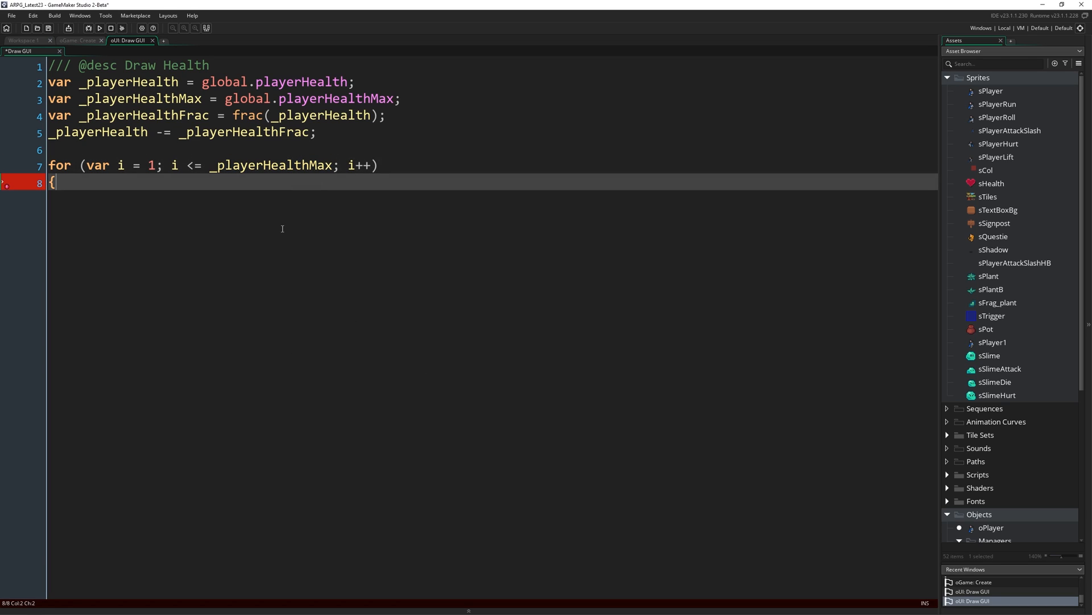
mouse_move(358, 313)
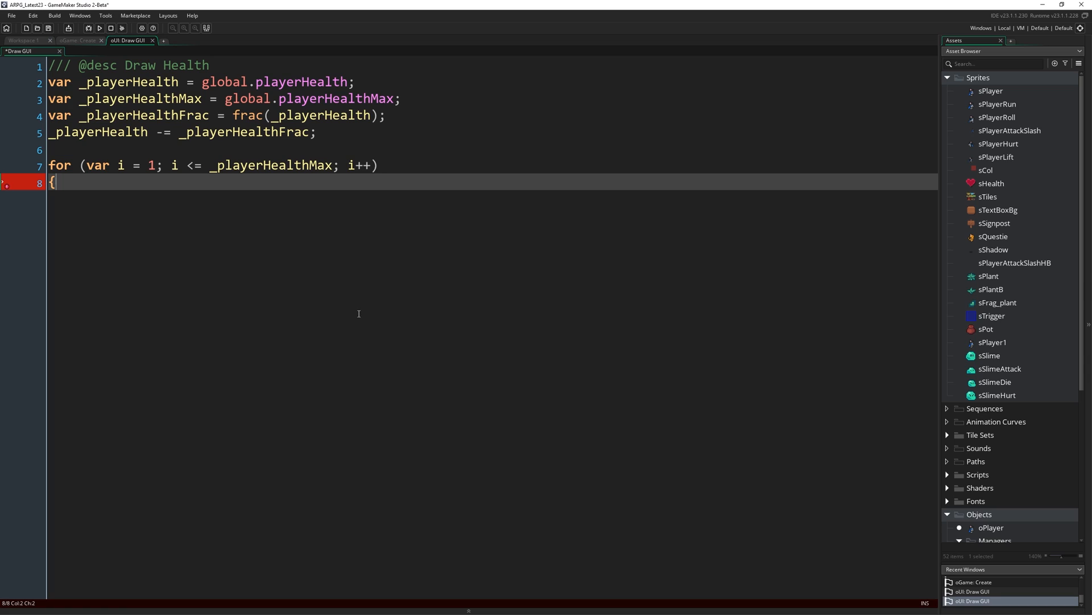
mouse_move(303, 314)
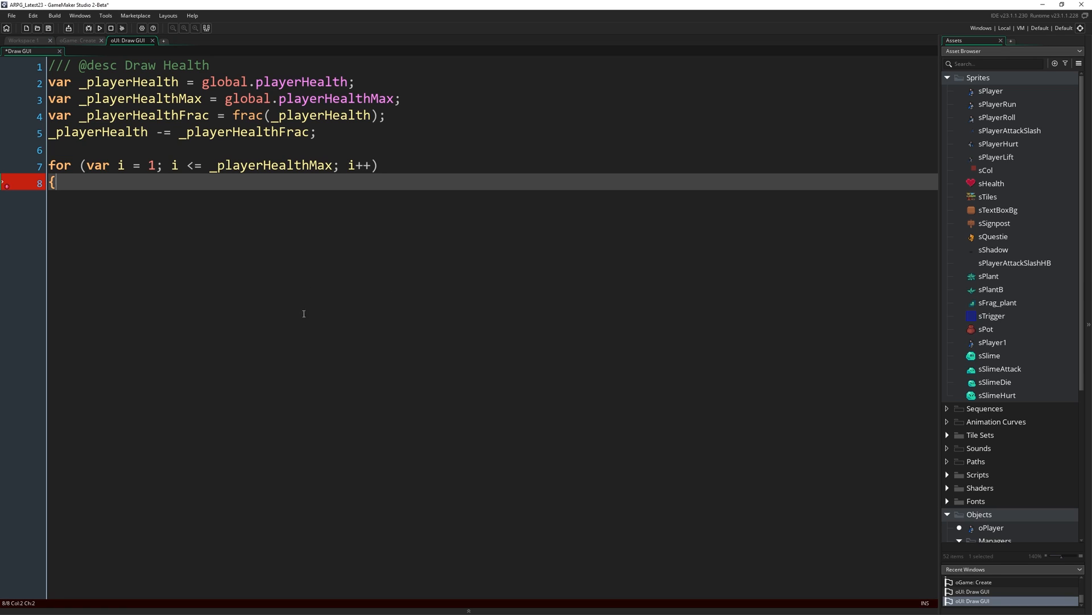
mouse_move(423, 276)
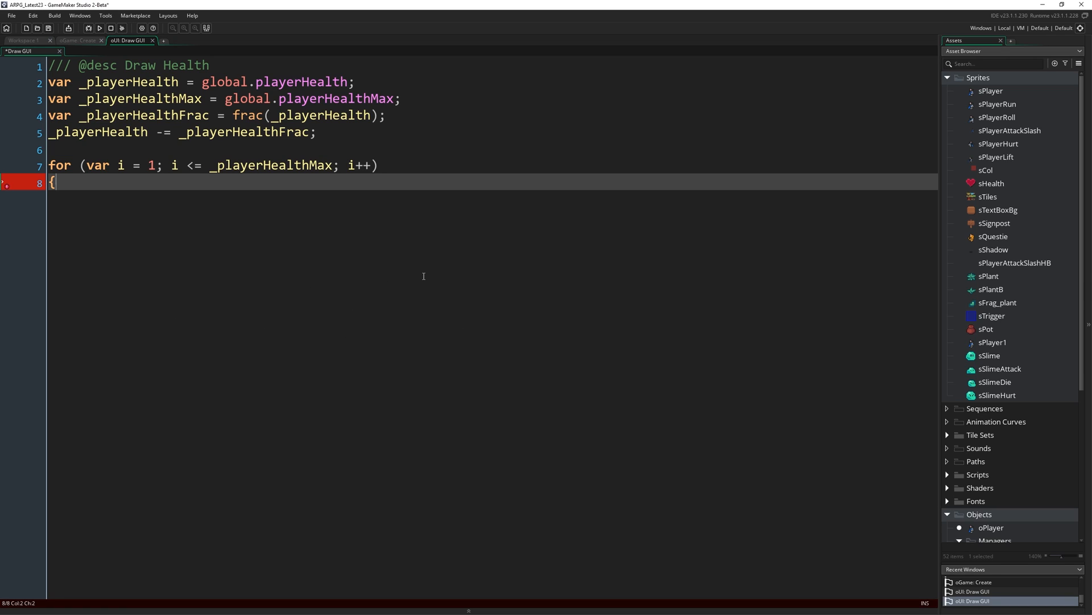
mouse_move(875, 355)
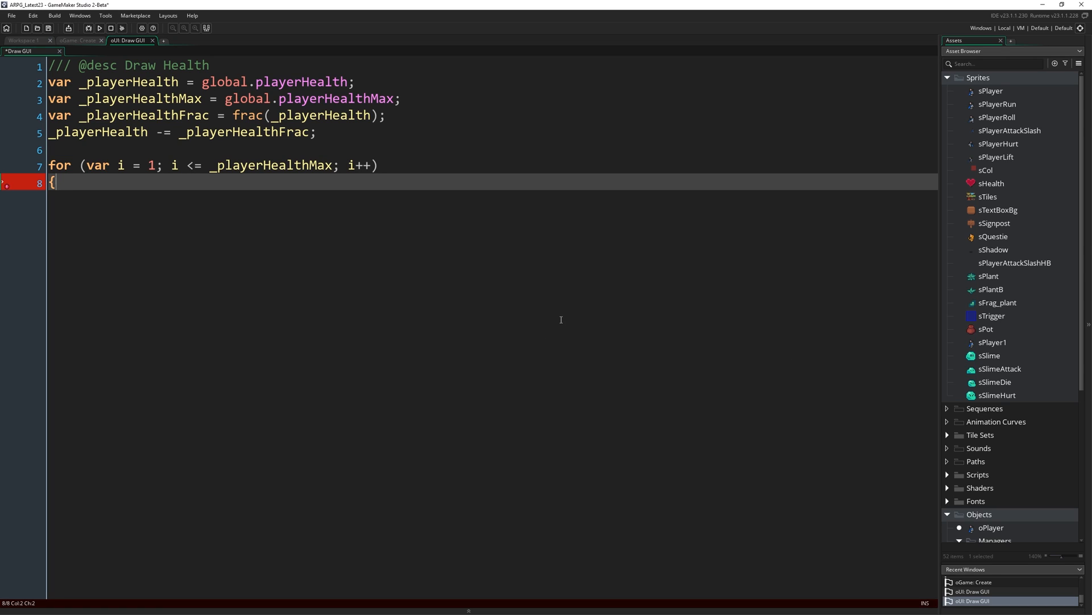
- Type var _imageIndex = (i > _playerHealth); inside the loop
type("var")
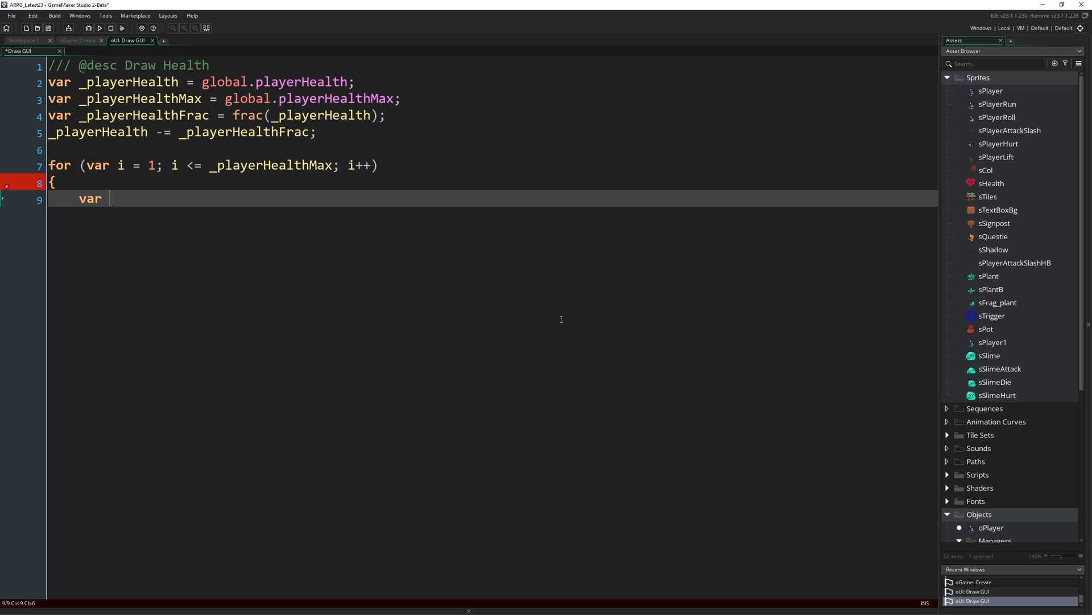
type("_image_")
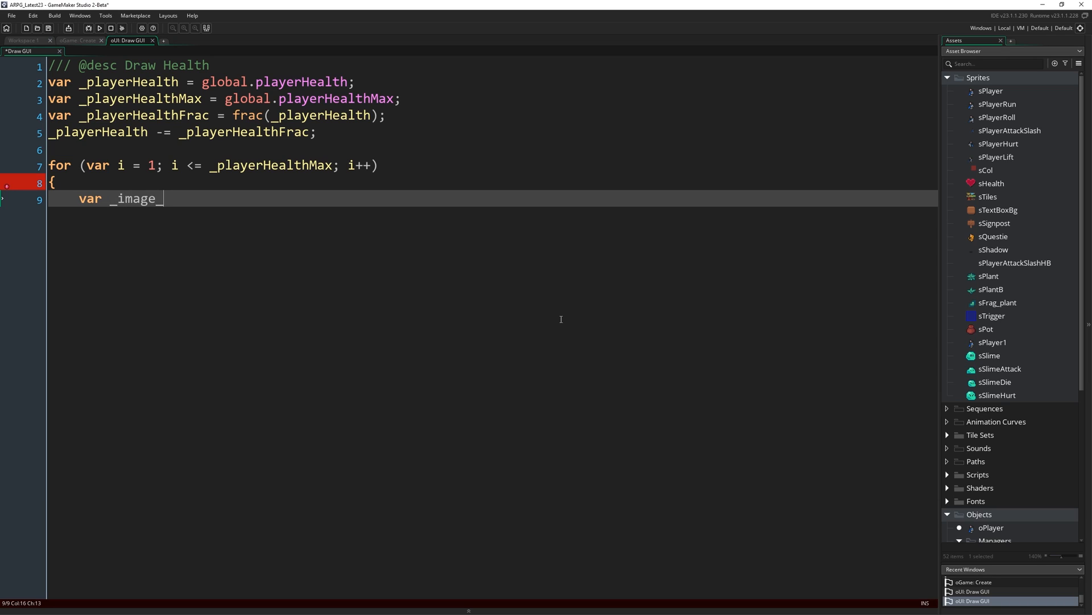
type("Index")
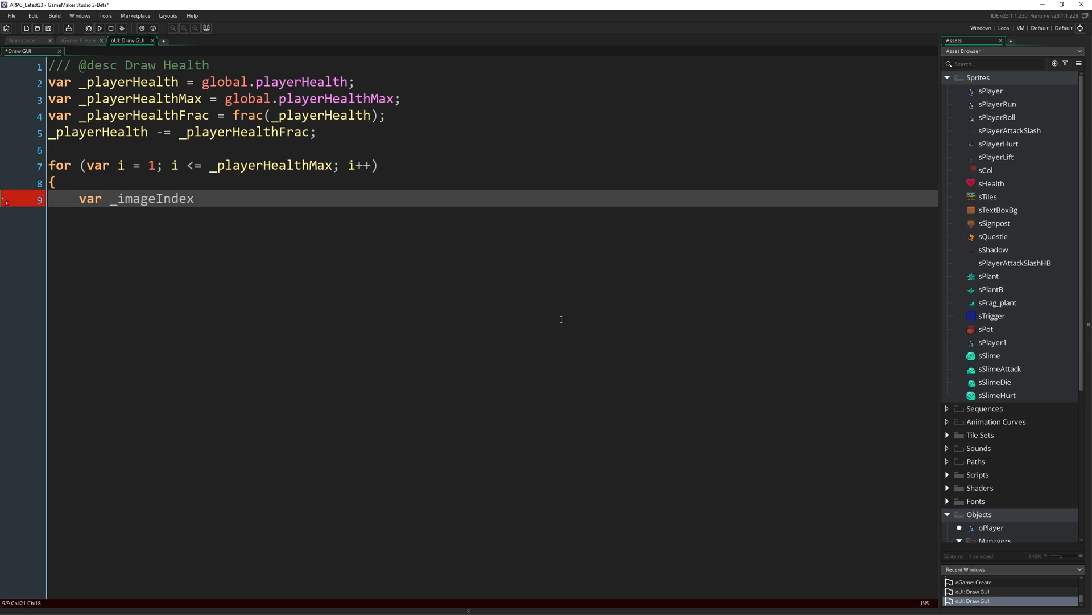
type("= (i")
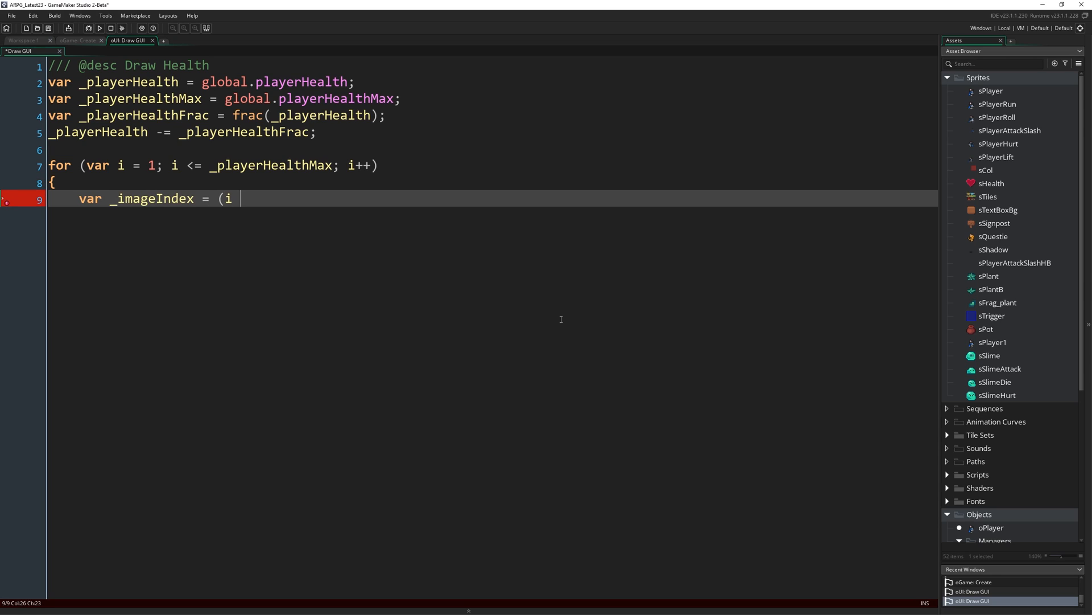
type("> _player")
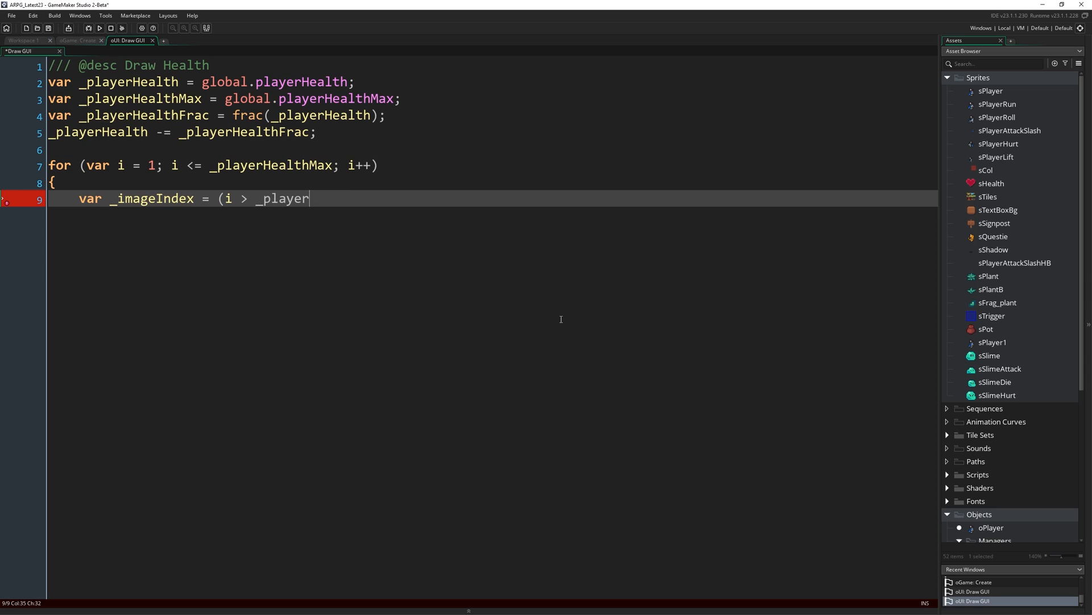
type("Health);")
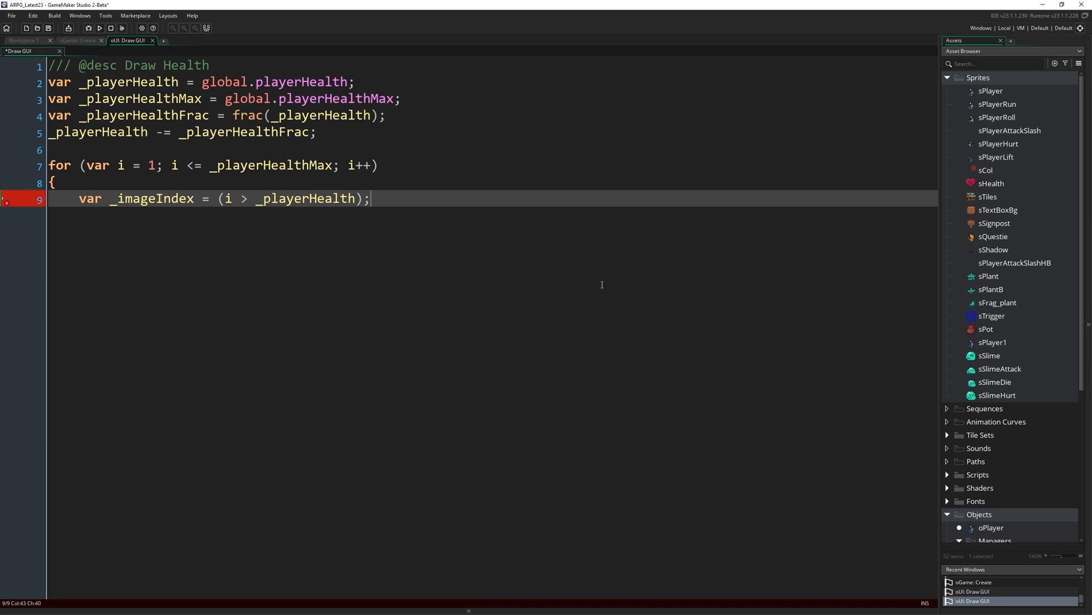
mouse_move(229, 210)
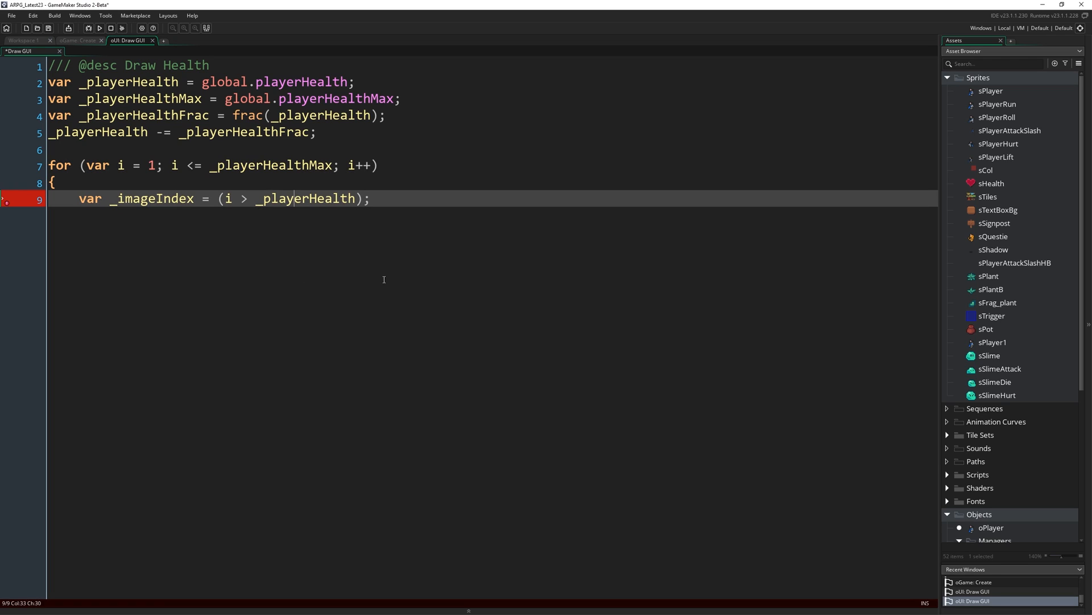
mouse_move(341, 300)
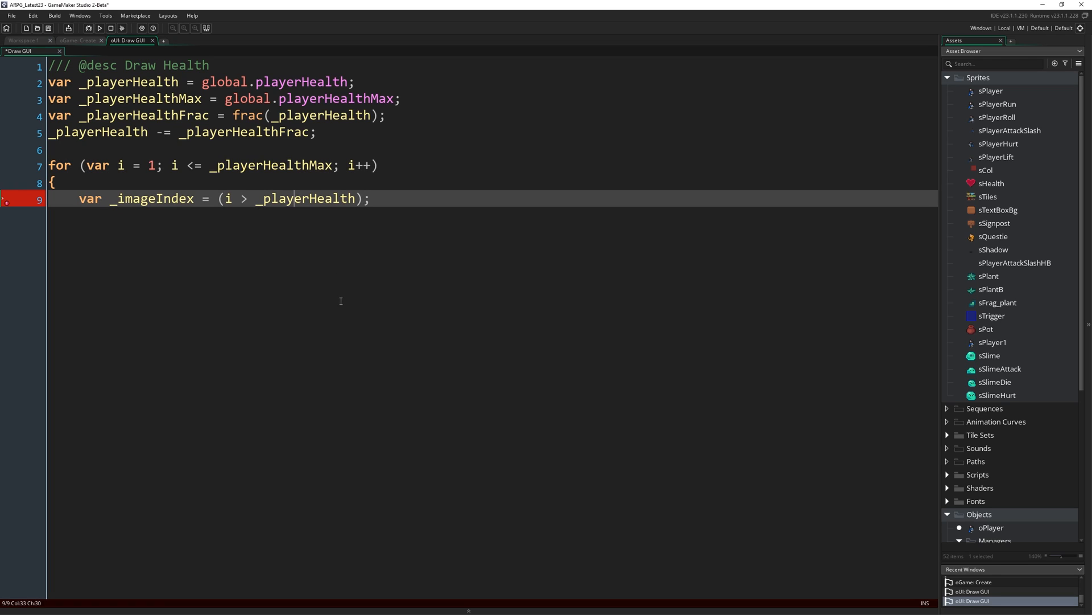
- Highlight the i > _playerHealth comparison and the loop counter i to explain them
left_click(223, 199)
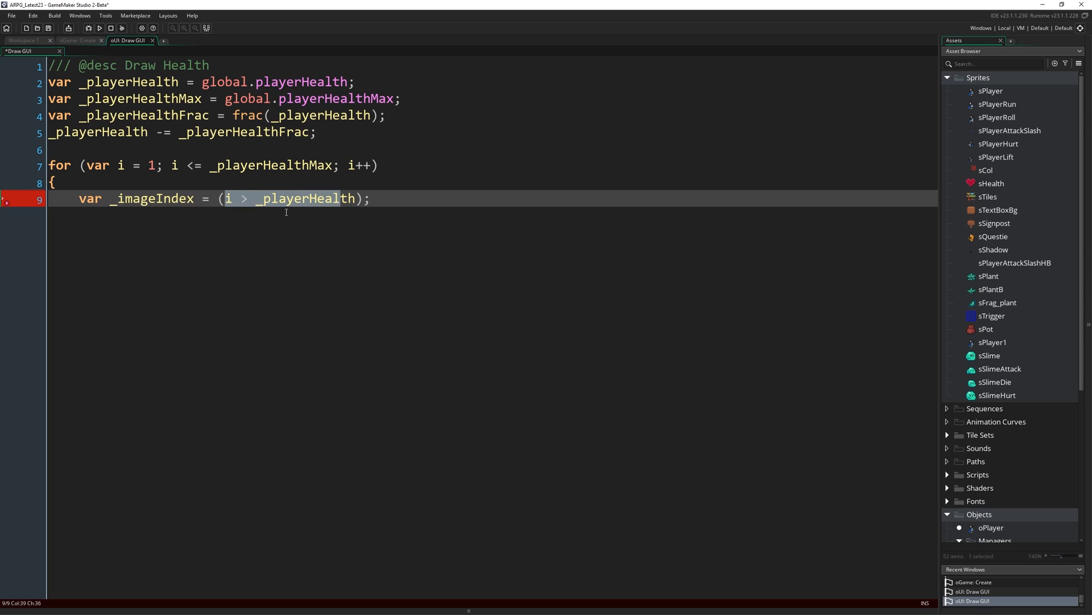
mouse_move(506, 243)
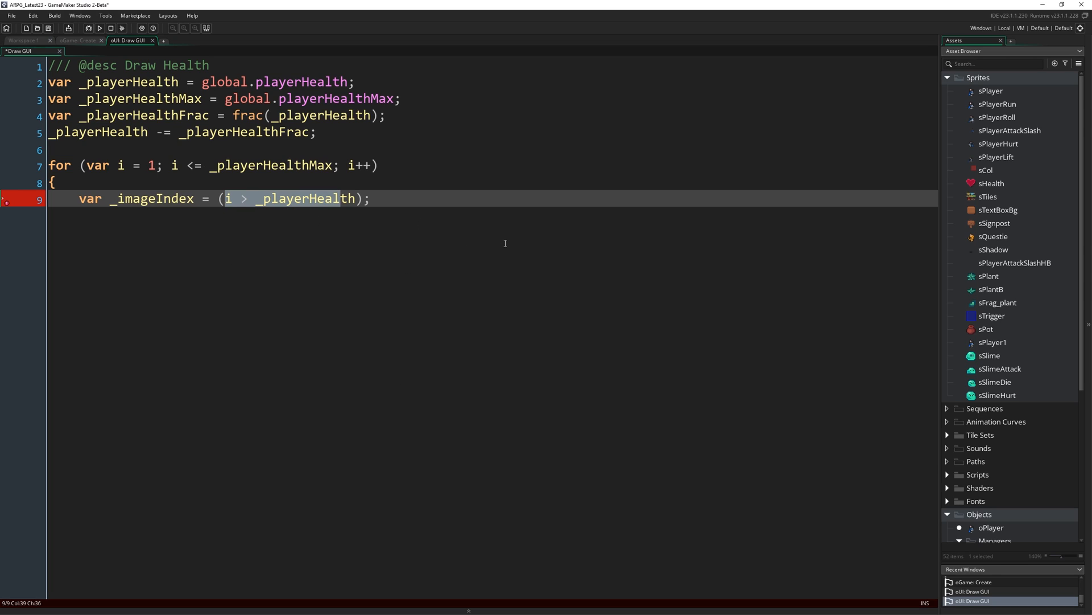
mouse_move(420, 240)
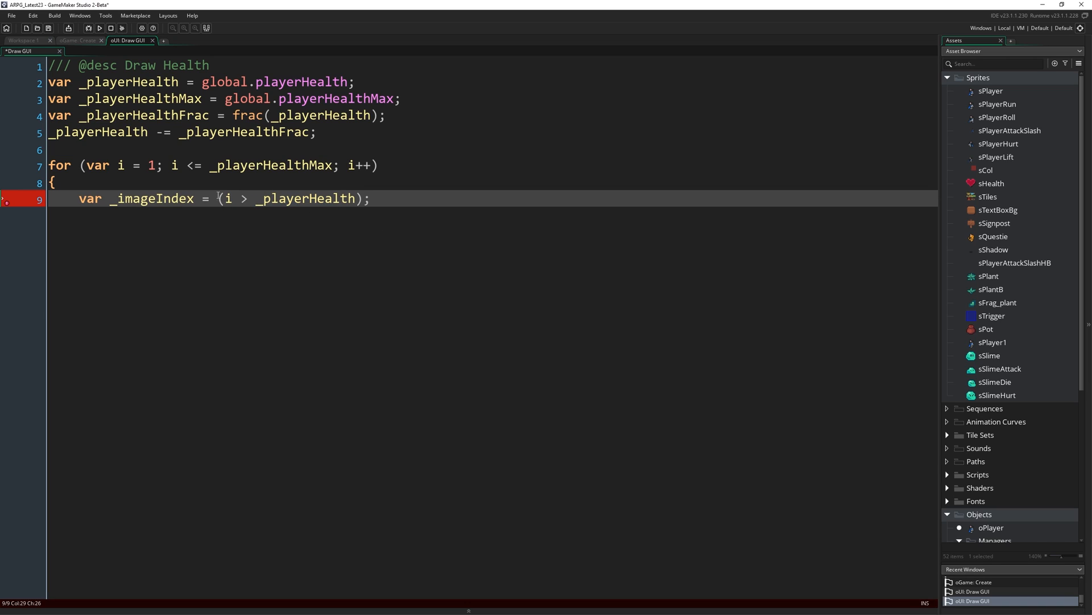
left_click_drag(218, 198, 360, 198)
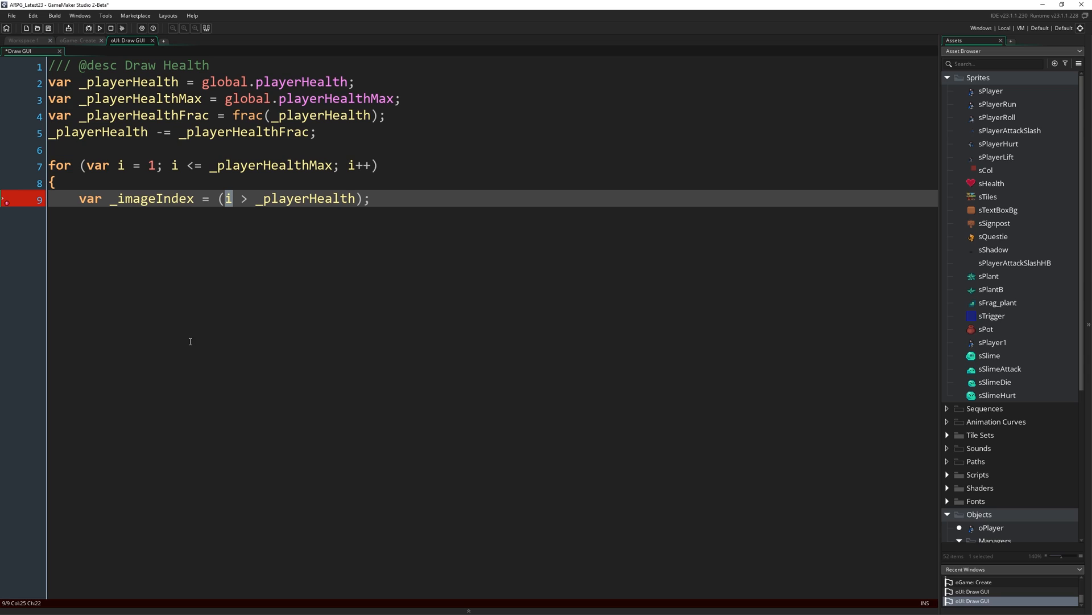
double_click(307, 198)
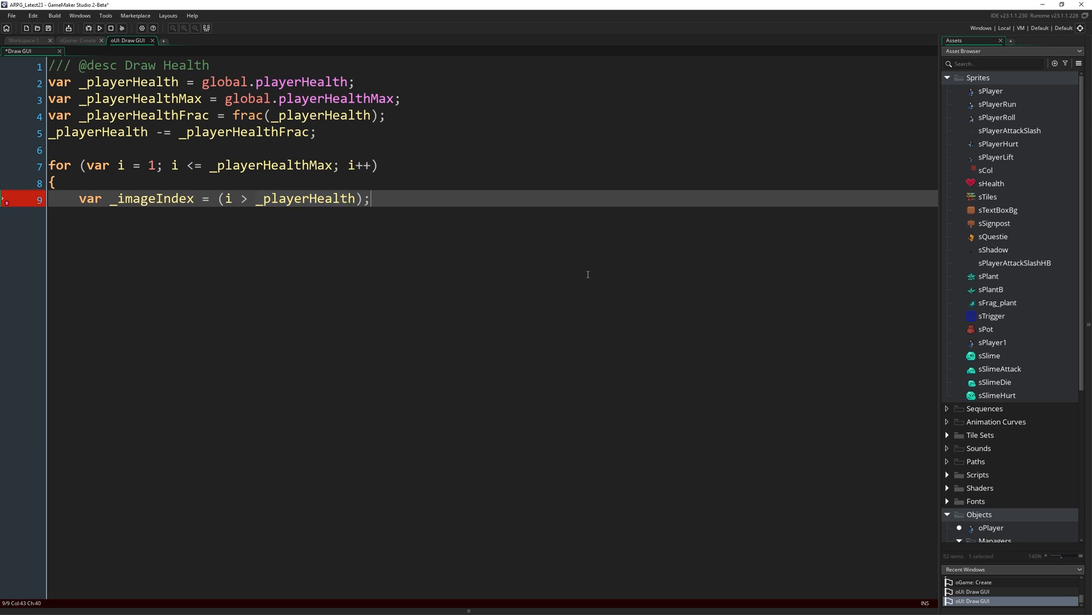
mouse_move(971, 183)
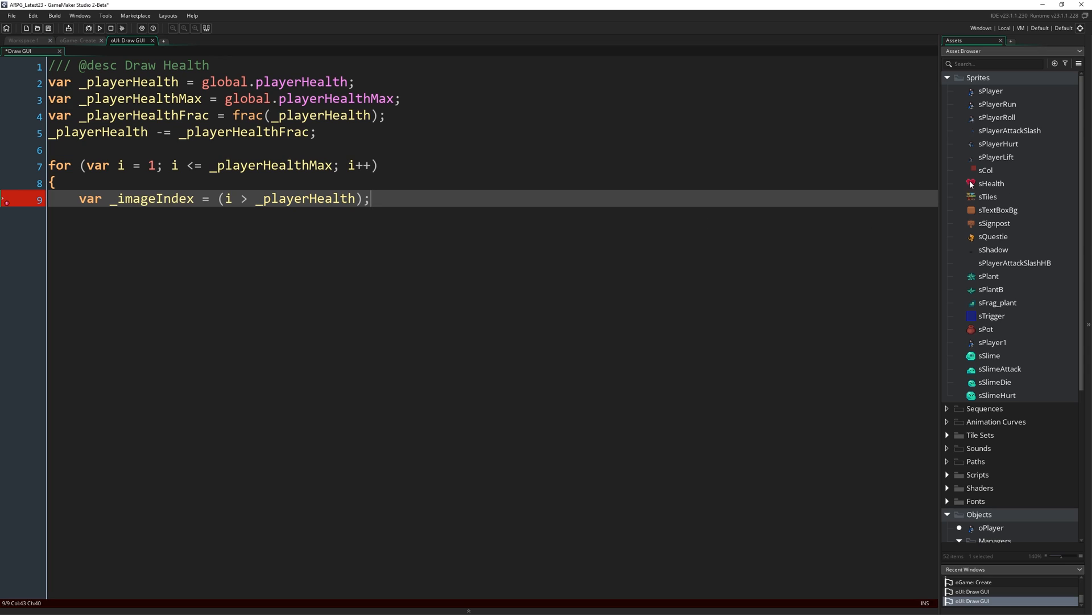
mouse_move(990, 184)
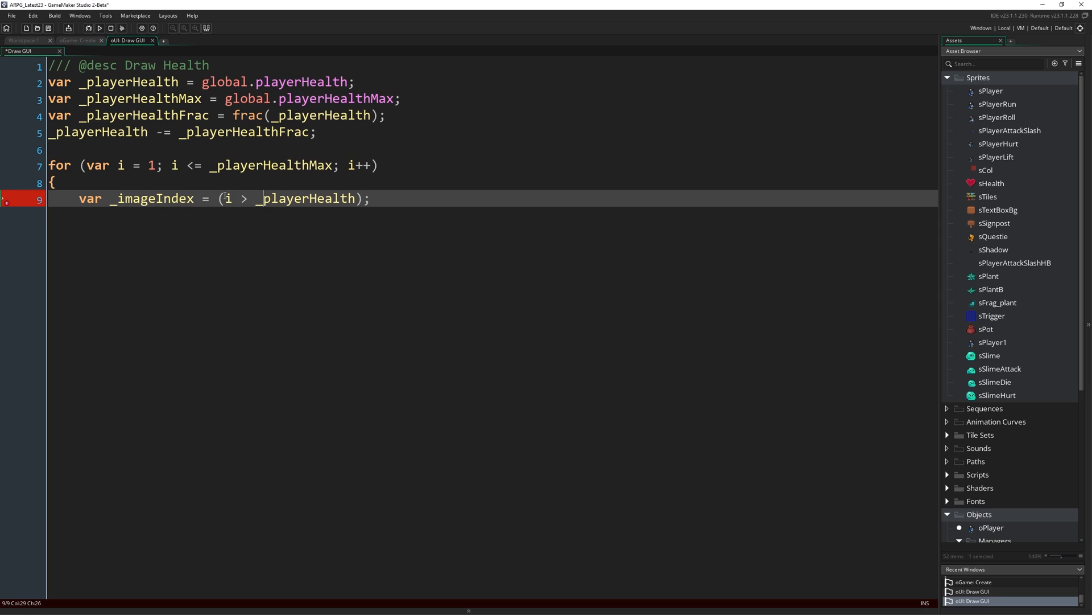
left_click_drag(224, 198, 352, 198)
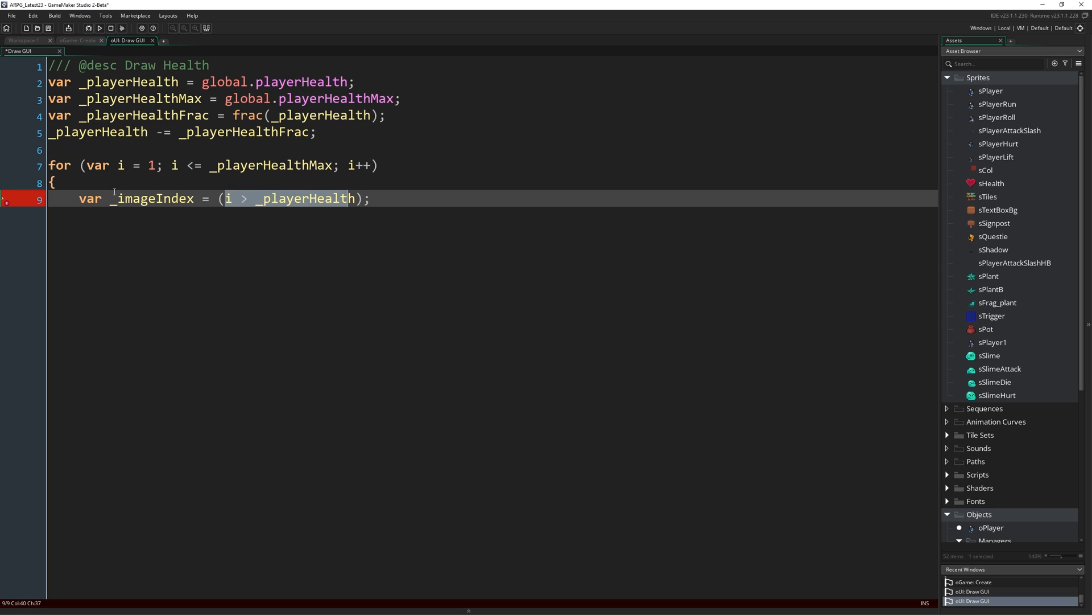
double_click(153, 198)
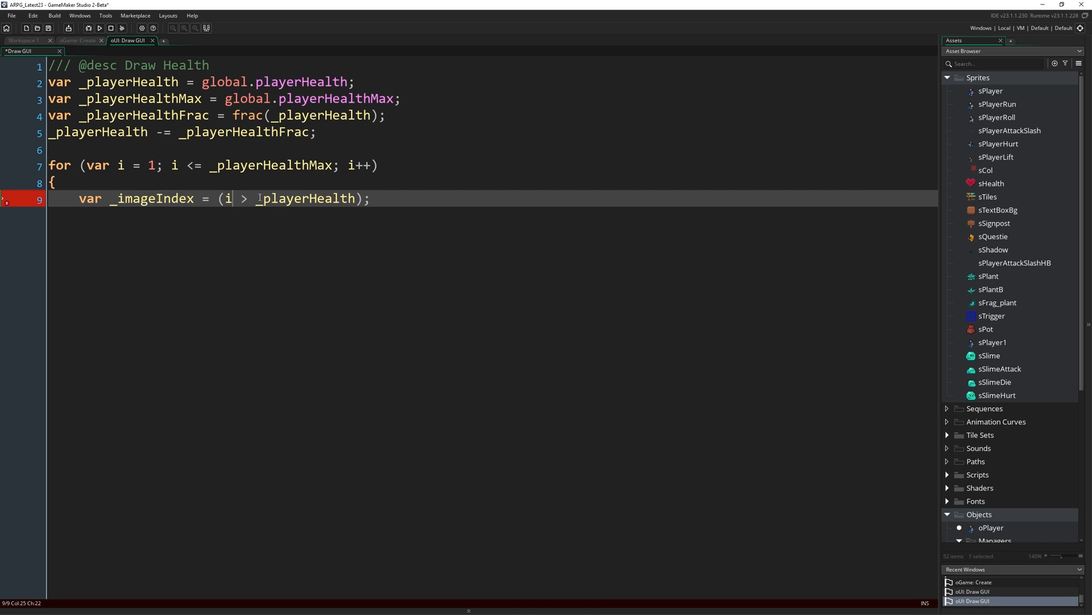
double_click(306, 199)
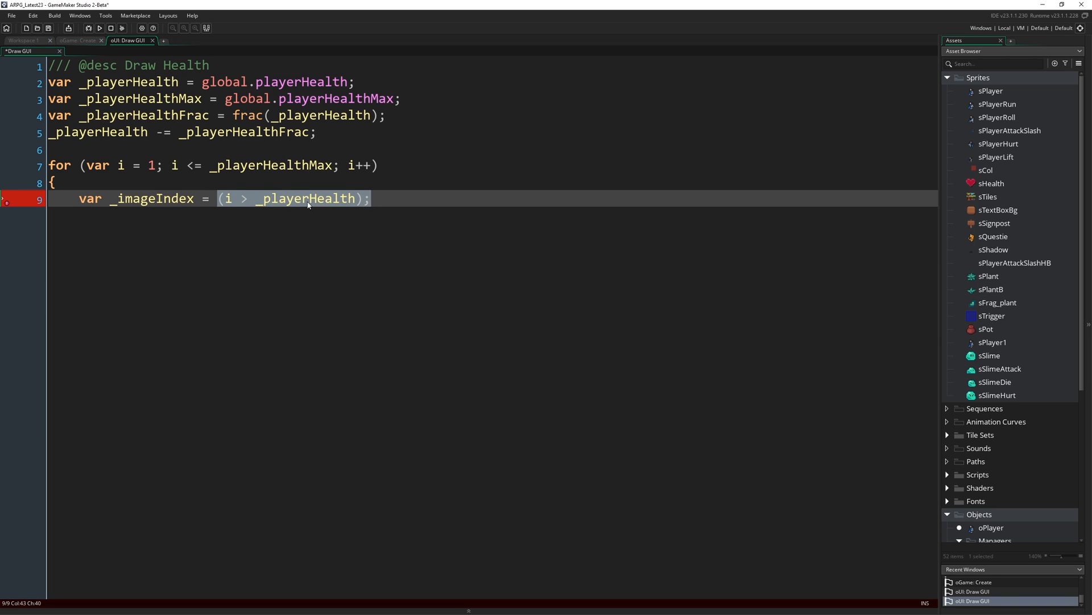
mouse_move(983, 188)
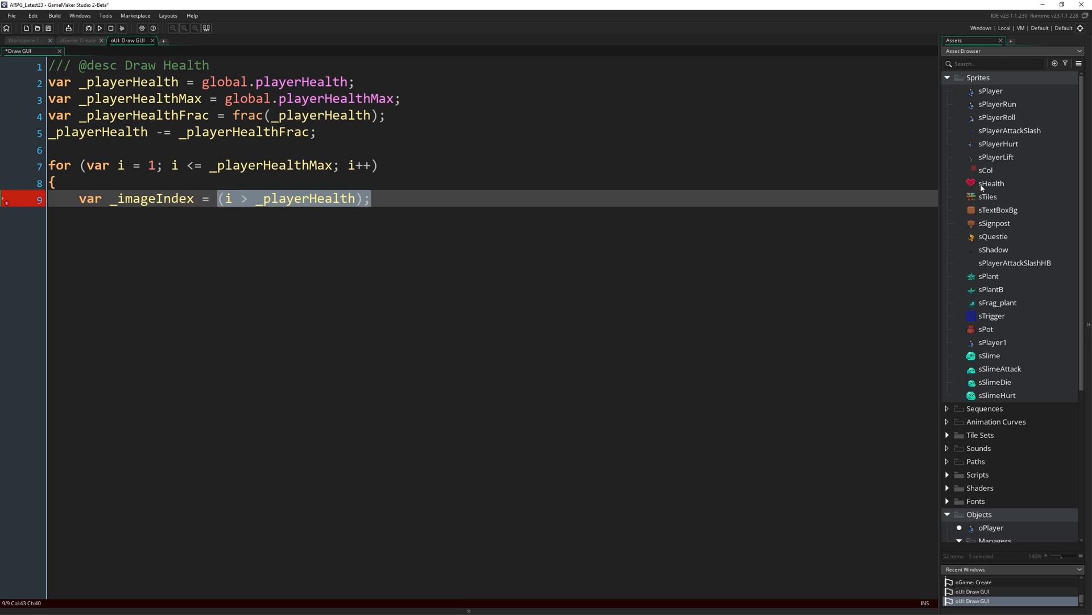
- View the sHealth heart frames, then reselect the i > _playerHealth comparison in Draw GUI
double_click(992, 183)
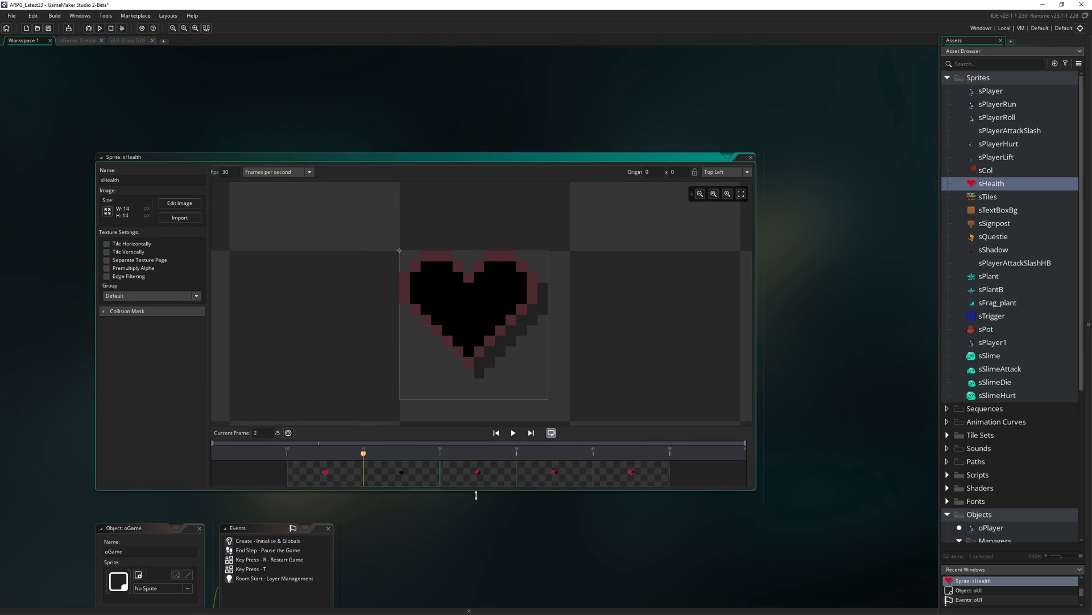
left_click(129, 40)
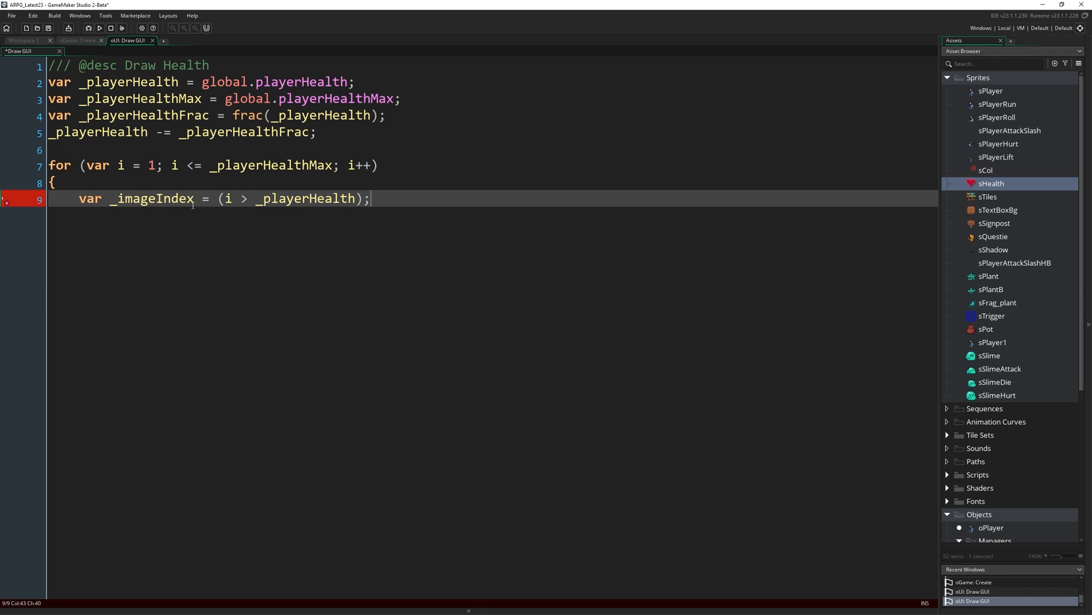
double_click(152, 198)
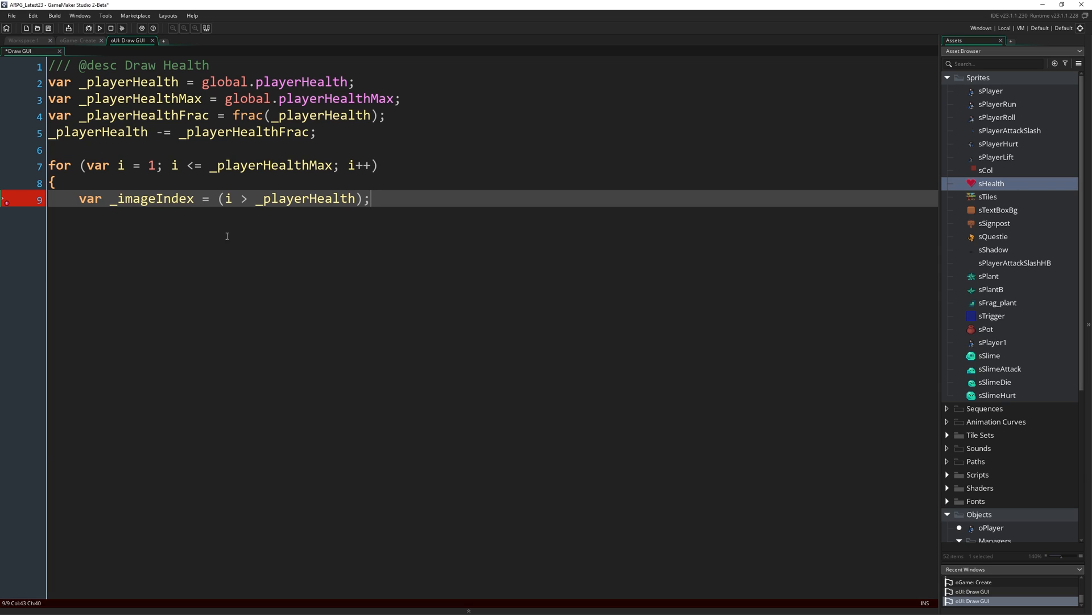
mouse_move(484, 269)
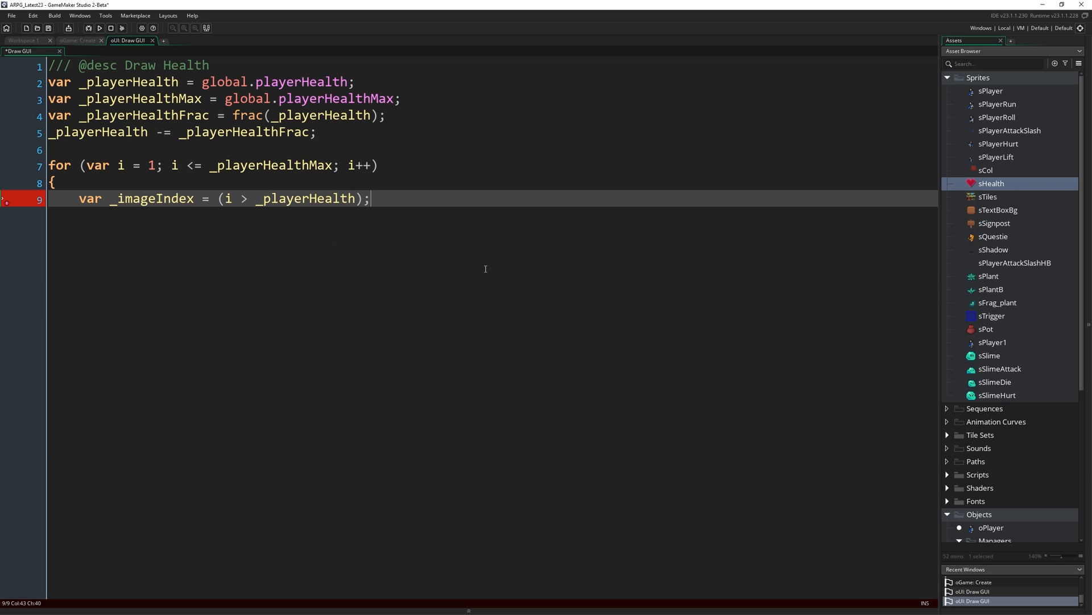
mouse_move(261, 207)
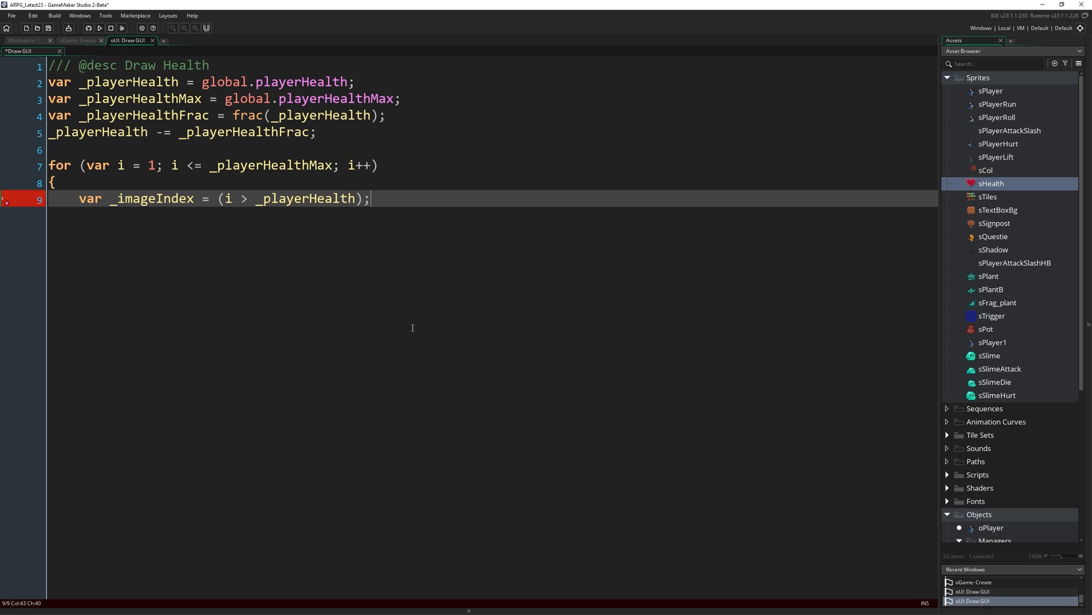
left_click_drag(218, 199, 370, 198)
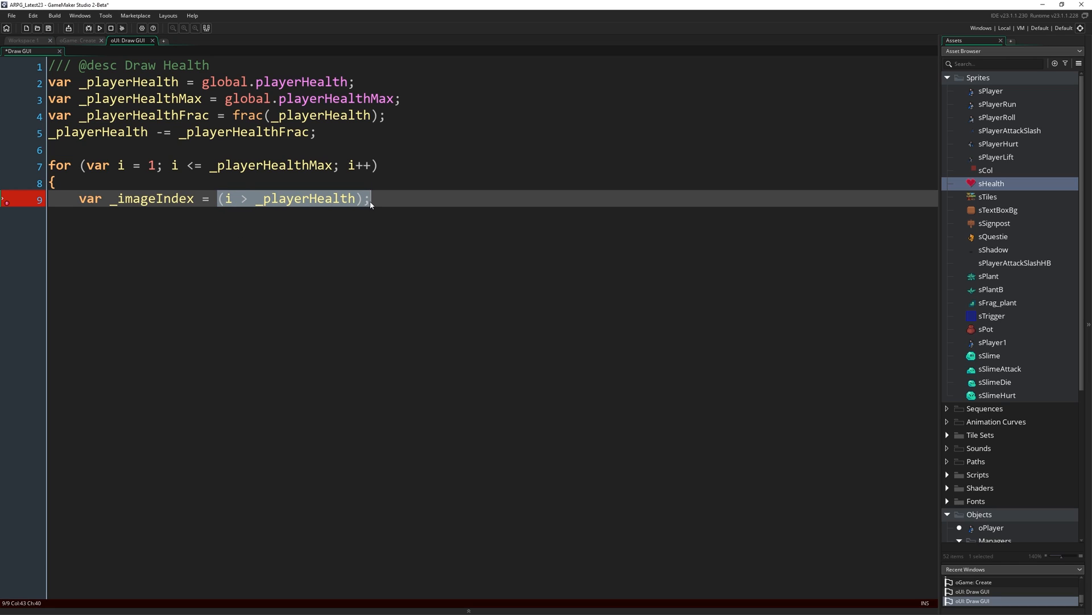
mouse_move(238, 267)
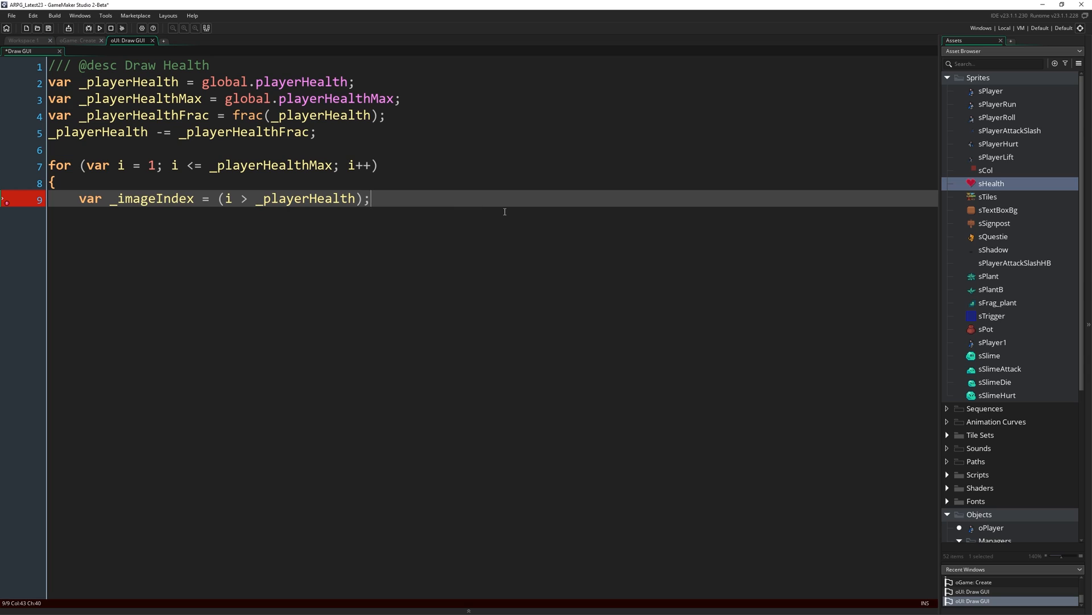
- Type the condition if (i == _playerHealth+1) below the _imageIndex line
type("if (i")
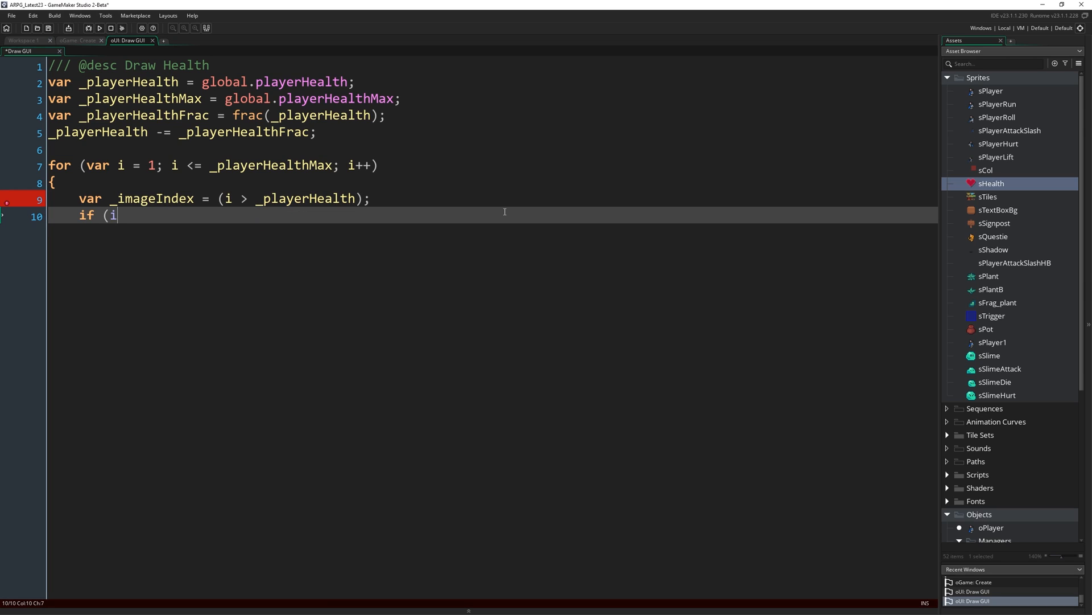
type("== _p")
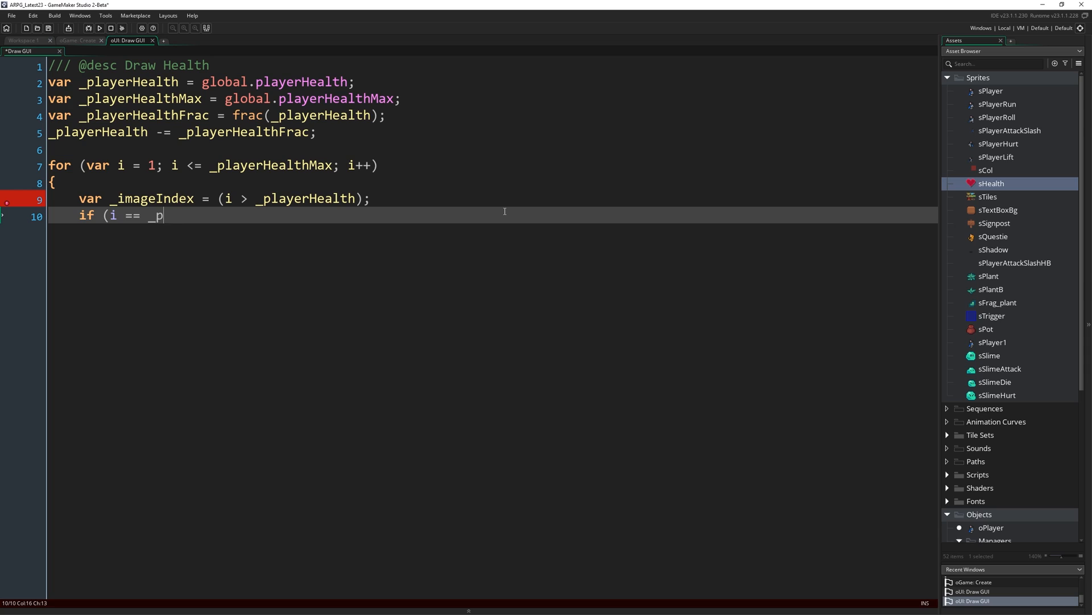
type("layerHealth+")
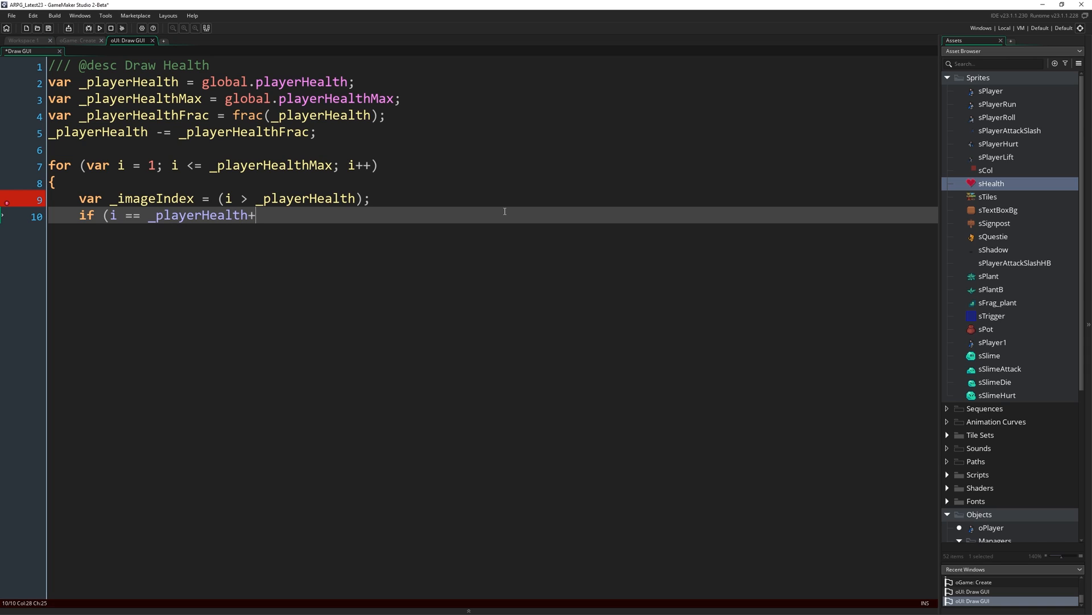
type("1)")
type("{")
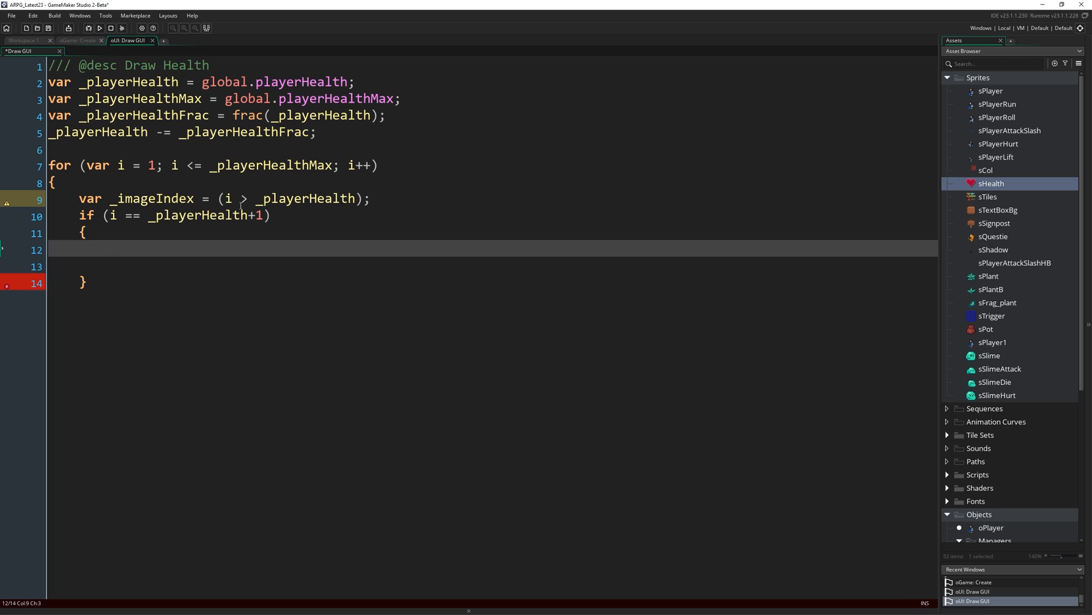
mouse_move(70, 198)
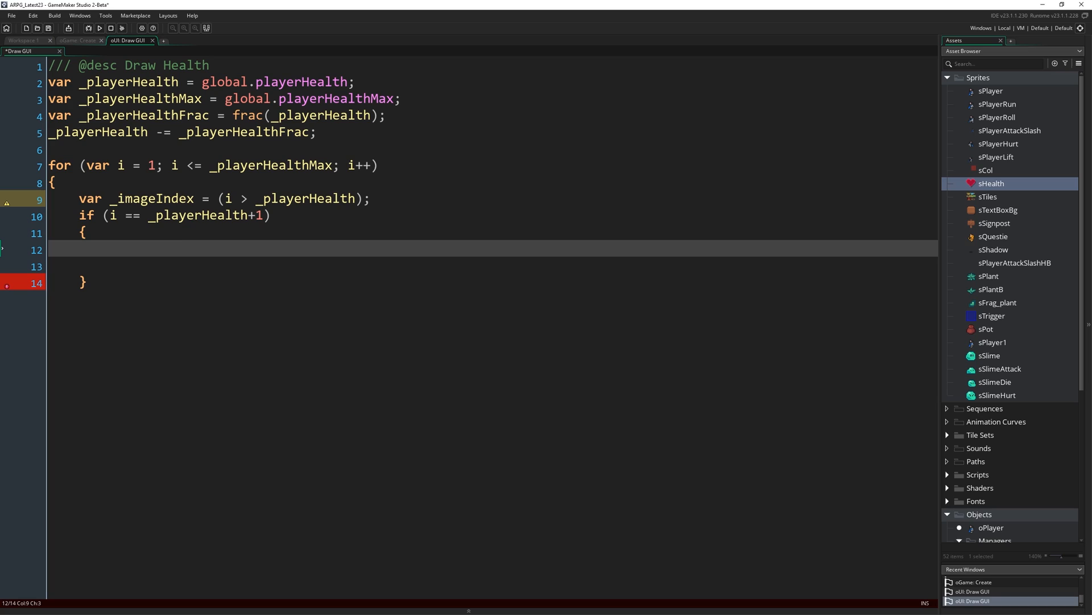
- Add _imageIndex += (_playerHealthFrac > 0); and _imageIndex += (_playerHealthFrac > 0.25); inside the if
type("_imageIndex")
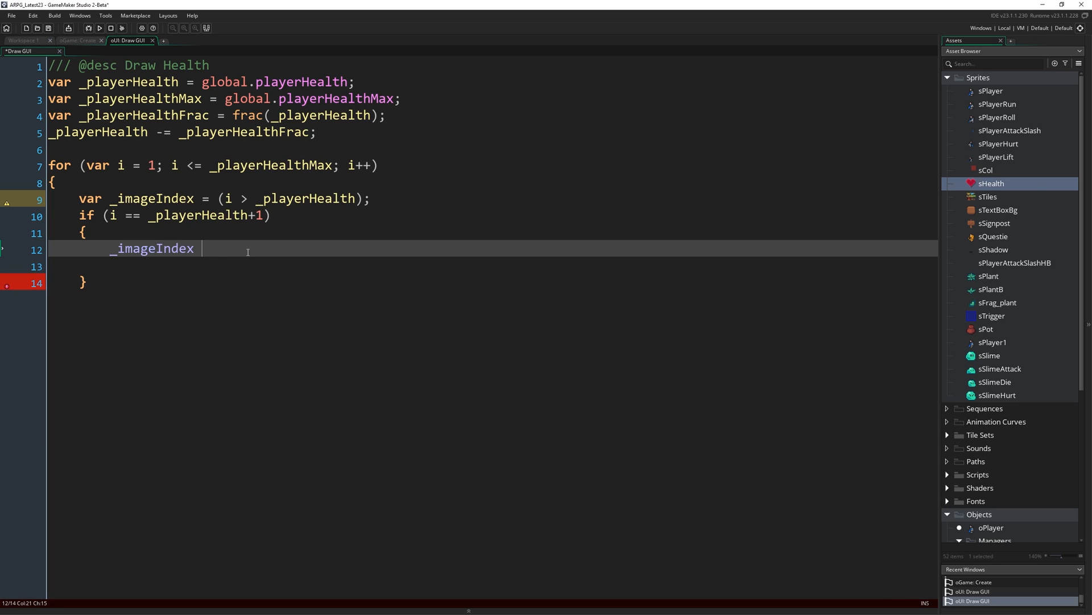
type("+= (_play")
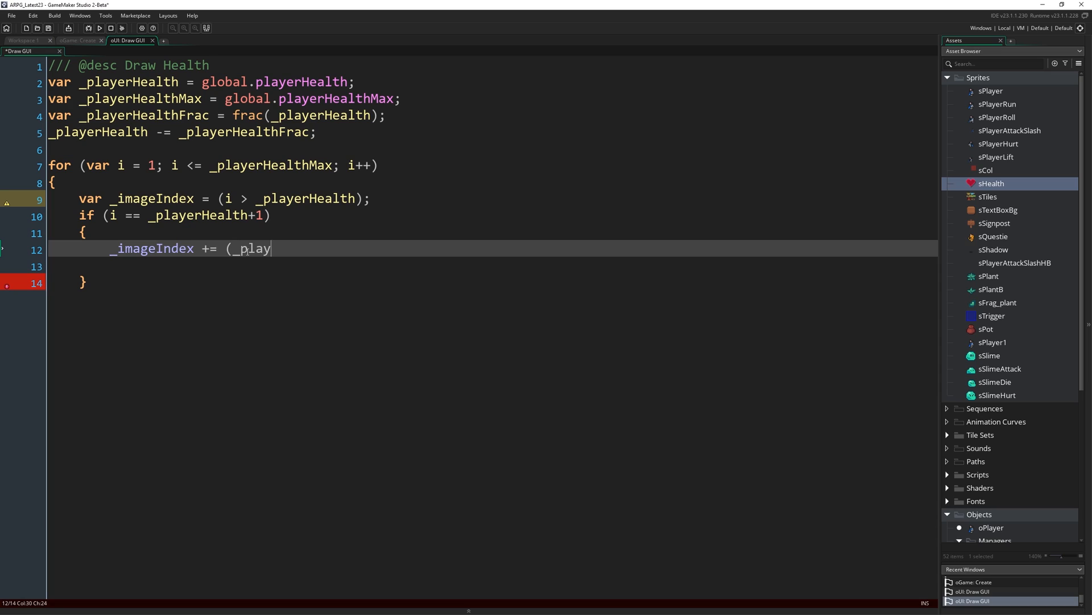
type("erHealthFrac > 0);")
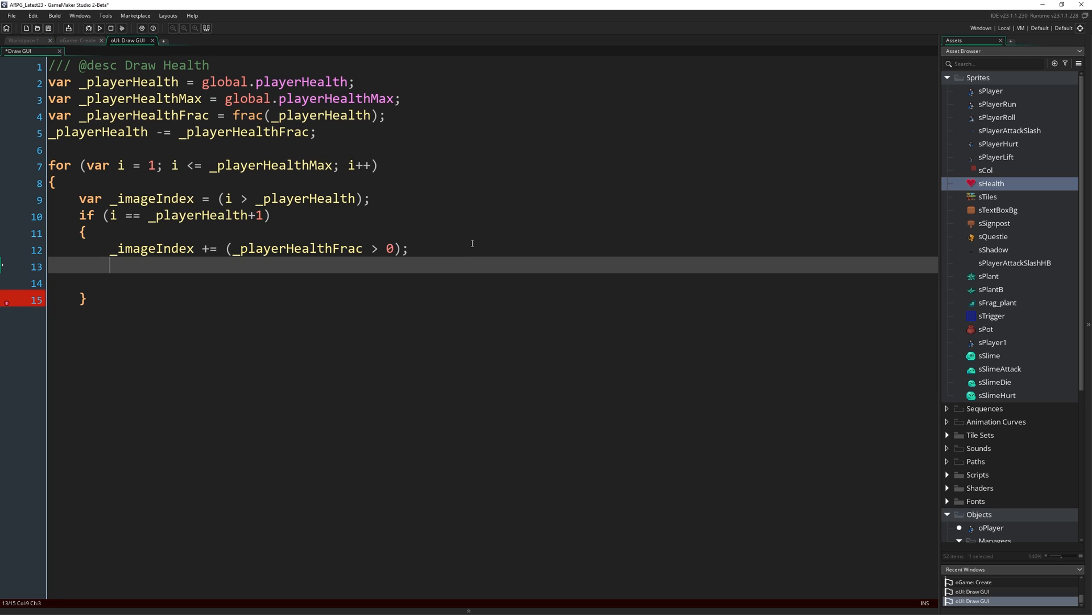
type("imageIndex")
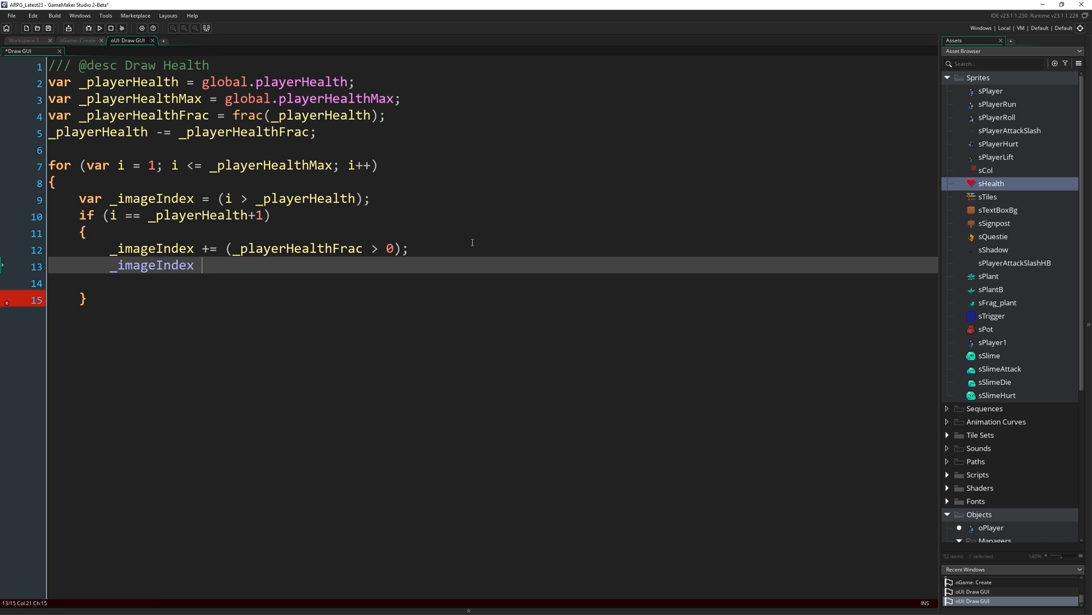
type("+= (_")
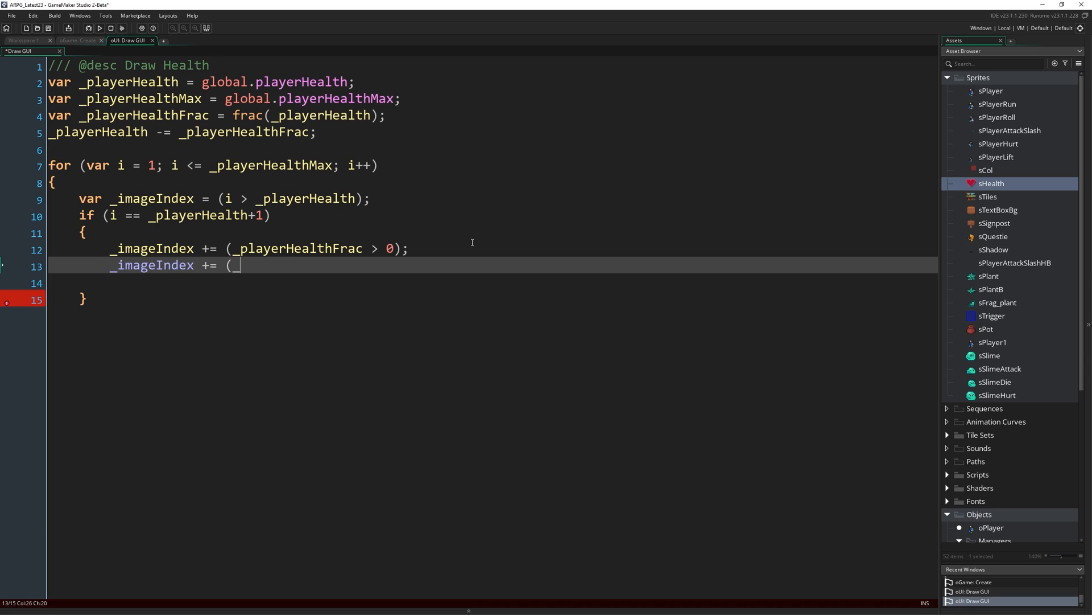
type("playerHealthFr")
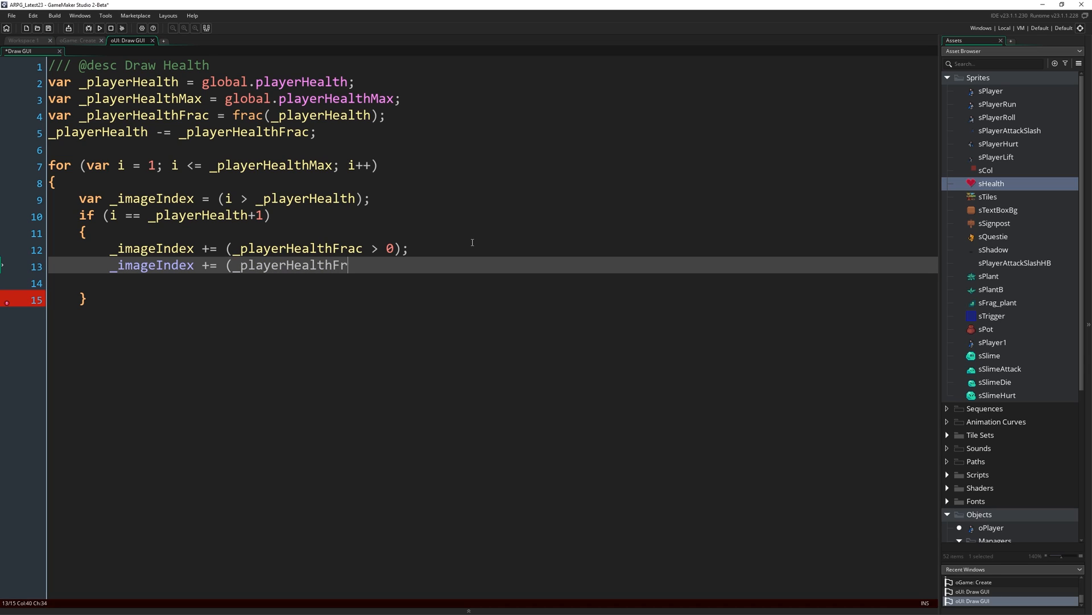
type("ac > 0.25")
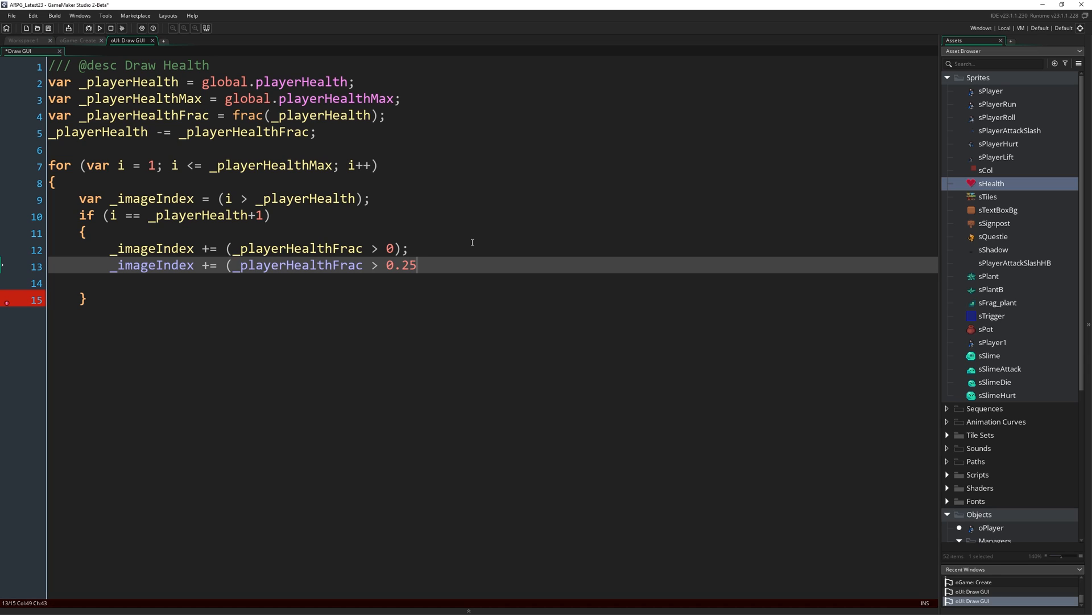
type(");")
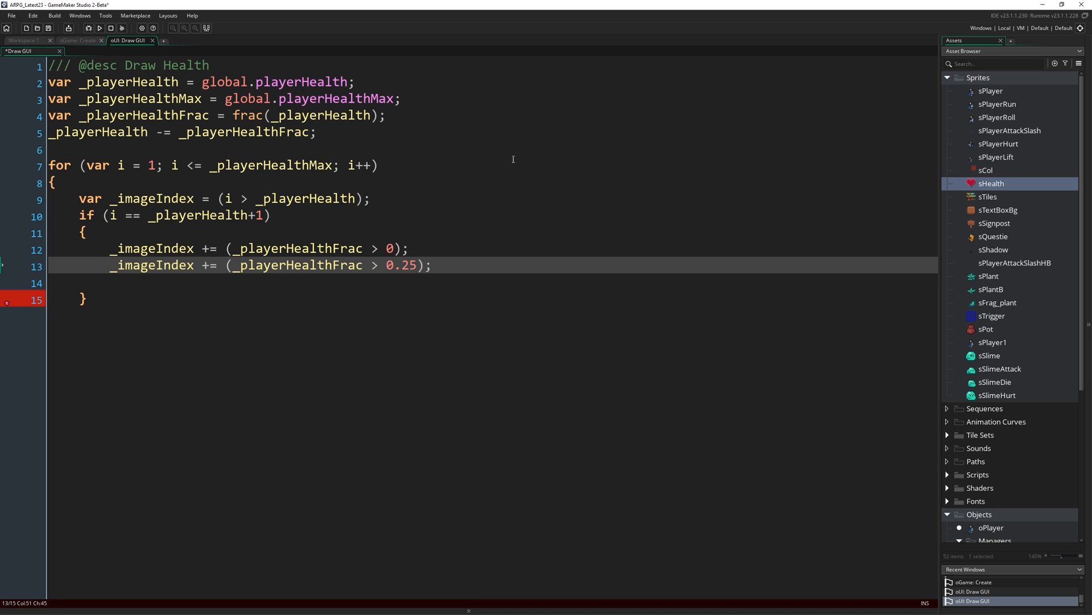
mouse_move(968, 149)
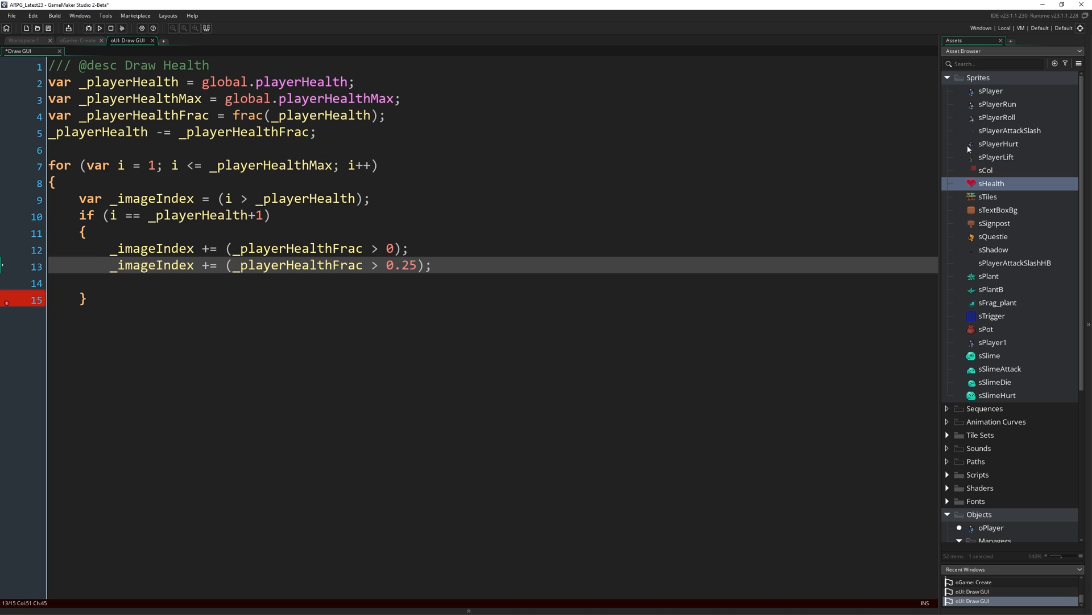
double_click(991, 183)
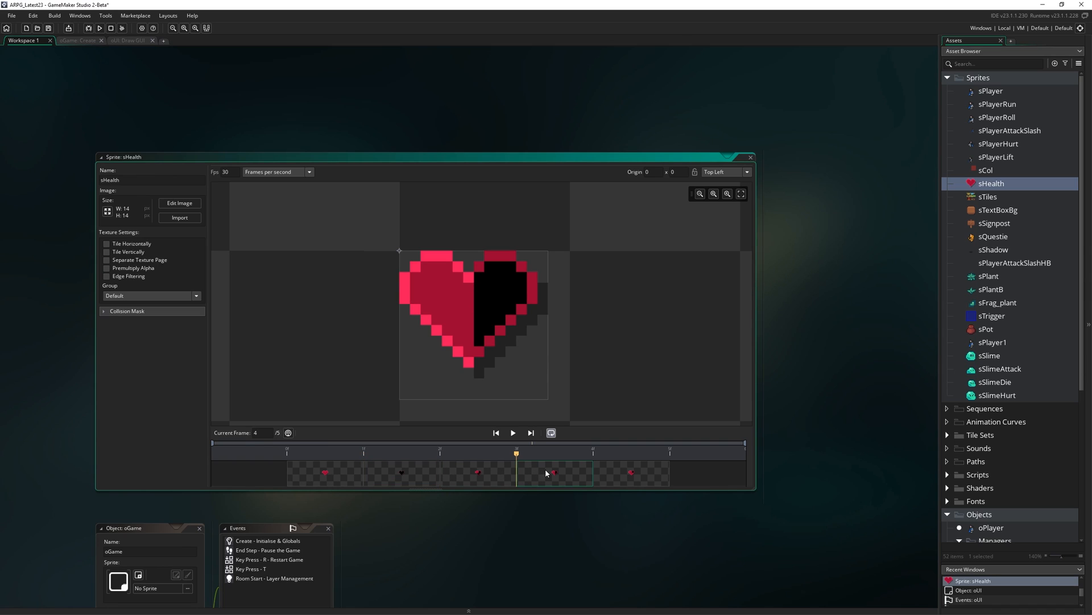
mouse_move(328, 477)
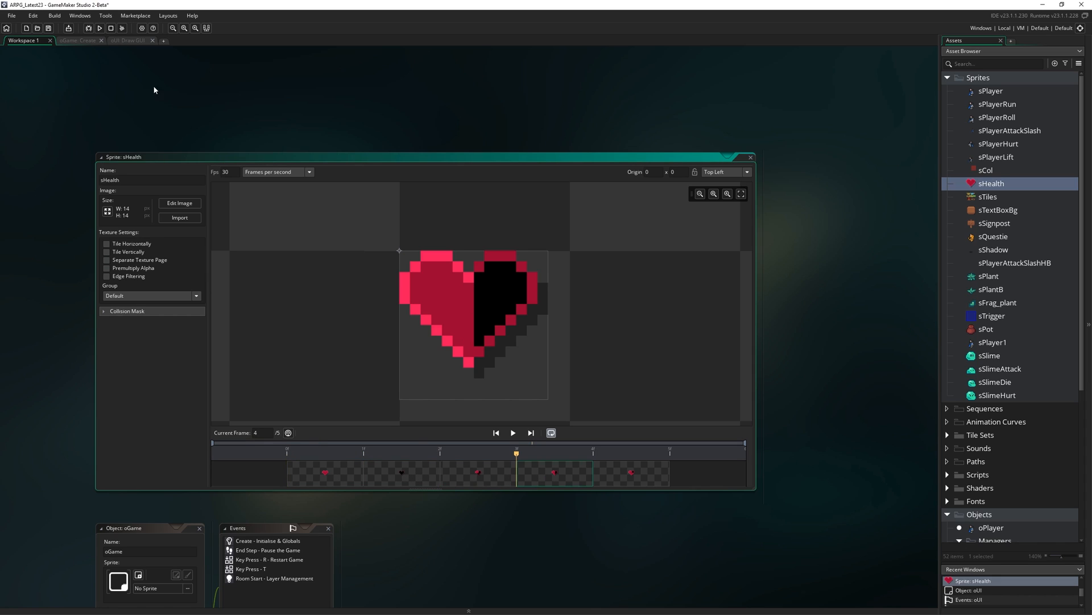
left_click(129, 41)
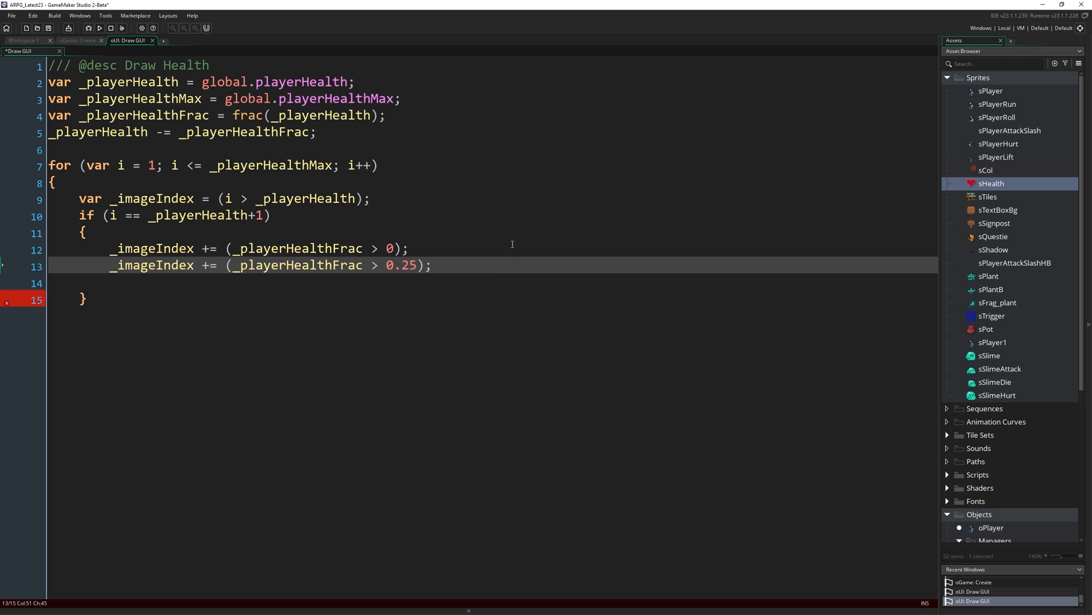
- Add _imageIndex += (_playerHealthFrac > 0.5); and return to the Draw GUI code
type("_image")
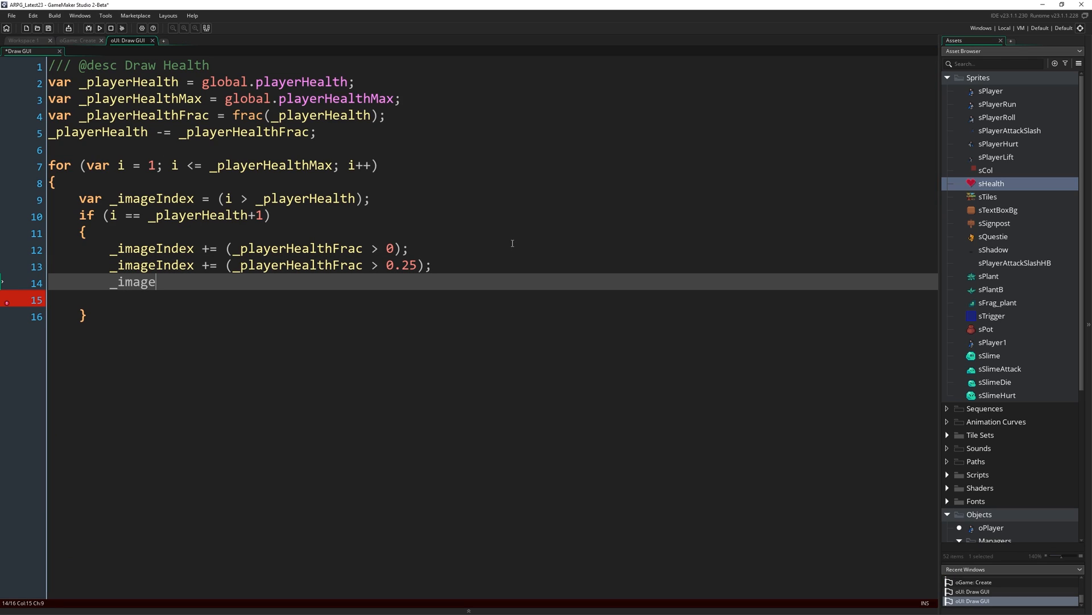
type("Index += (")
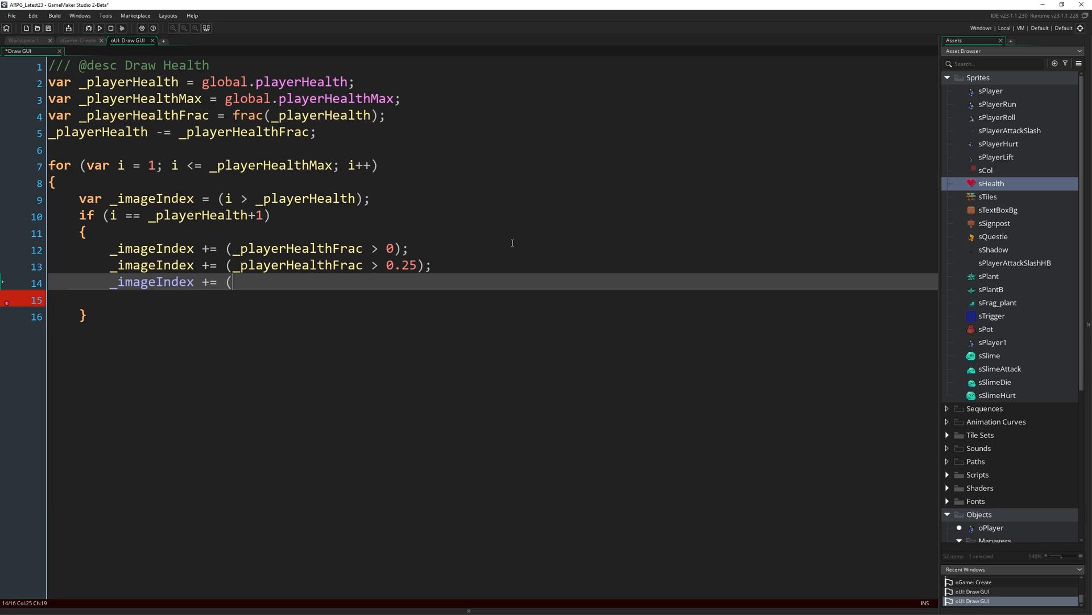
type("_playerHealt")
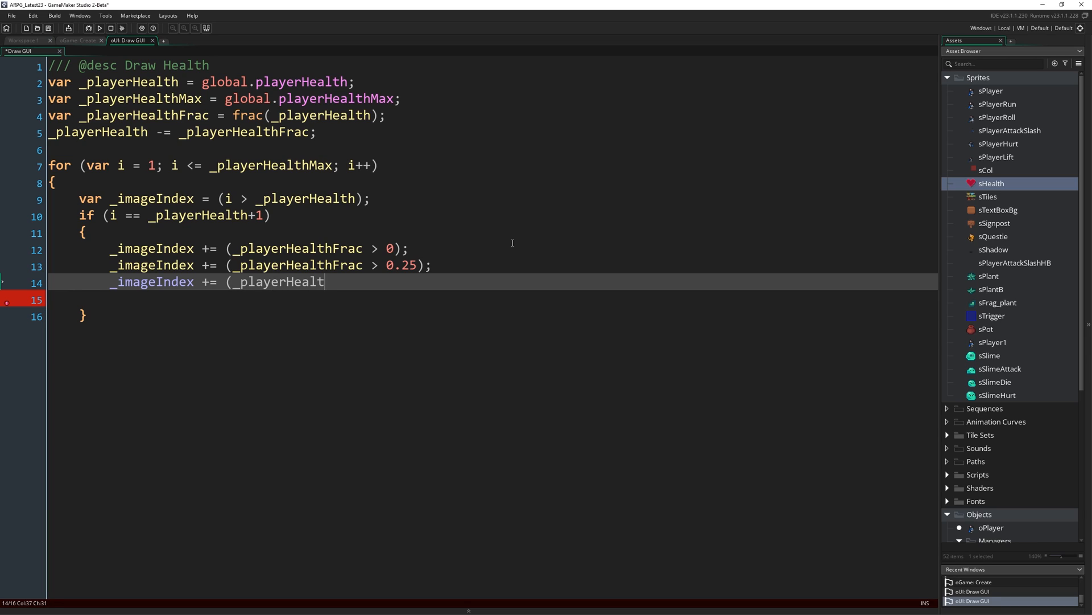
type("hFrac > 0")
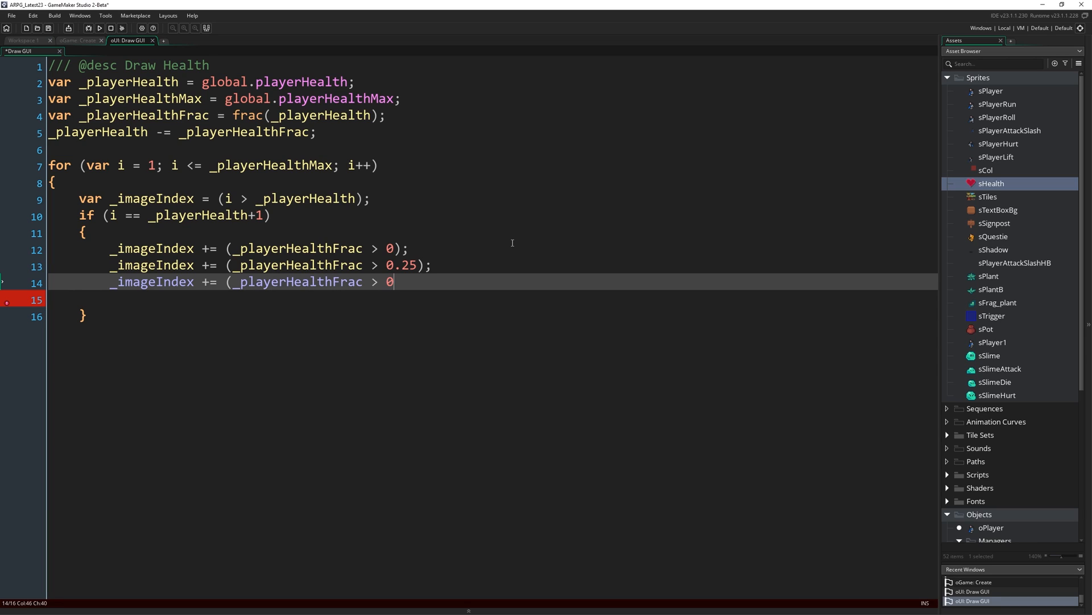
type(".5);")
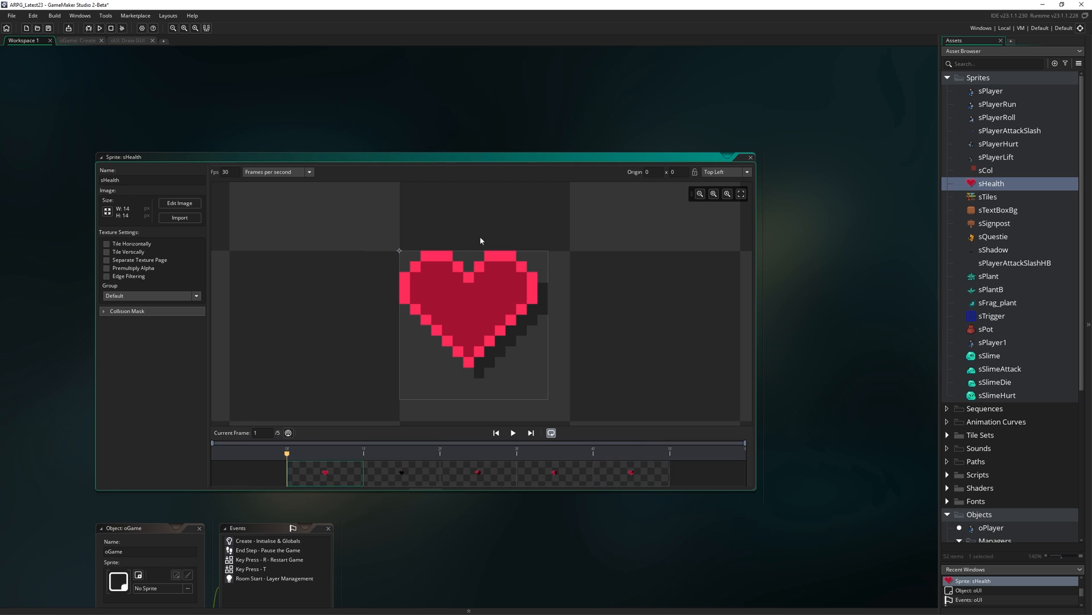
left_click(129, 40)
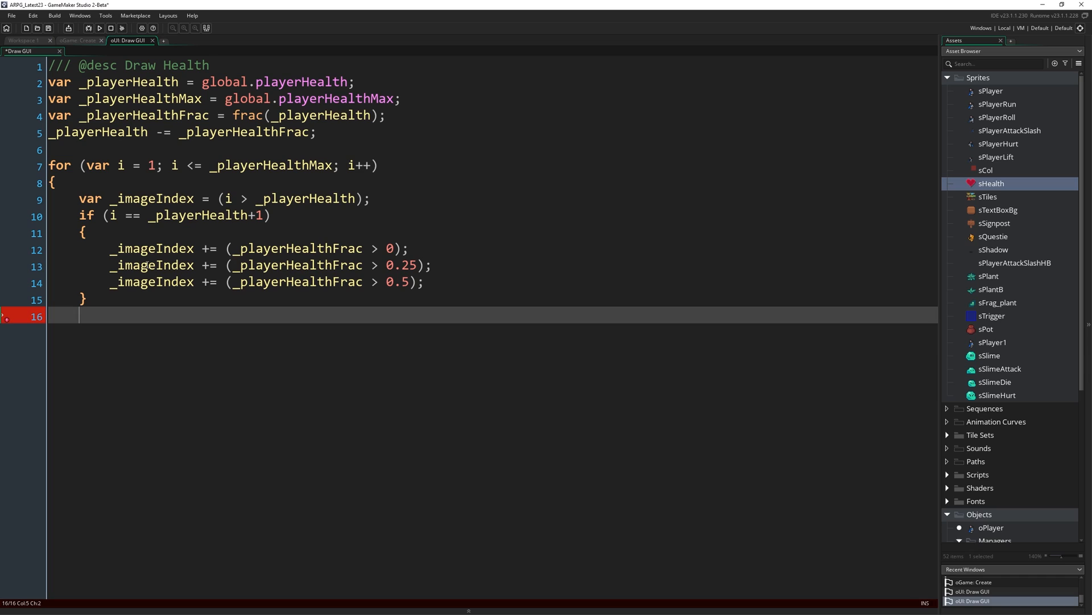
- Close the if block and start draw_sprite(sHealth, _imageIndex, after it
type("}")
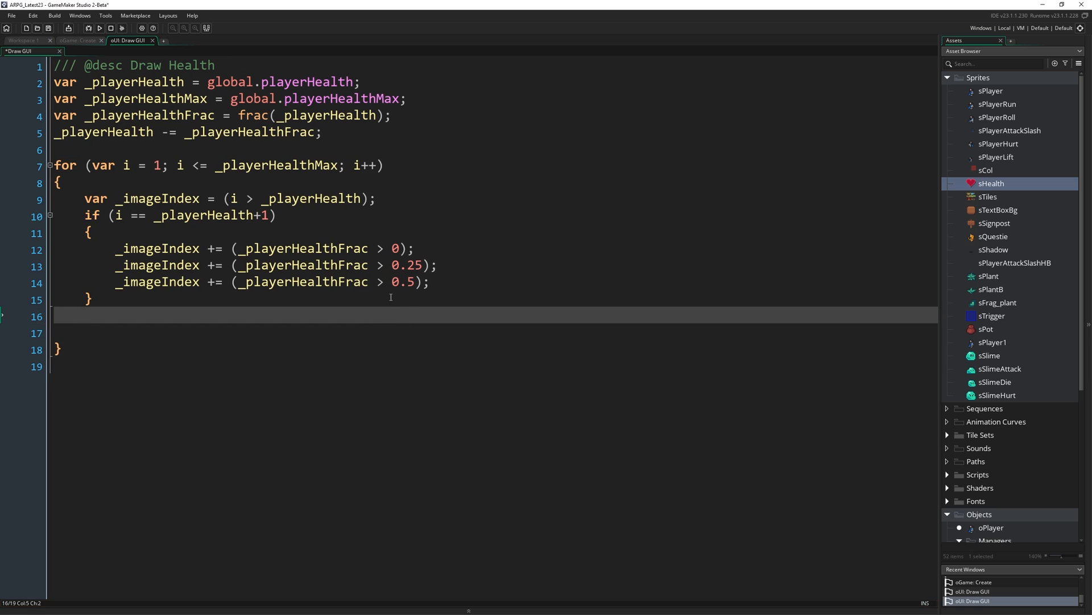
type("draw_s")
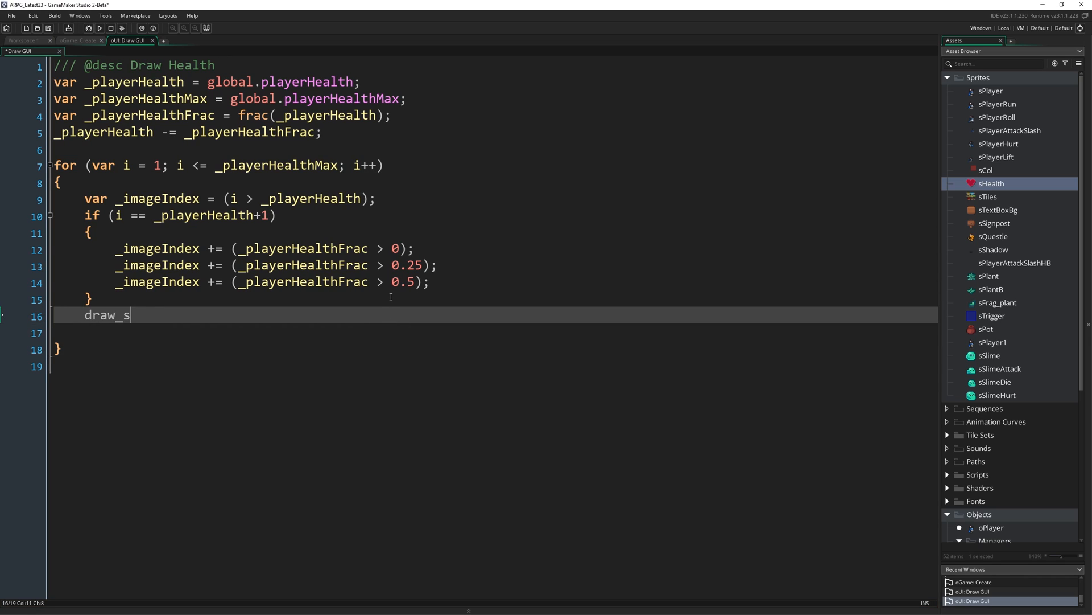
type("prite(sHea")
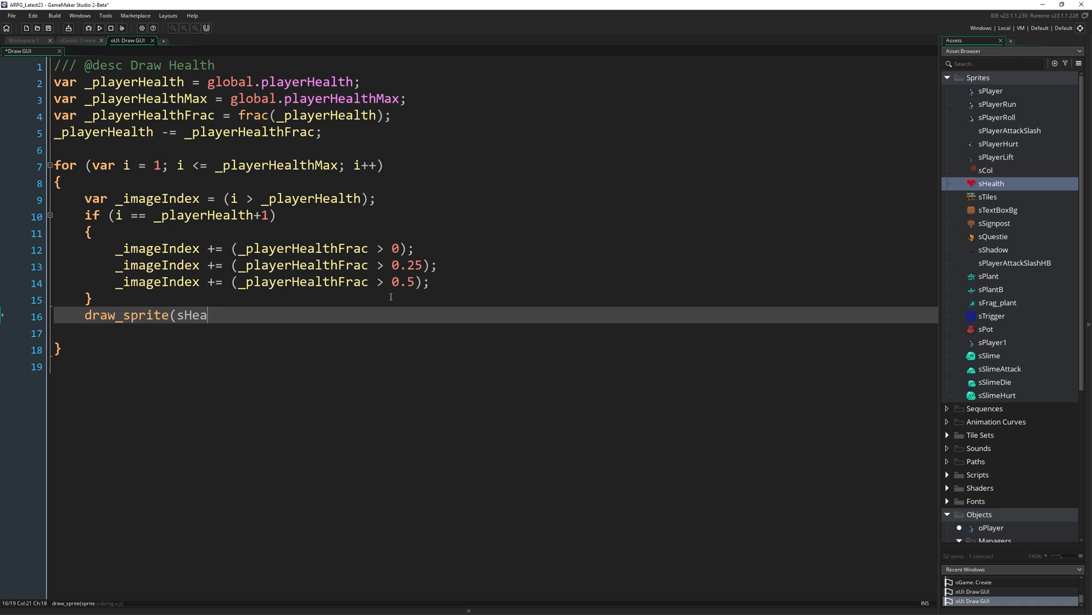
type("lth,")
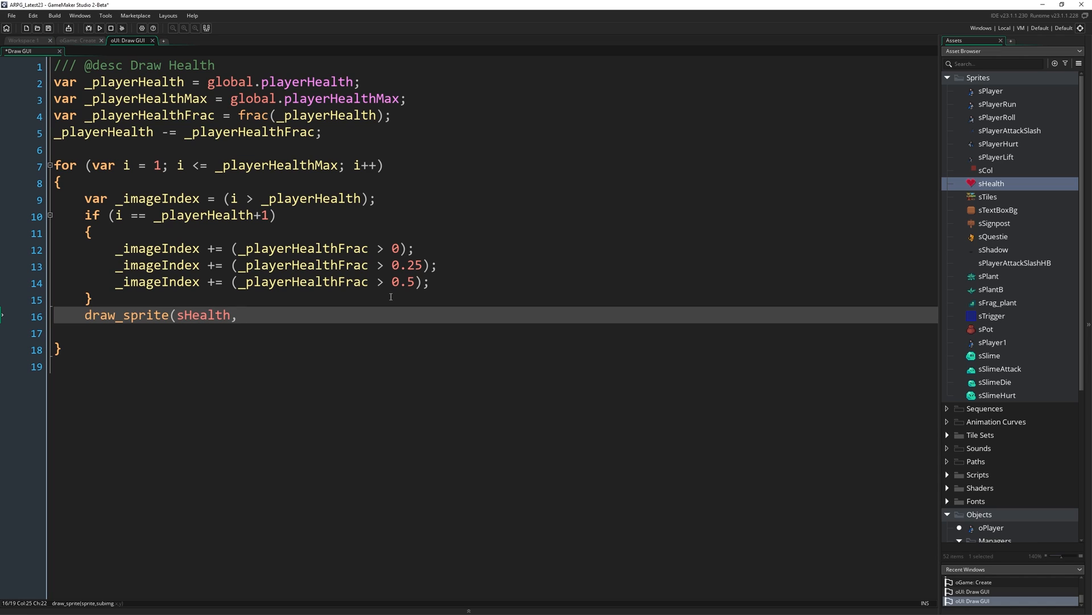
type("im")
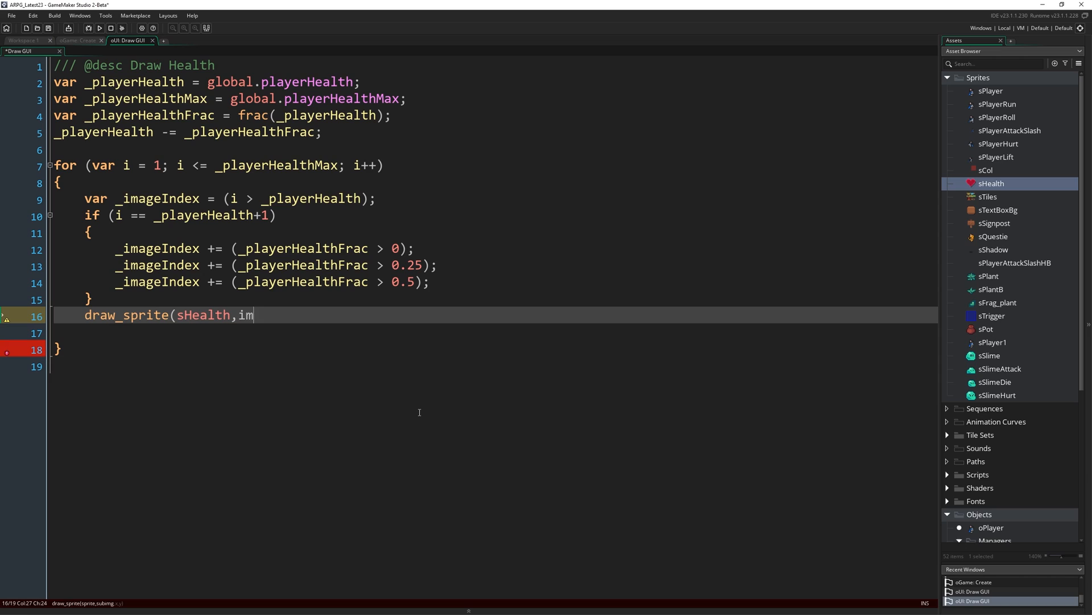
type("_image")
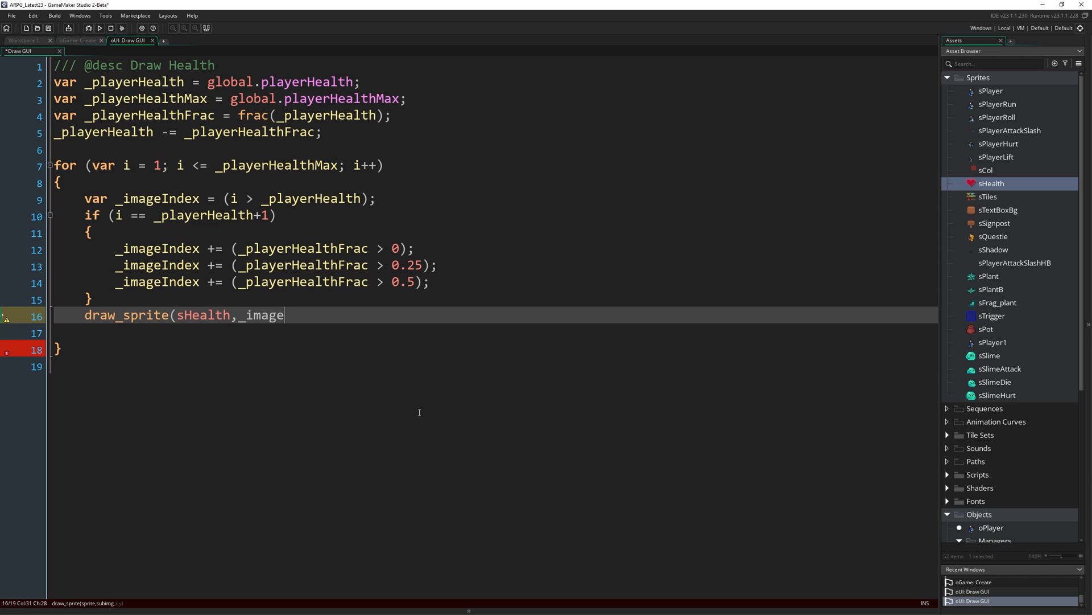
type("Index,")
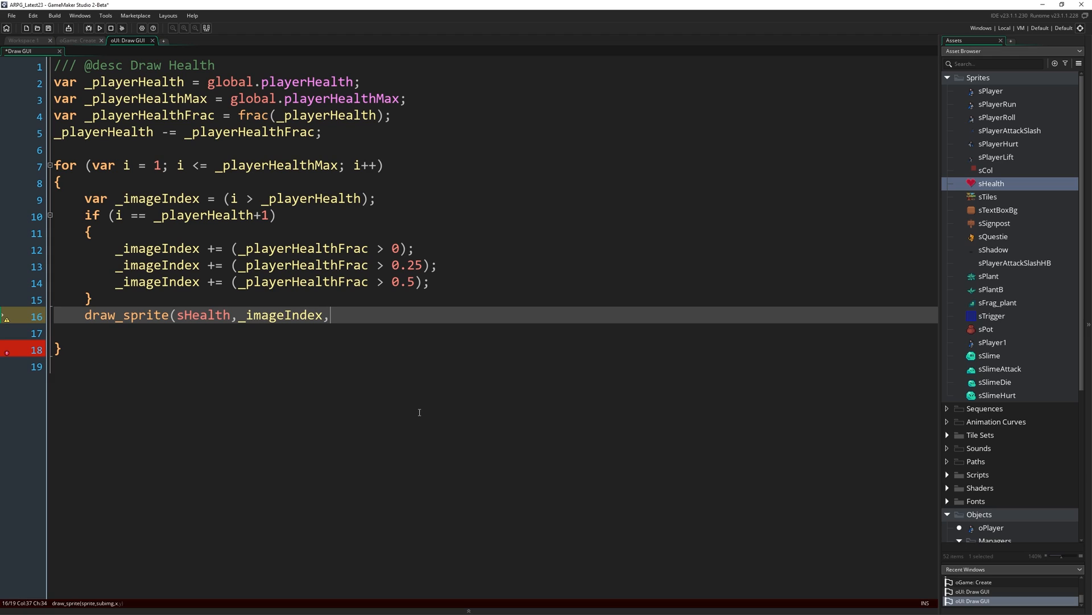
- Enter the x argument 8 + ((i-1) * 16) in the heart draw call
type("8")
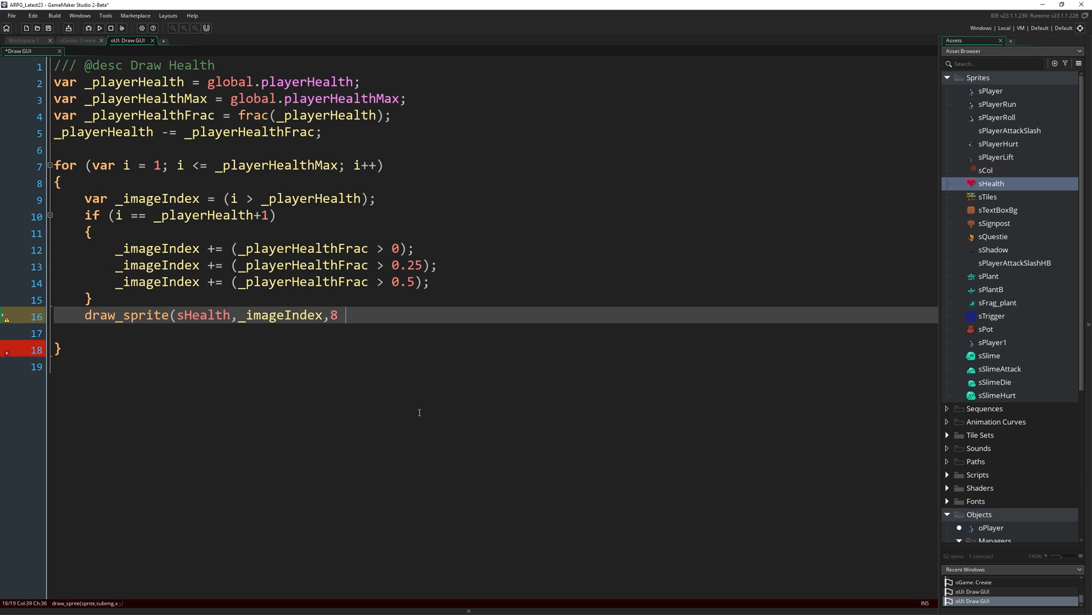
type("+")
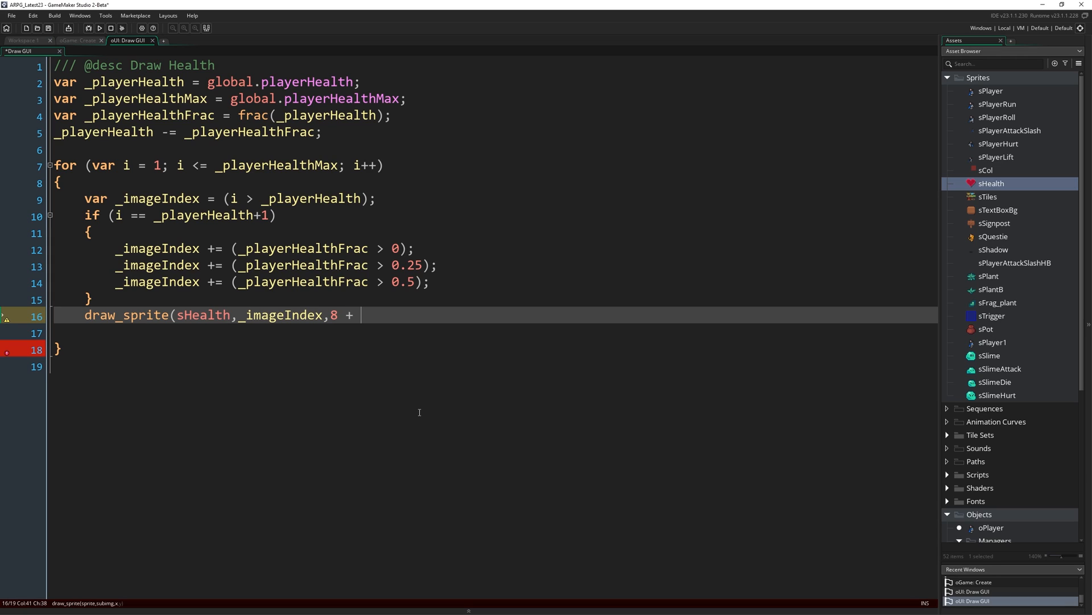
type("(")
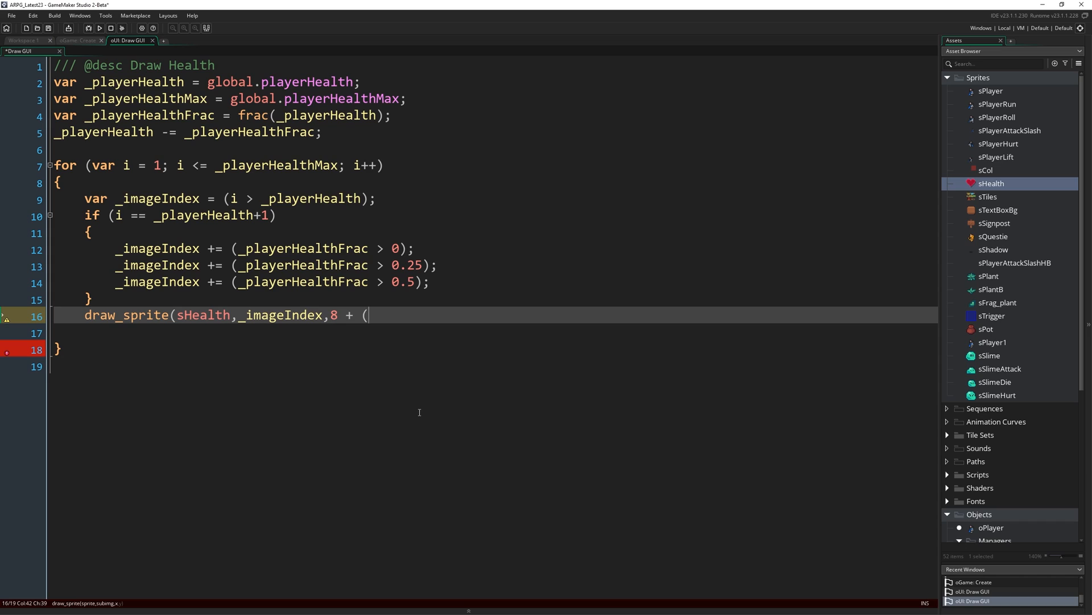
type("(i-1")
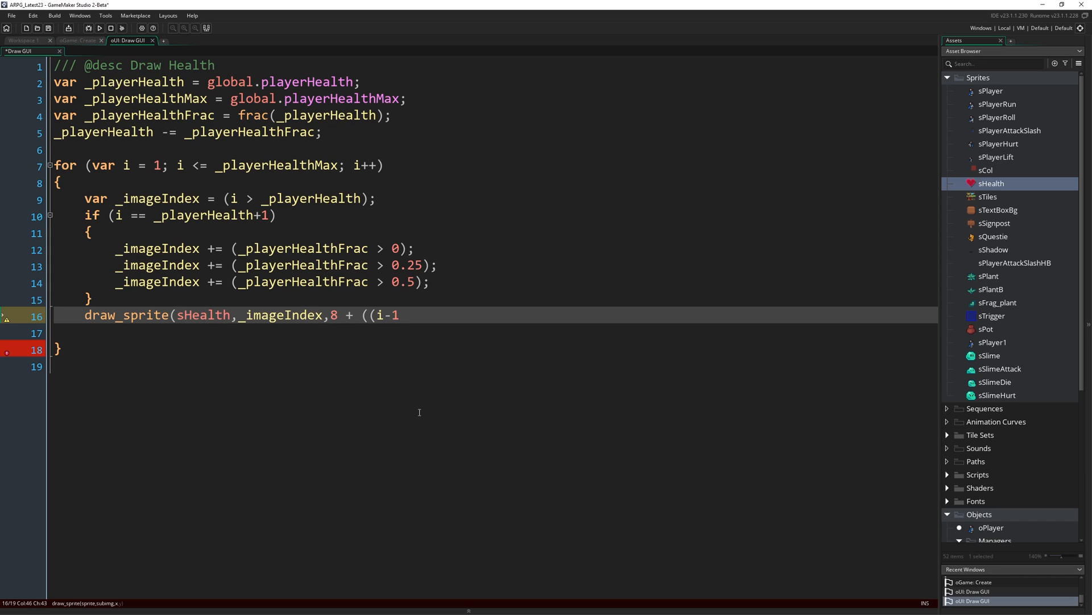
type("* 16)")
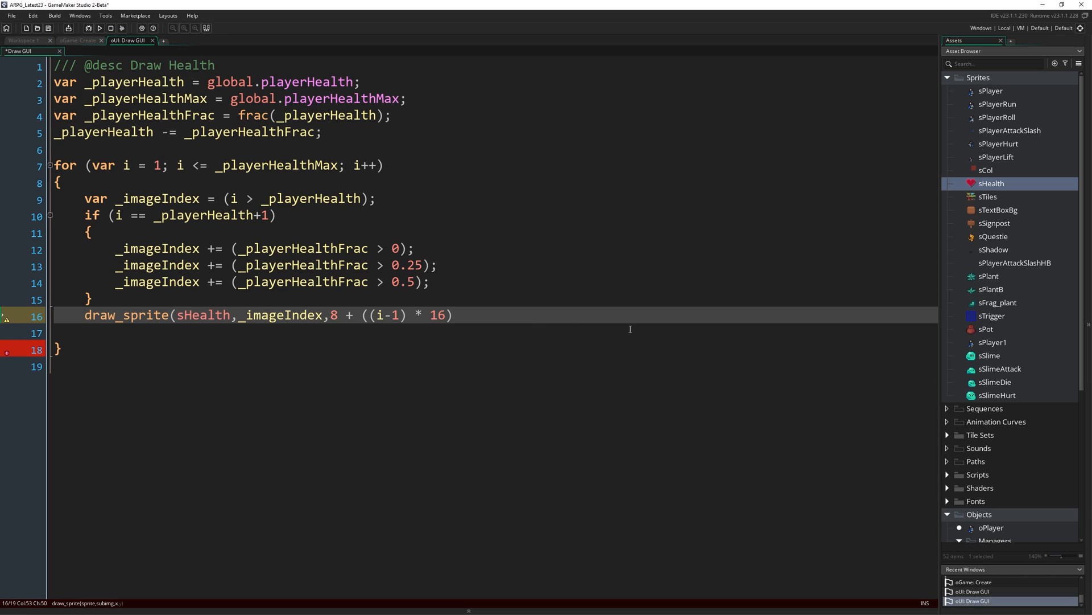
scroll("down", 3)
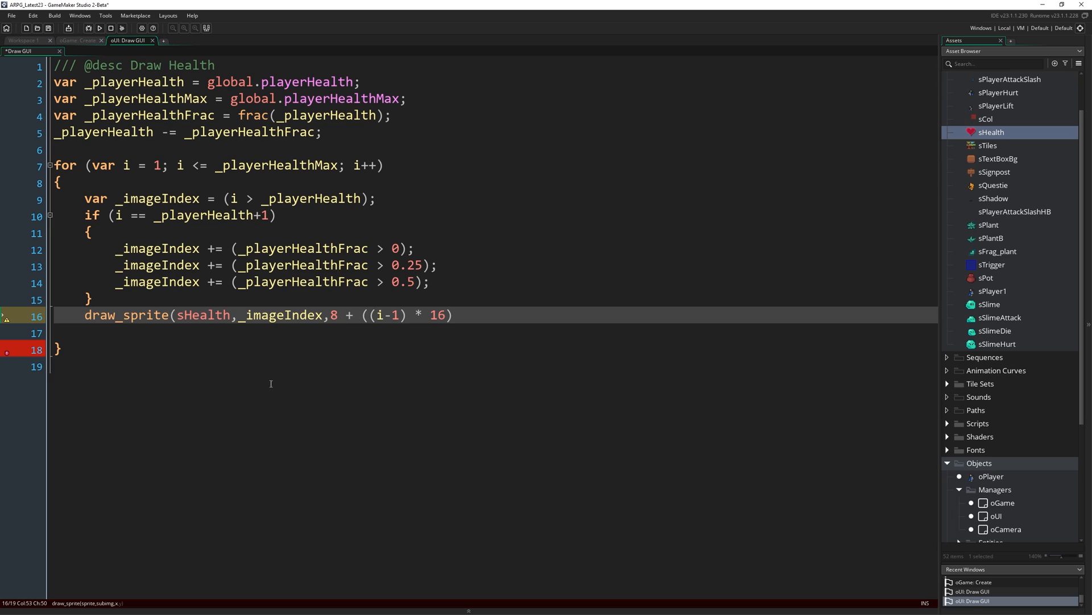
mouse_move(362, 314)
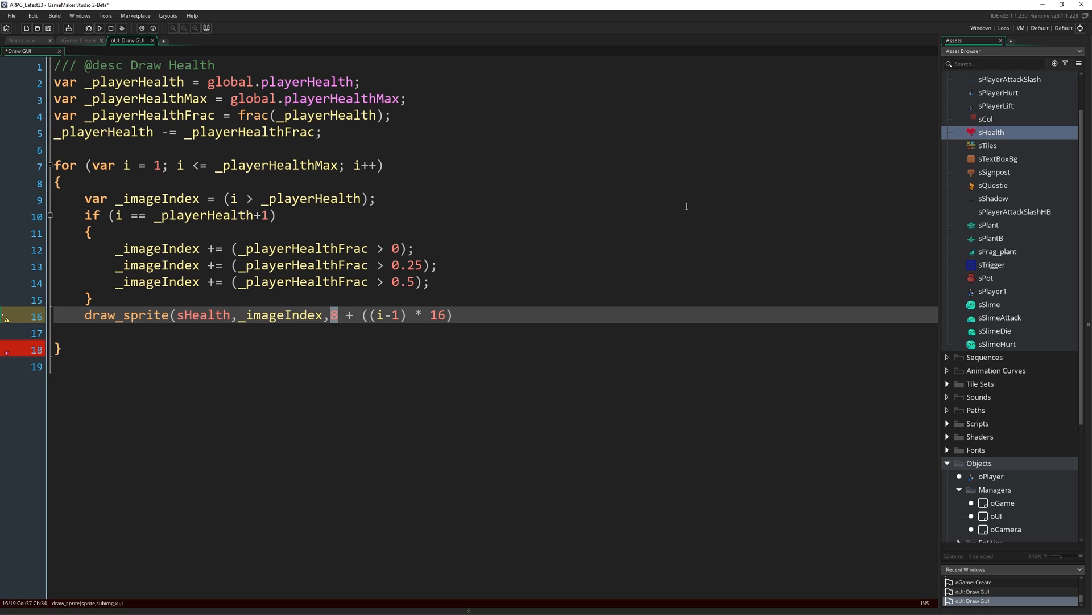
- Finish the draw call with y position 8 and run the game
left_click(482, 319)
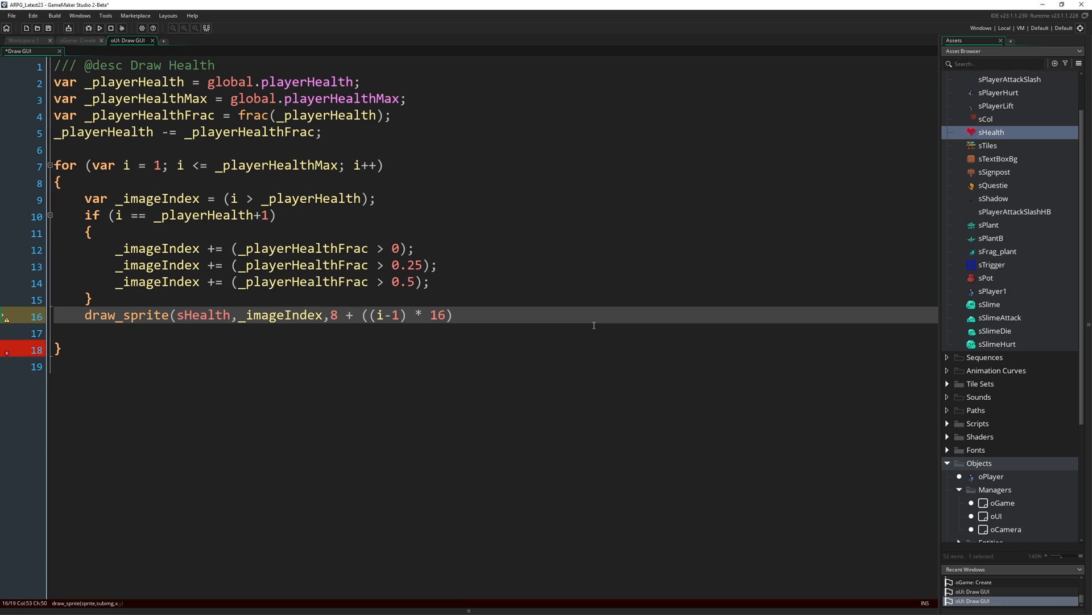
type(", 8);")
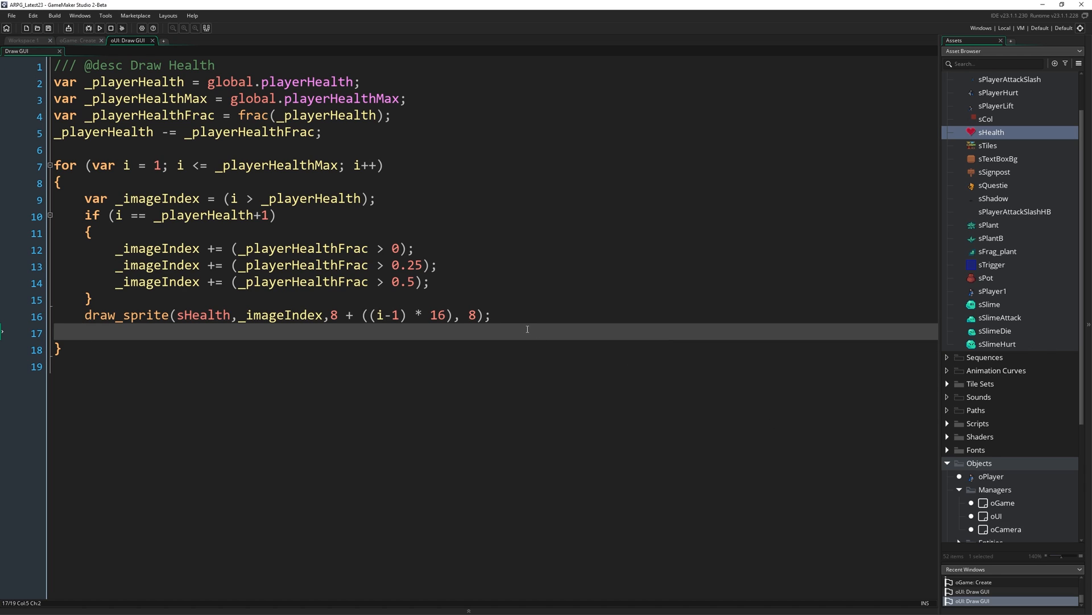
left_click(99, 28)
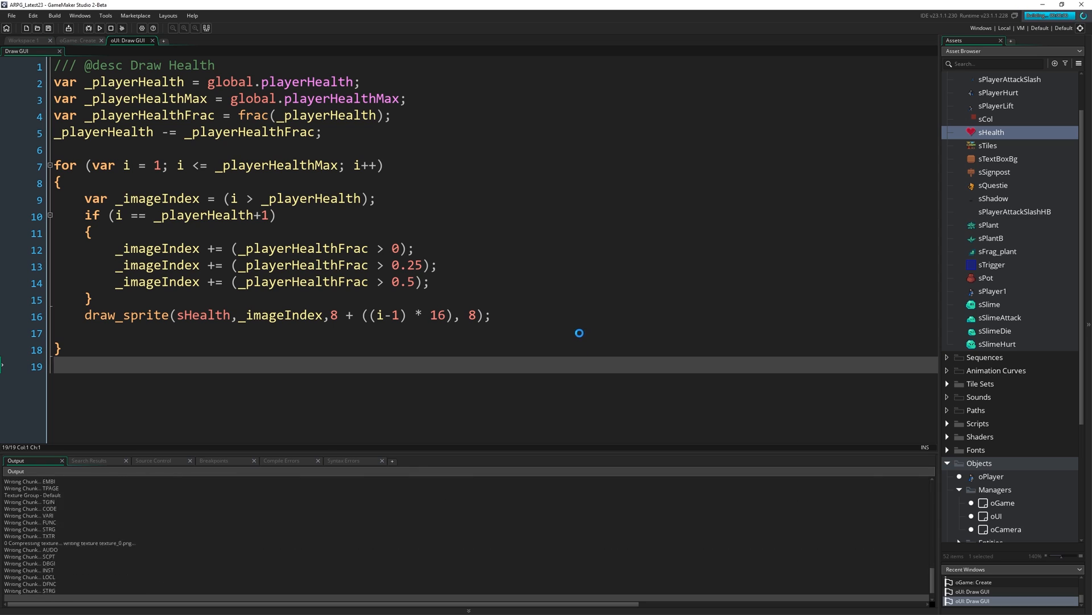
- Stop the game and switch to oGame's Create event code
left_click(100, 27)
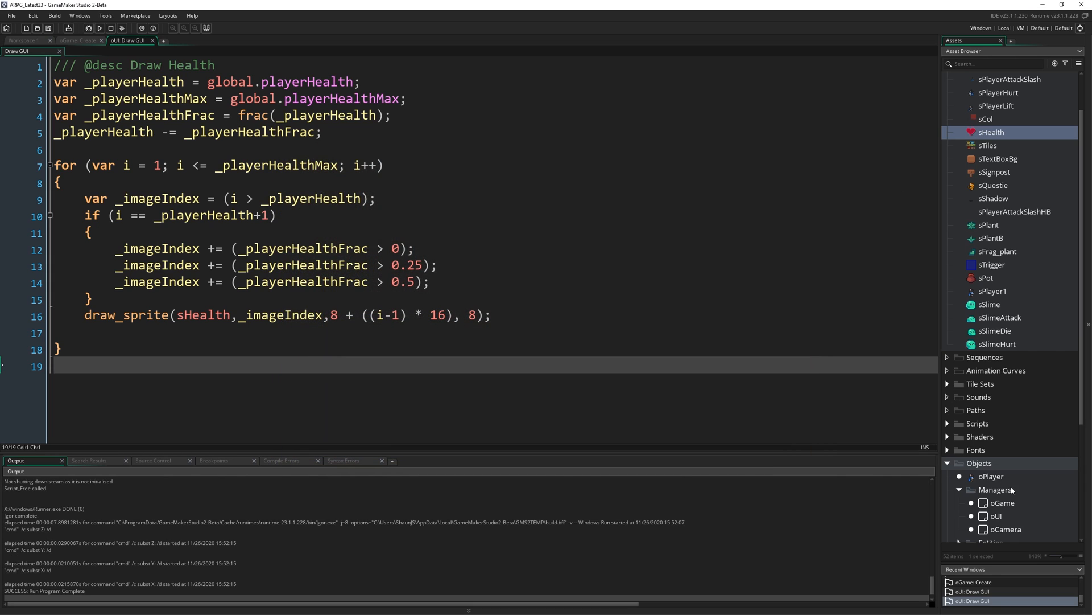
left_click(26, 40)
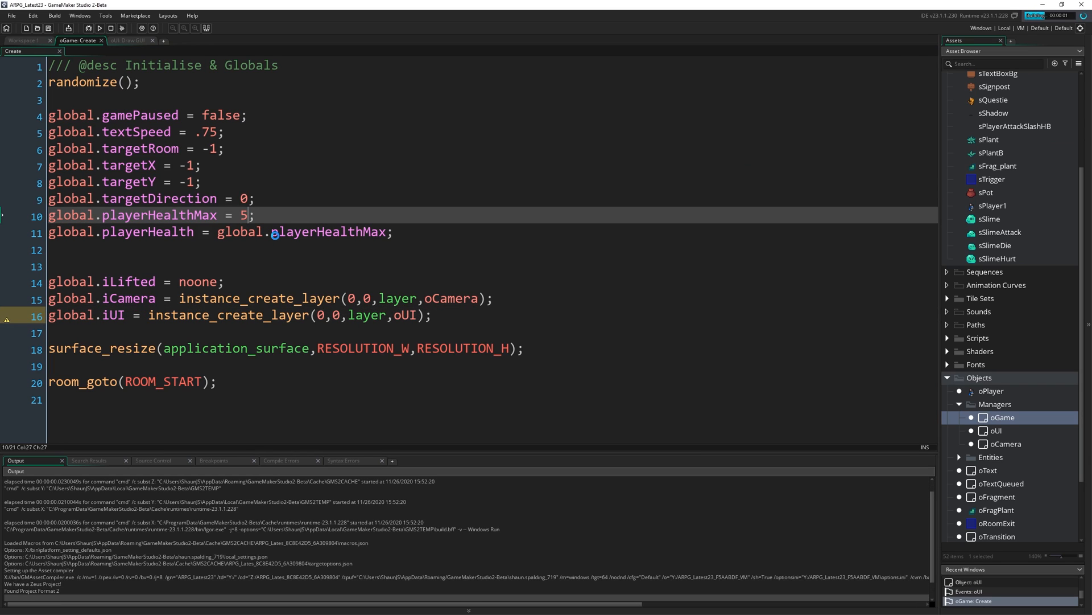
- Change the starting global.playerHealth from global.playerHealthMax to 3.25, then return to oUI Draw GUI
left_click(127, 27)
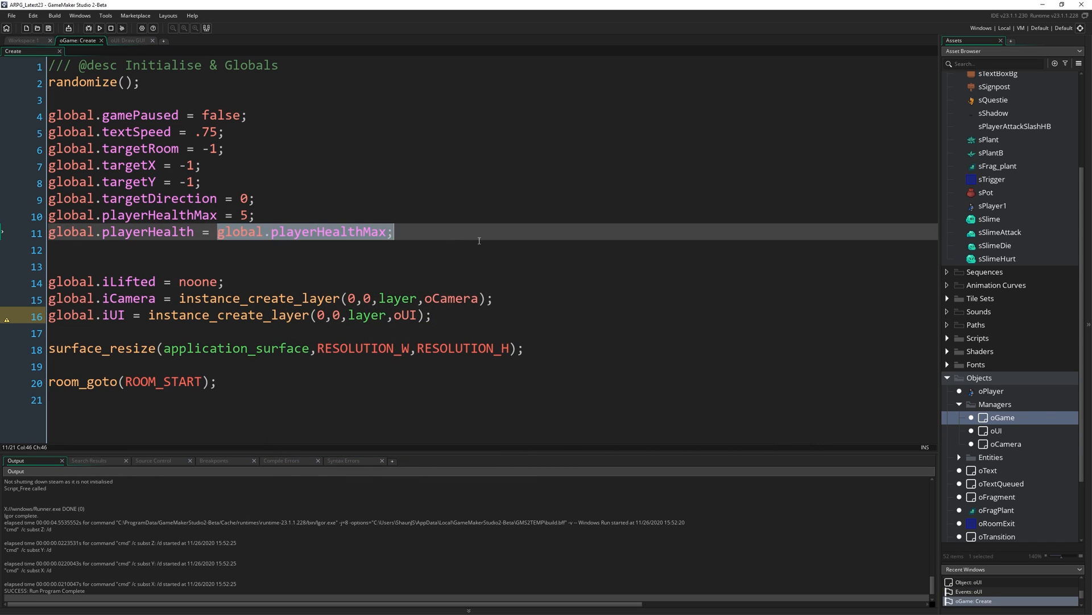
type("3")
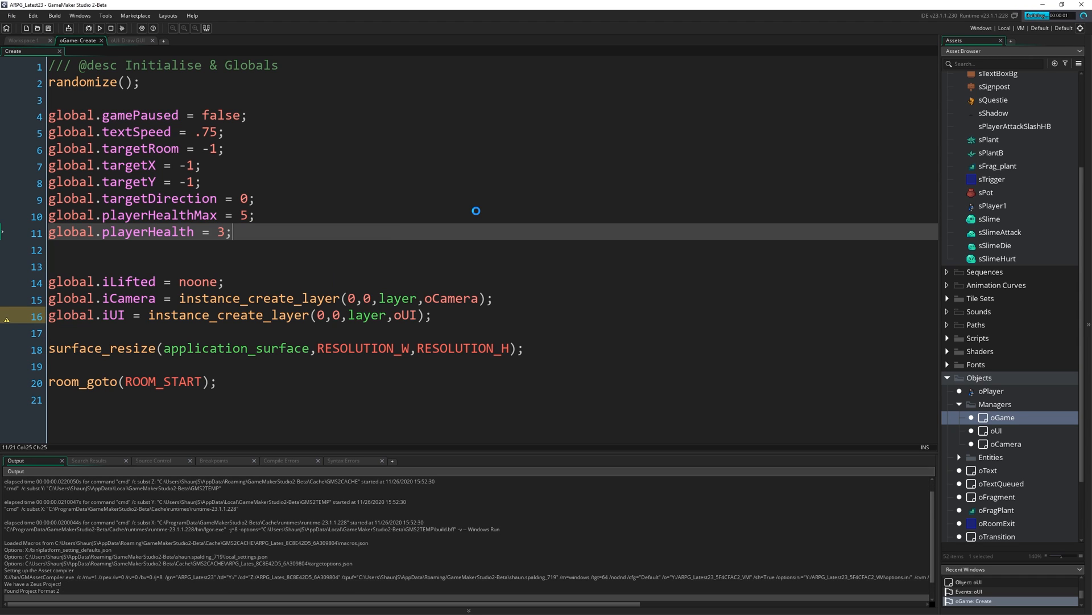
left_click(90, 27)
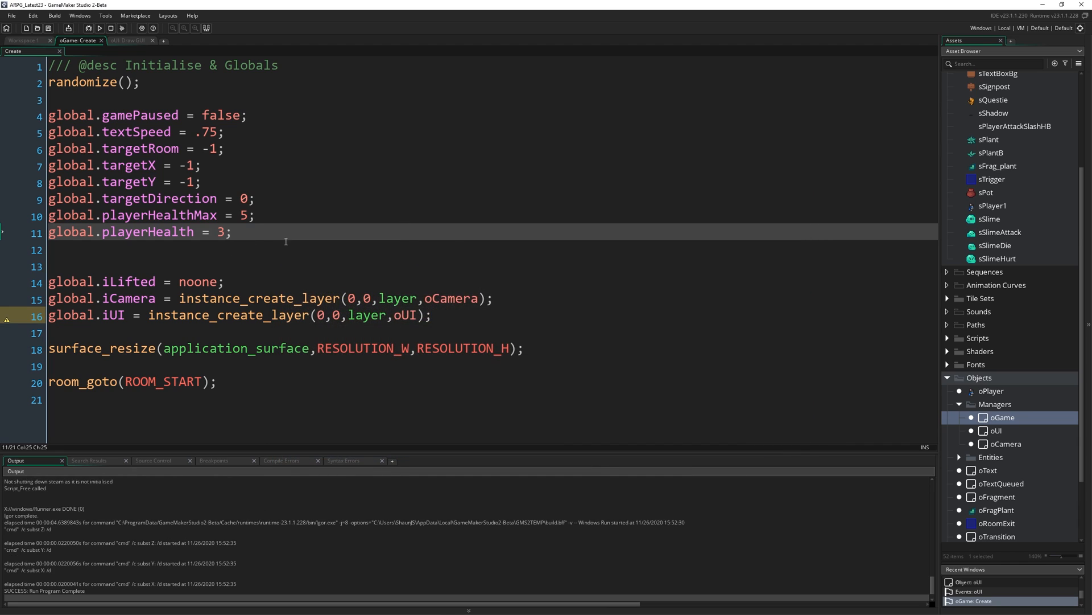
type(".25")
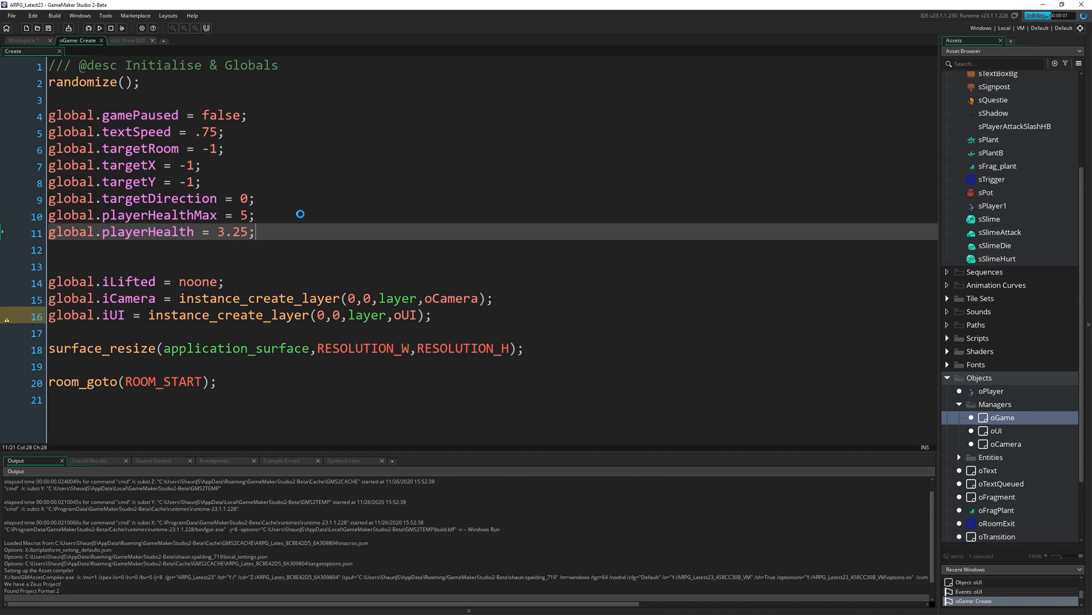
left_click(100, 28)
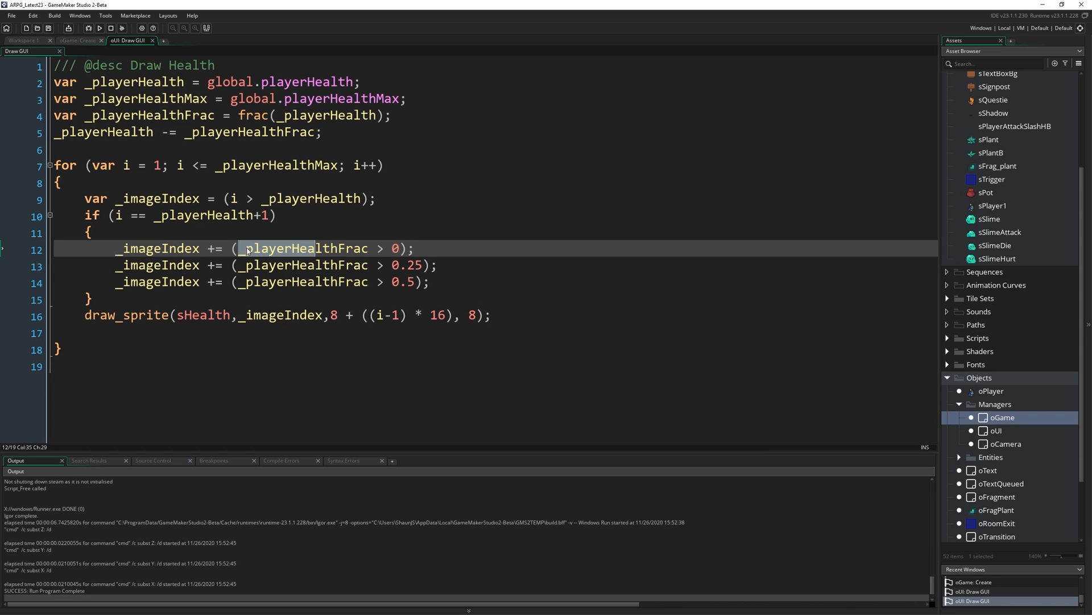
- Check the fraction conditions, such as 0.25, in Draw GUI, then move to oGame's Create code
left_click(387, 264)
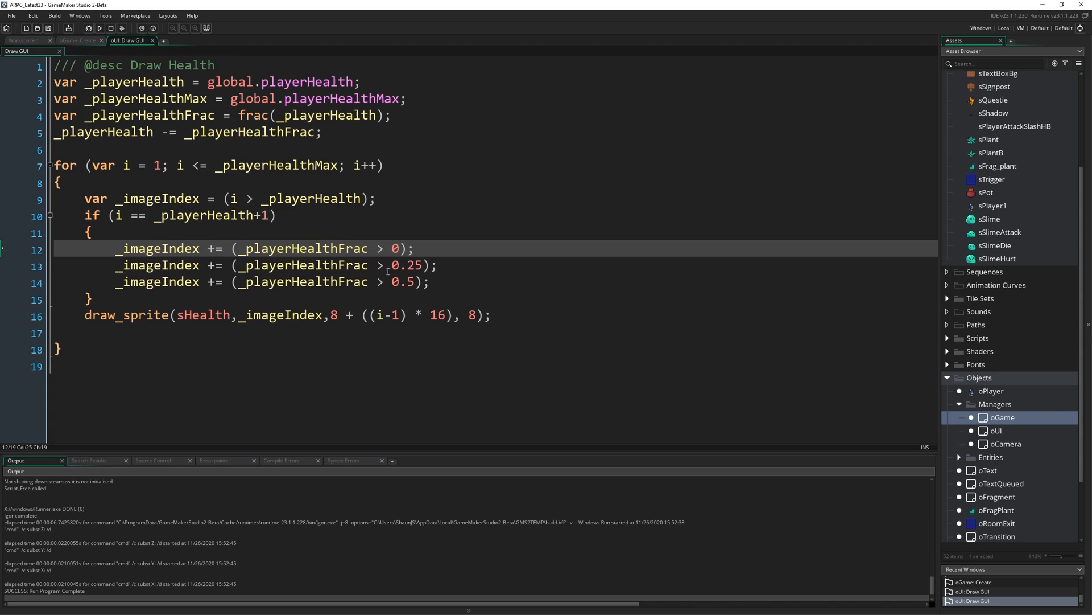
left_click(436, 265)
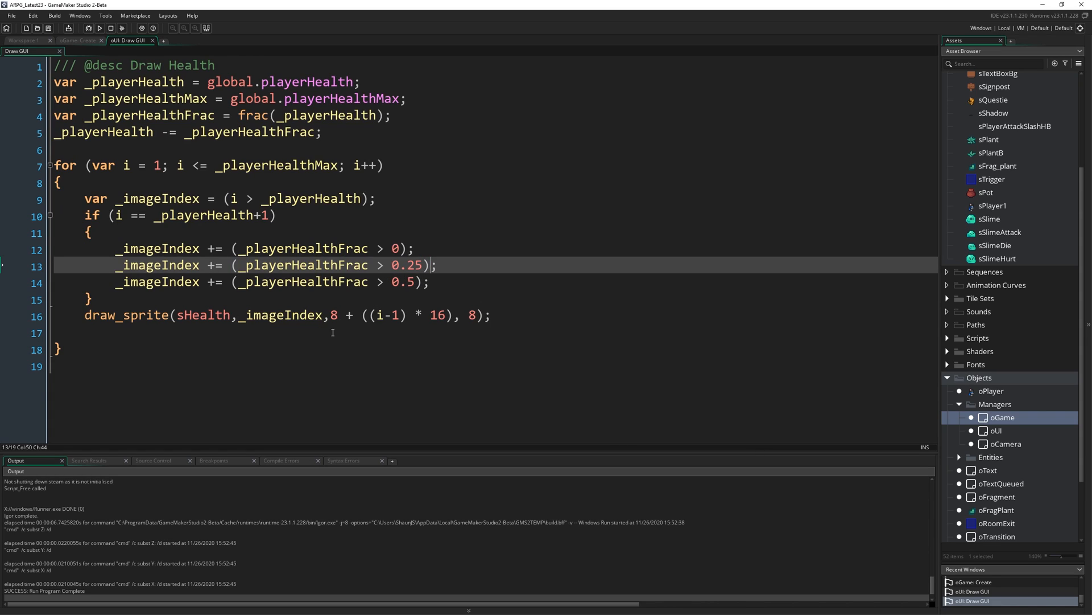
mouse_move(404, 240)
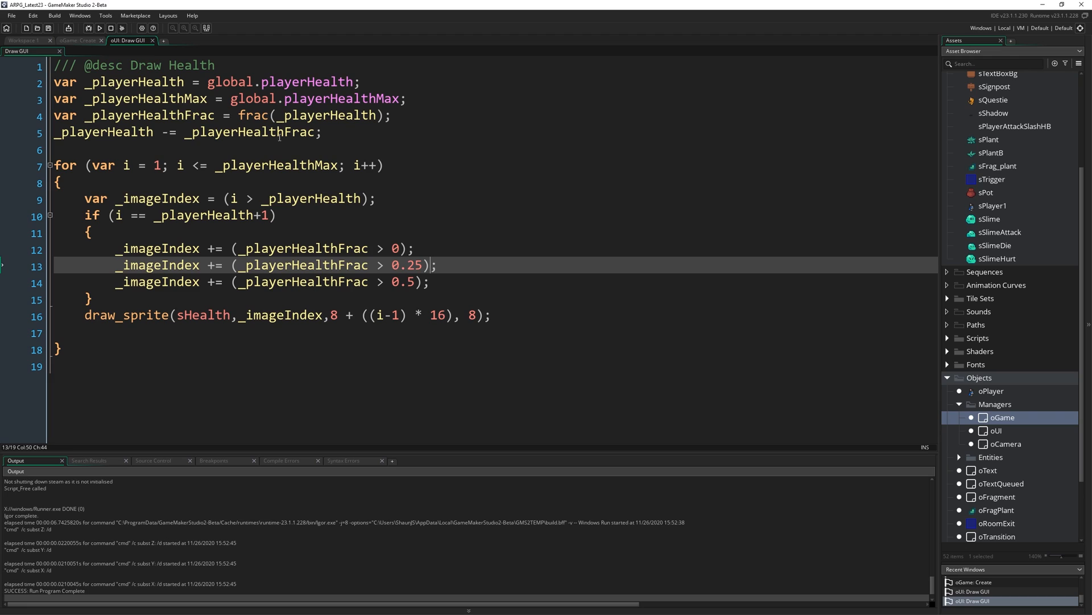
mouse_move(458, 178)
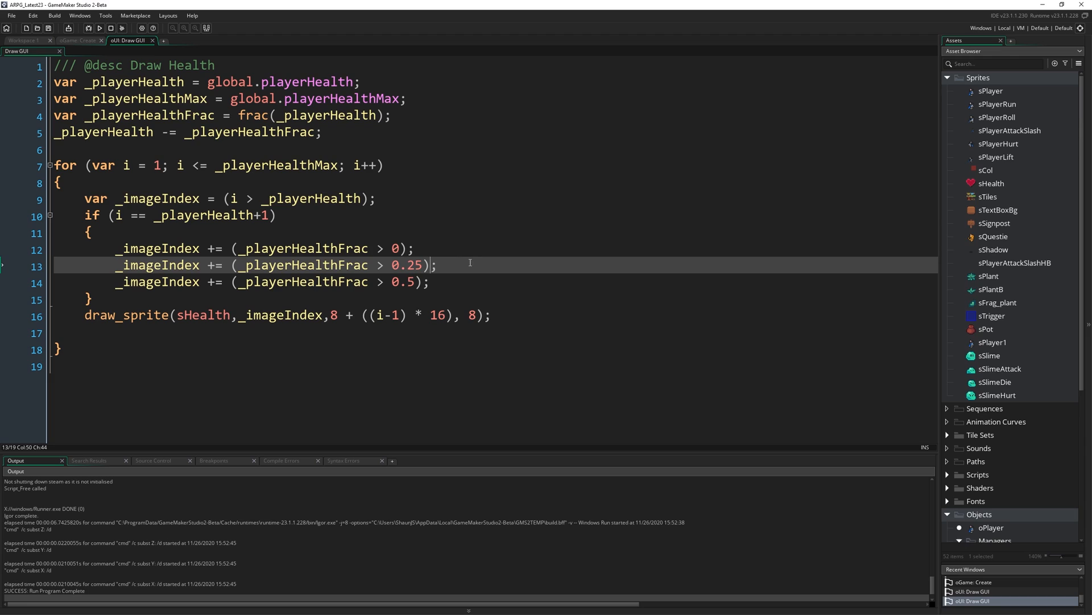
mouse_move(921, 193)
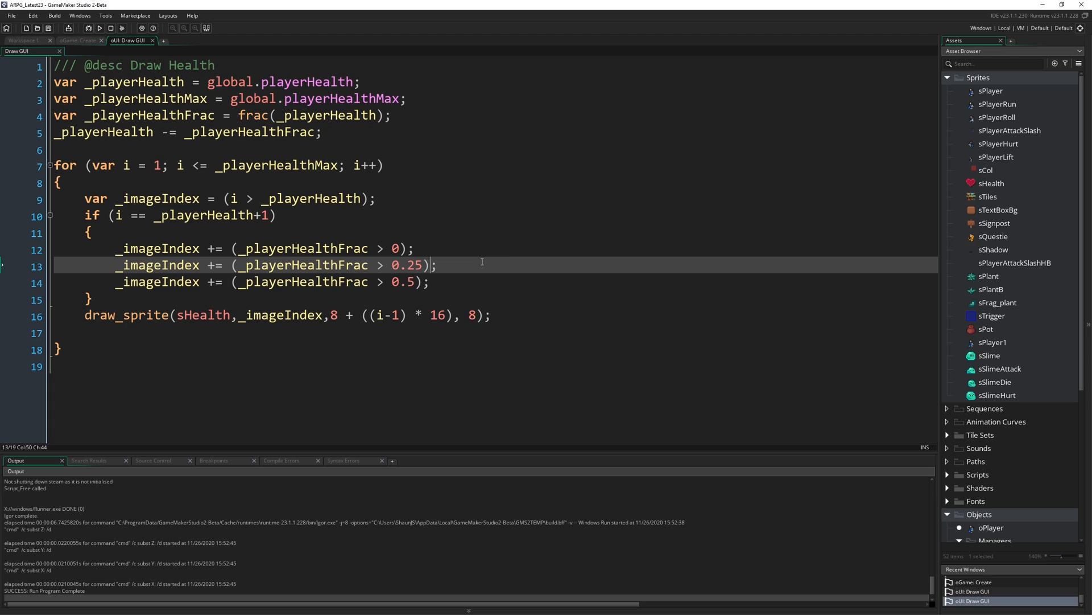
mouse_move(481, 297)
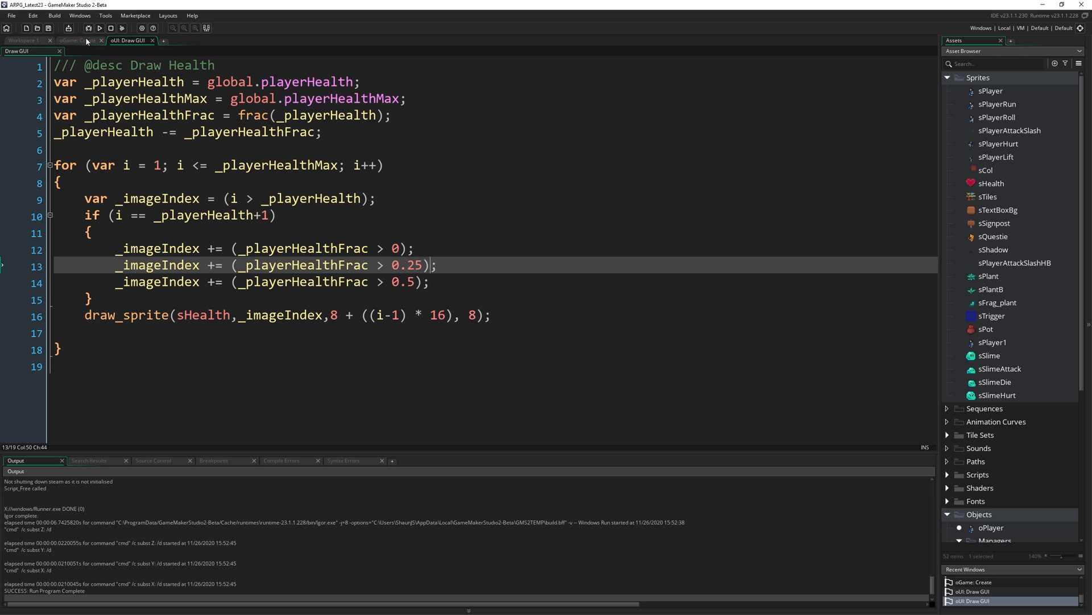
left_click(77, 40)
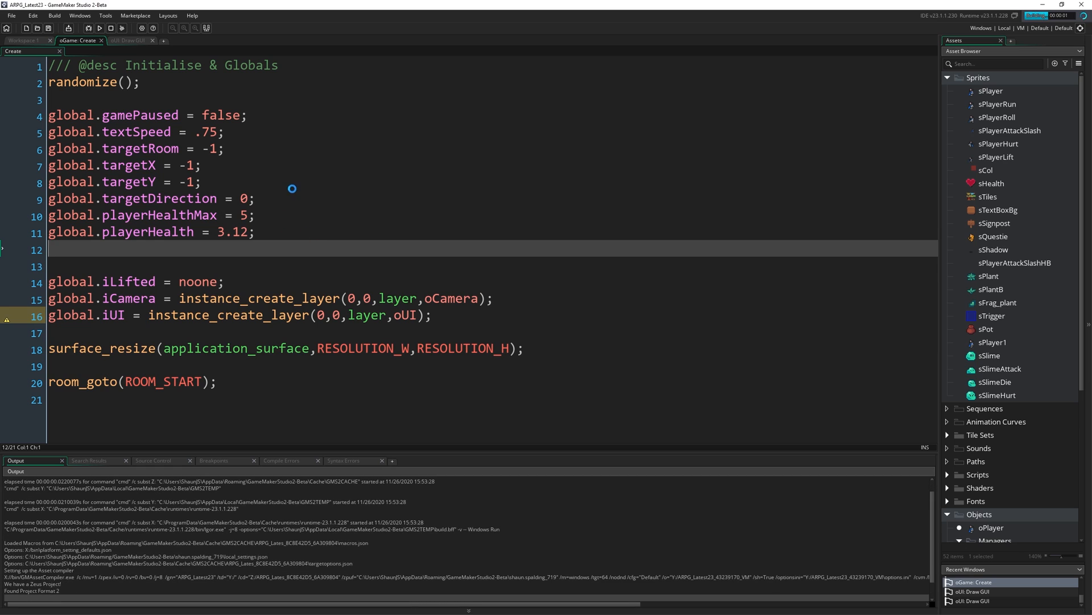
- Change global.playerHealth to 3.92 in oGame Create and run the game to test the hearts
left_click(100, 28)
type("9")
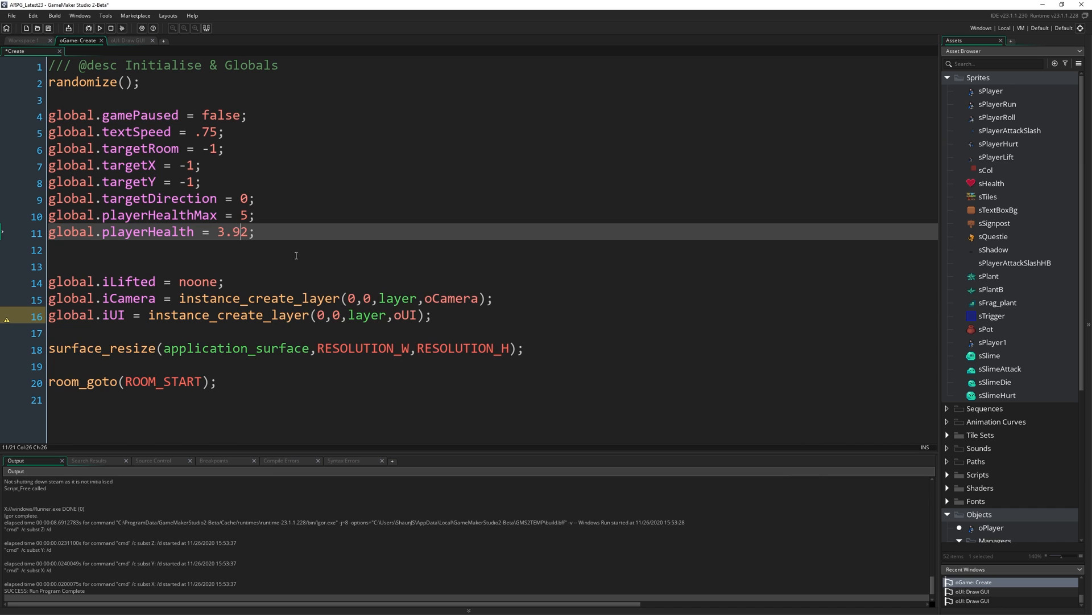
left_click(99, 28)
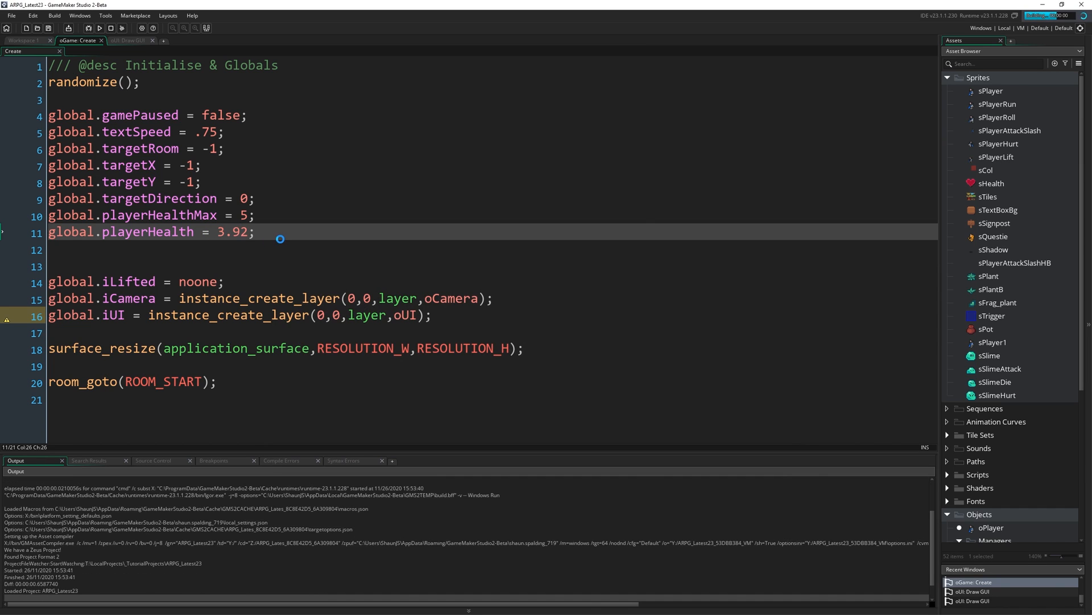
left_click(91, 28)
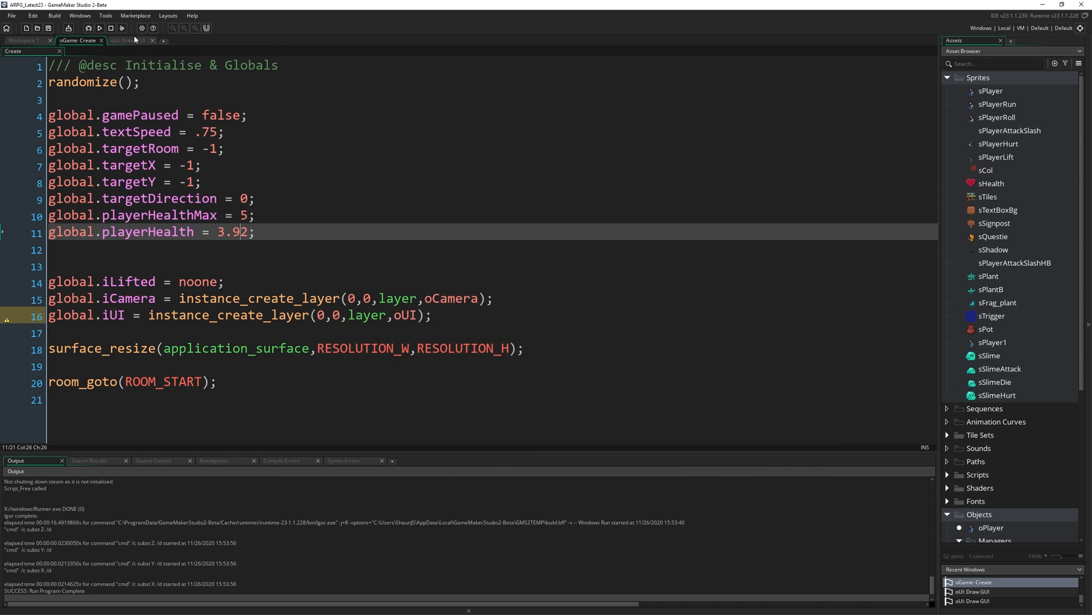
left_click(128, 40)
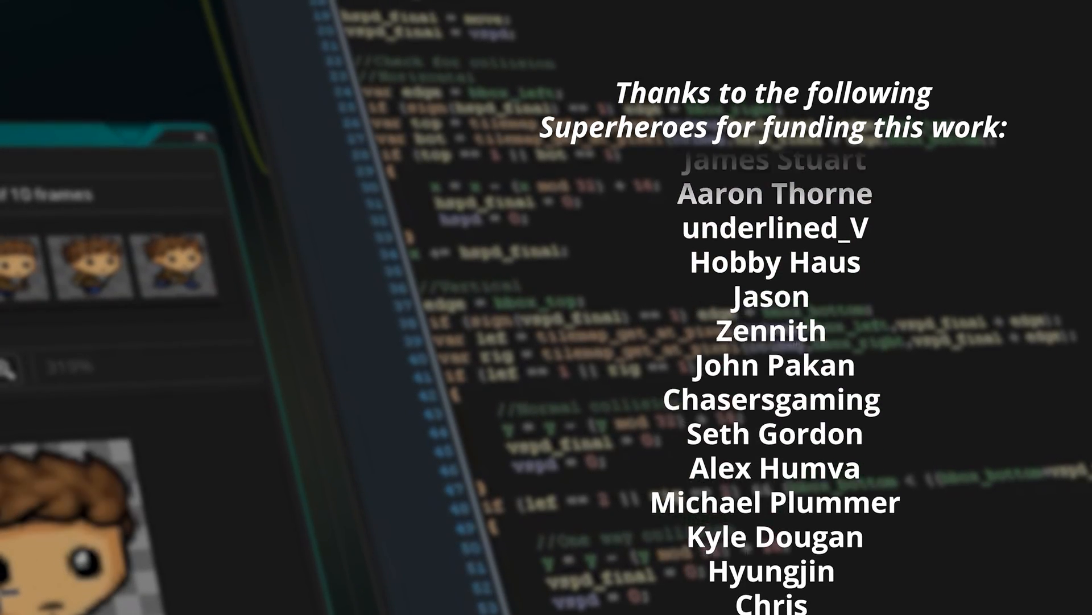
scroll("down", 3)
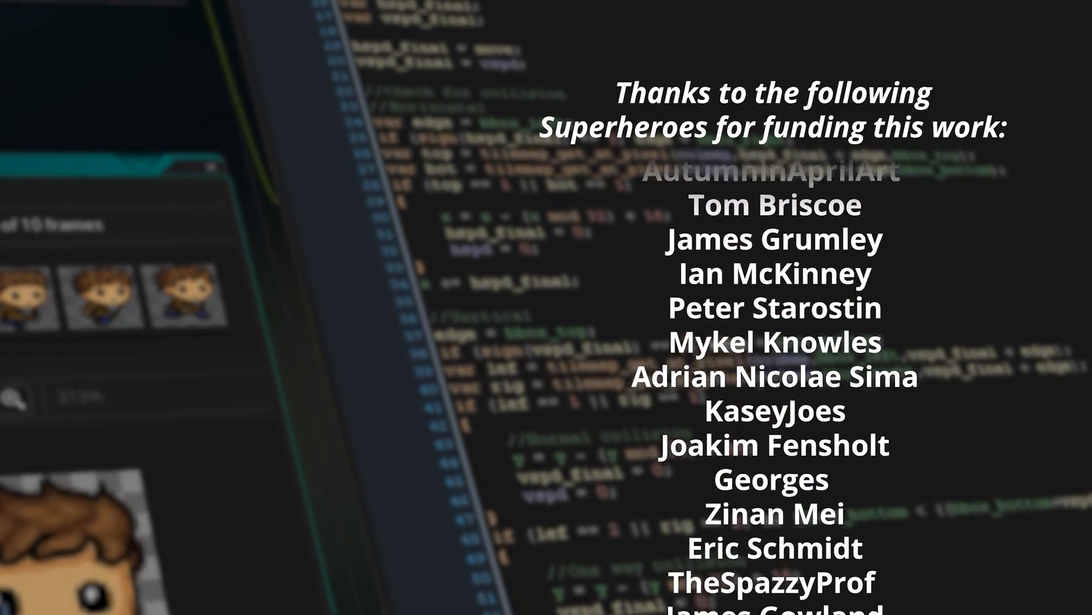
scroll("up", 3)
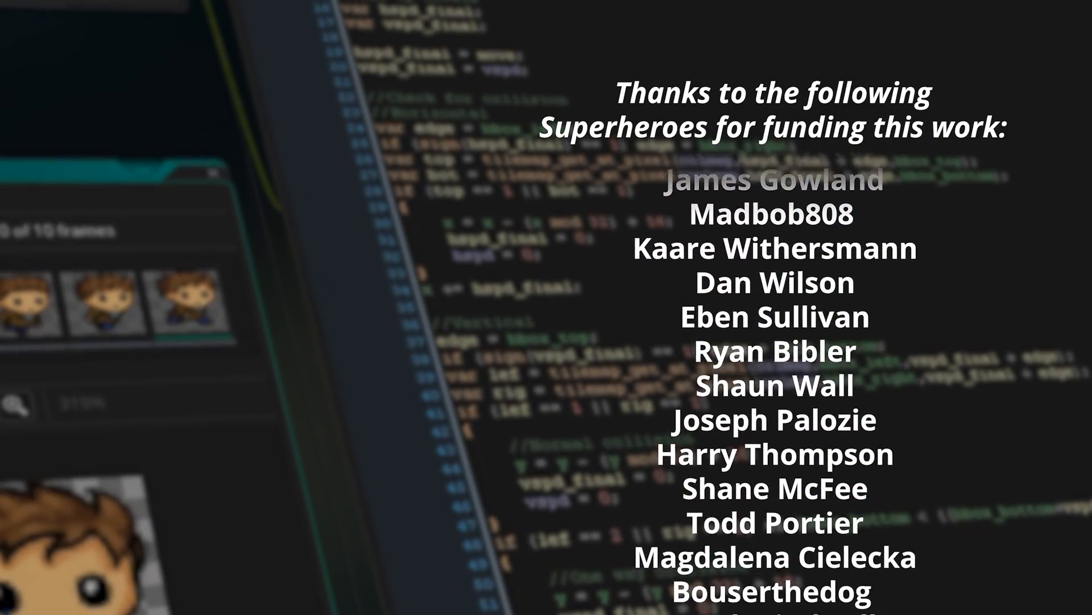